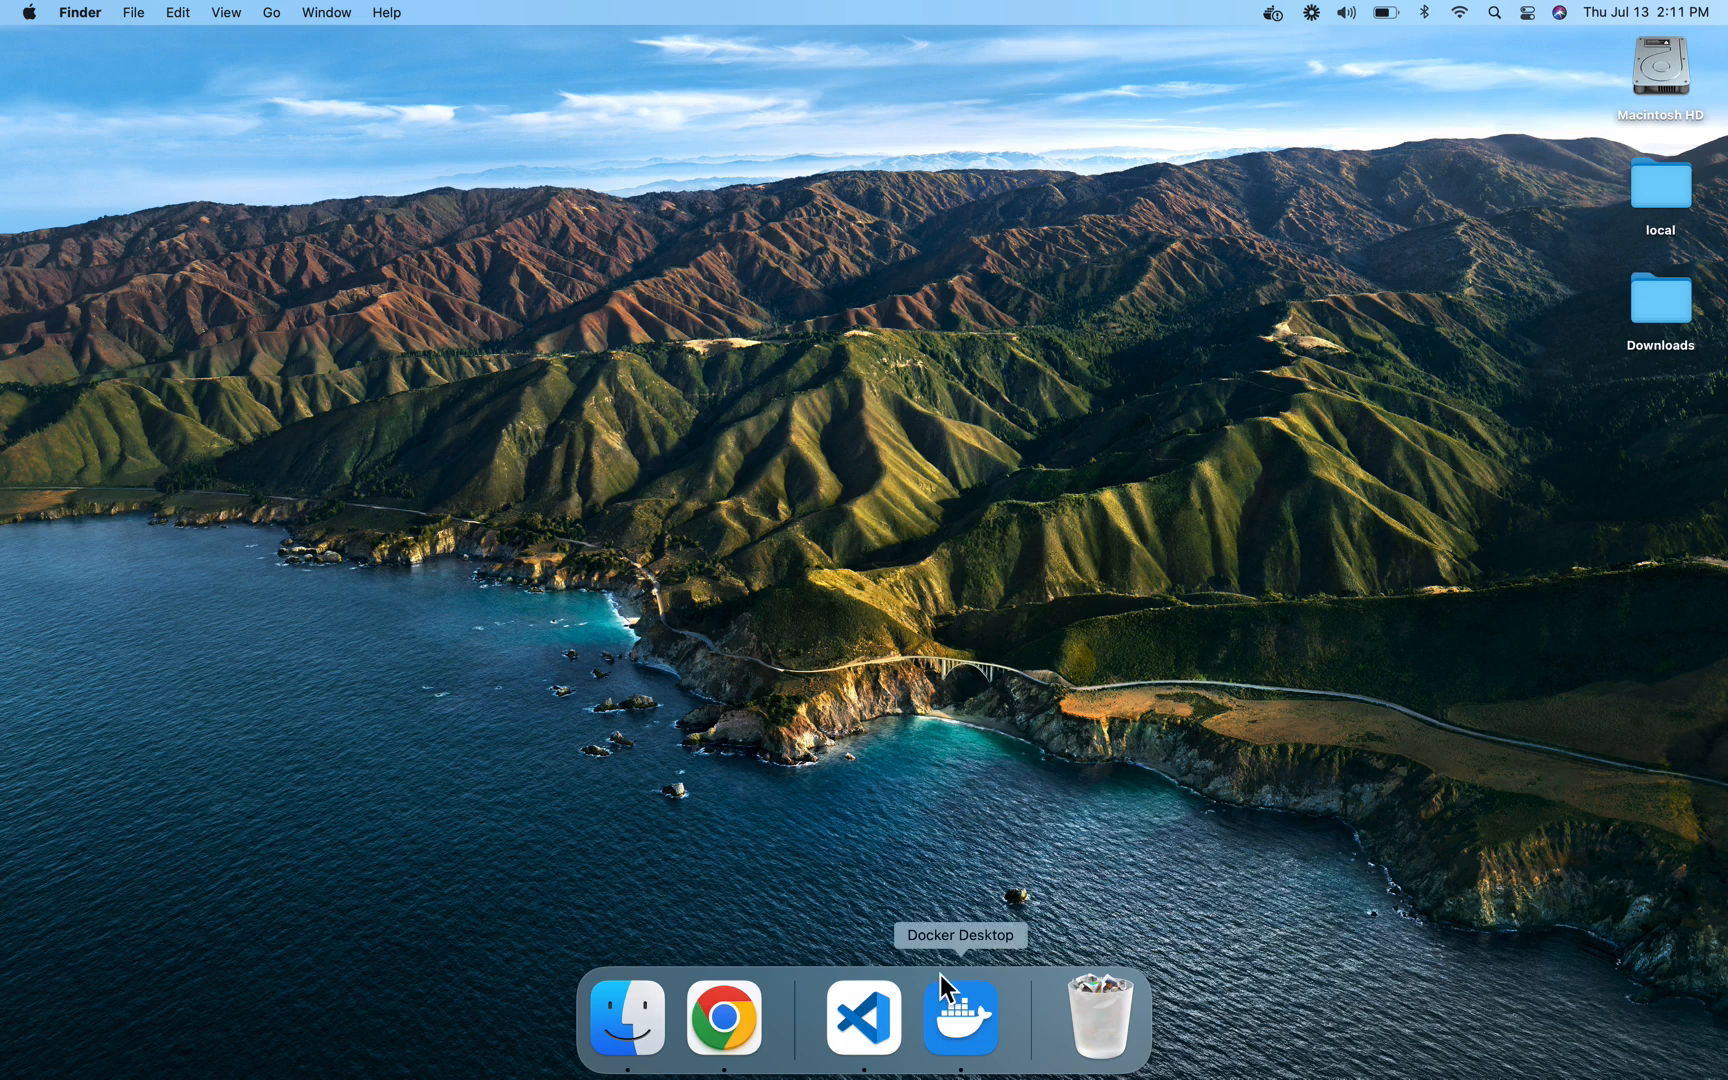
Step: Load the formio/deploy repository page on GitHub in the browser
{"action": "left_click", "coordinate": [722, 1014]}
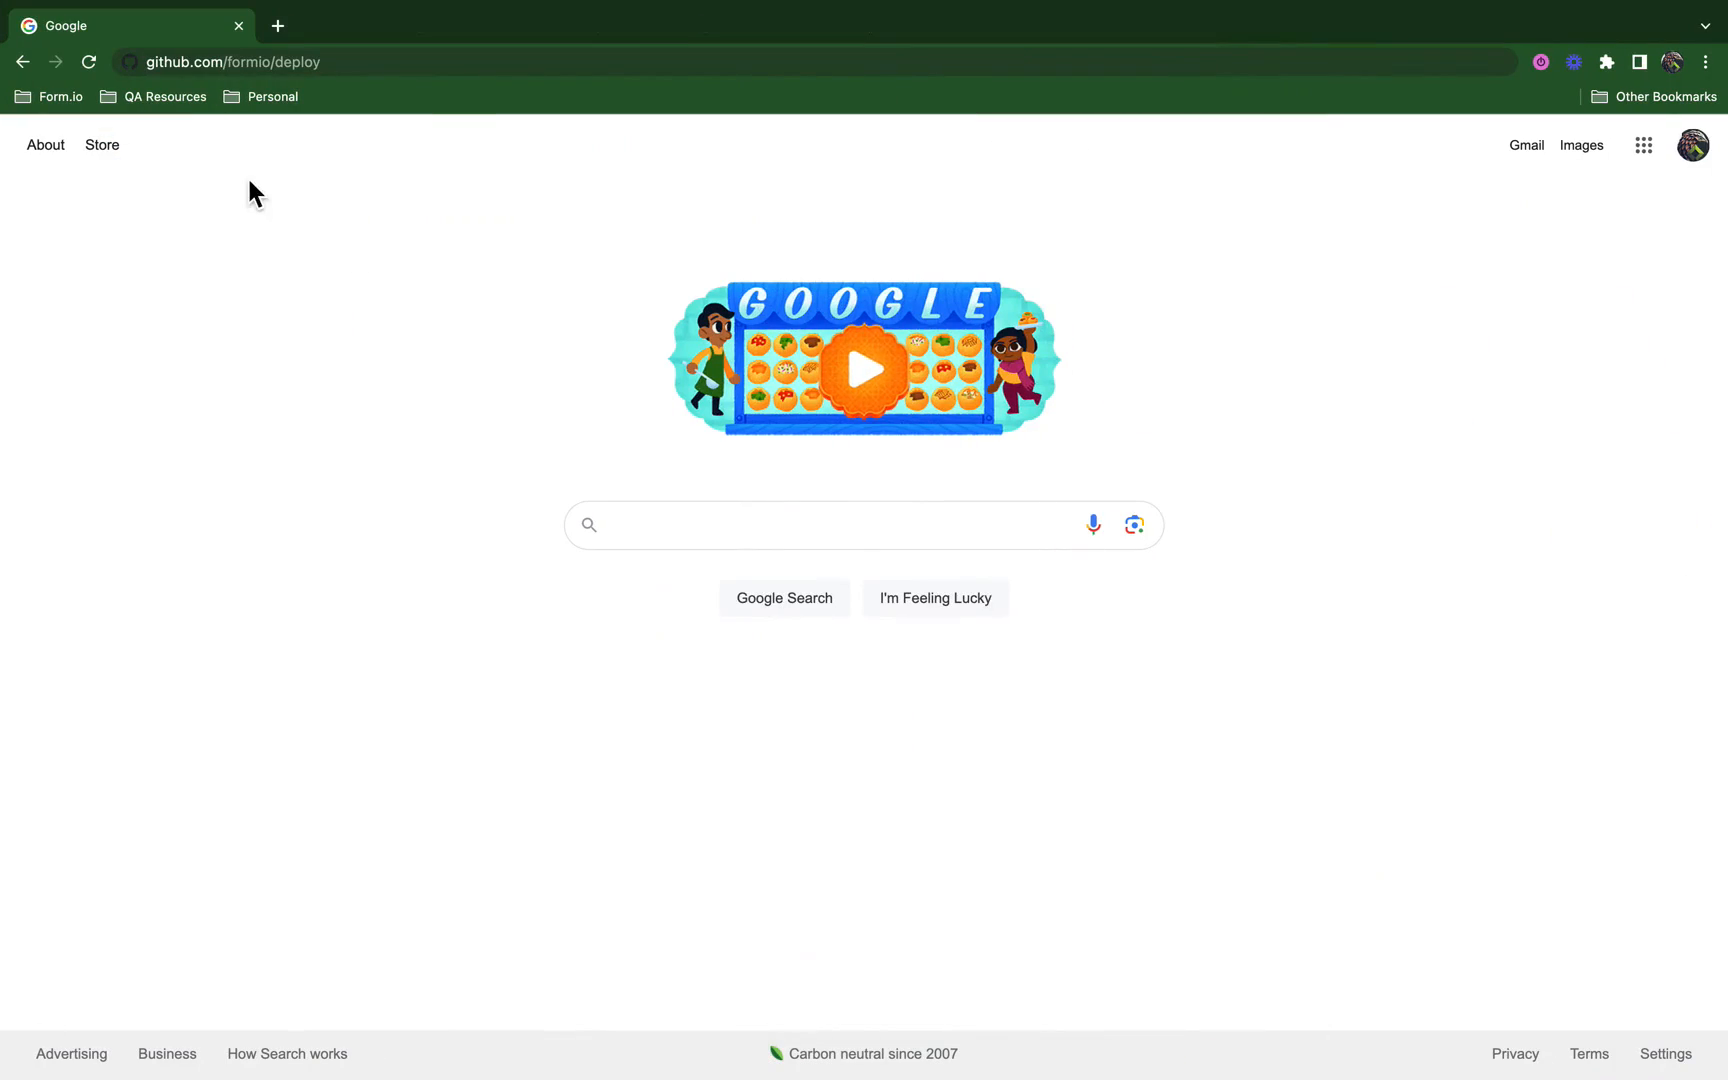
{"action": "left_click", "coordinate": [232, 62]}
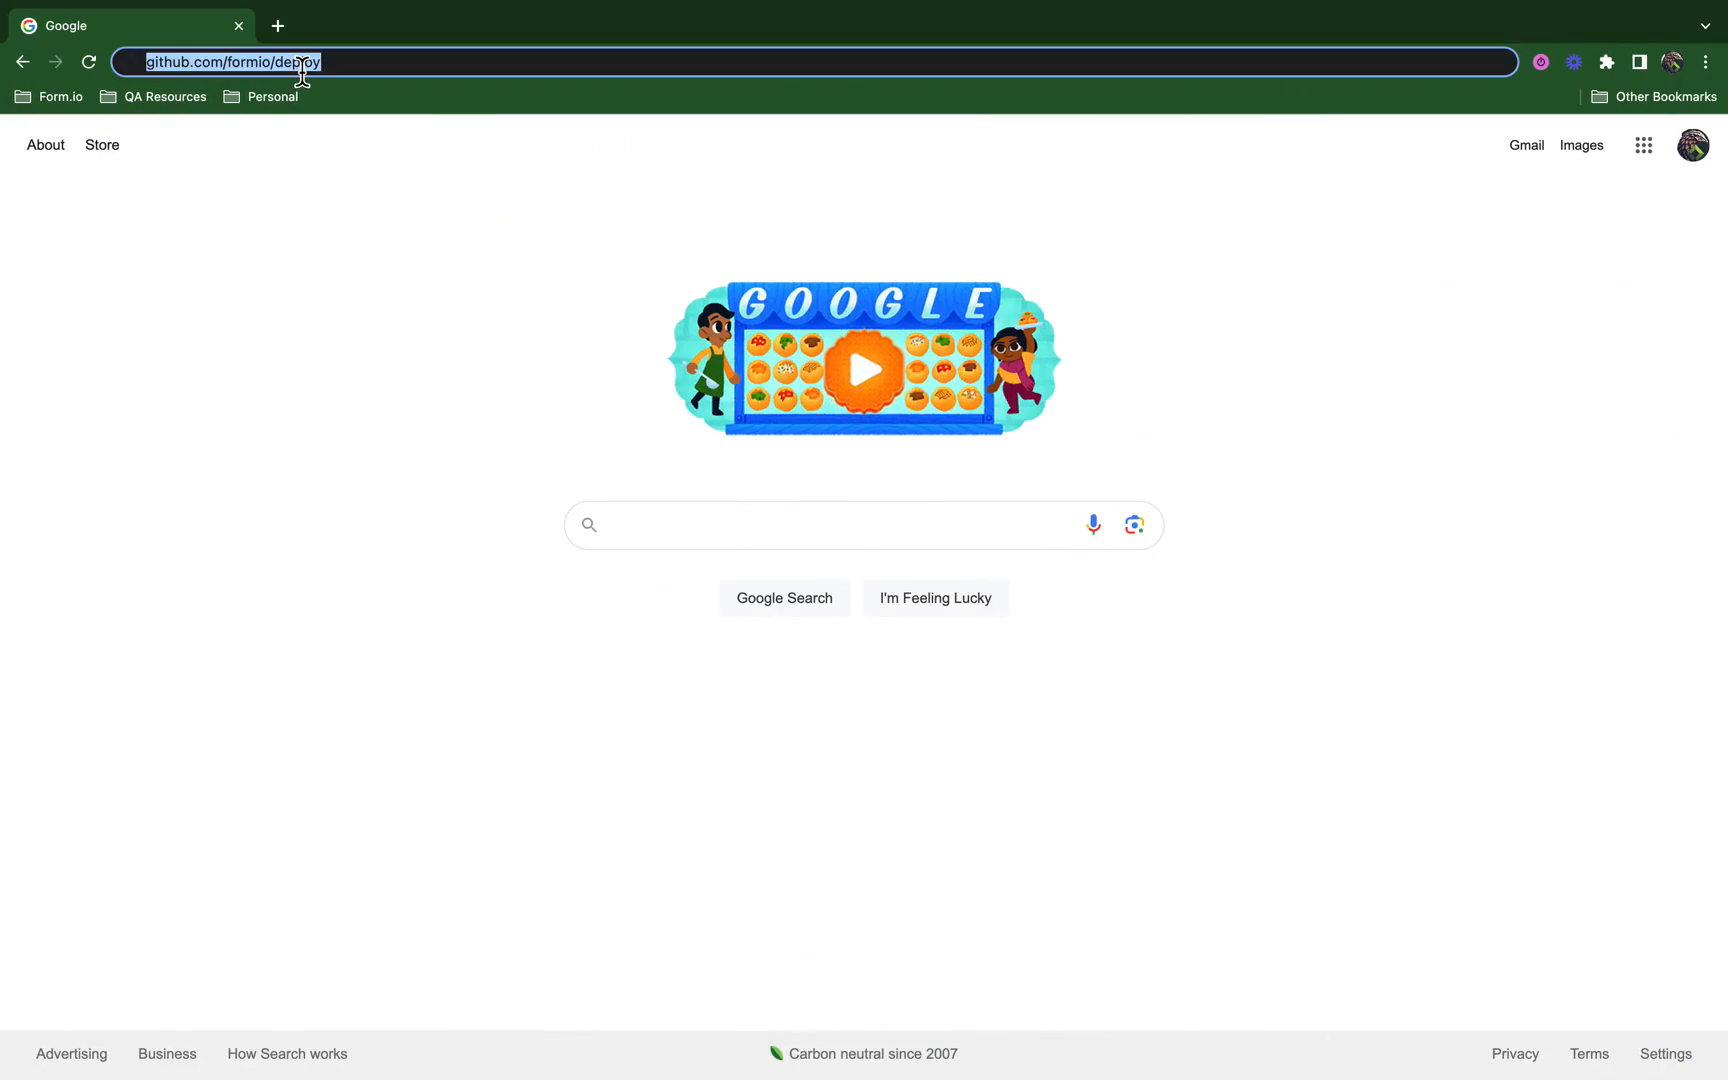
{"action": "key", "text": "Return"}
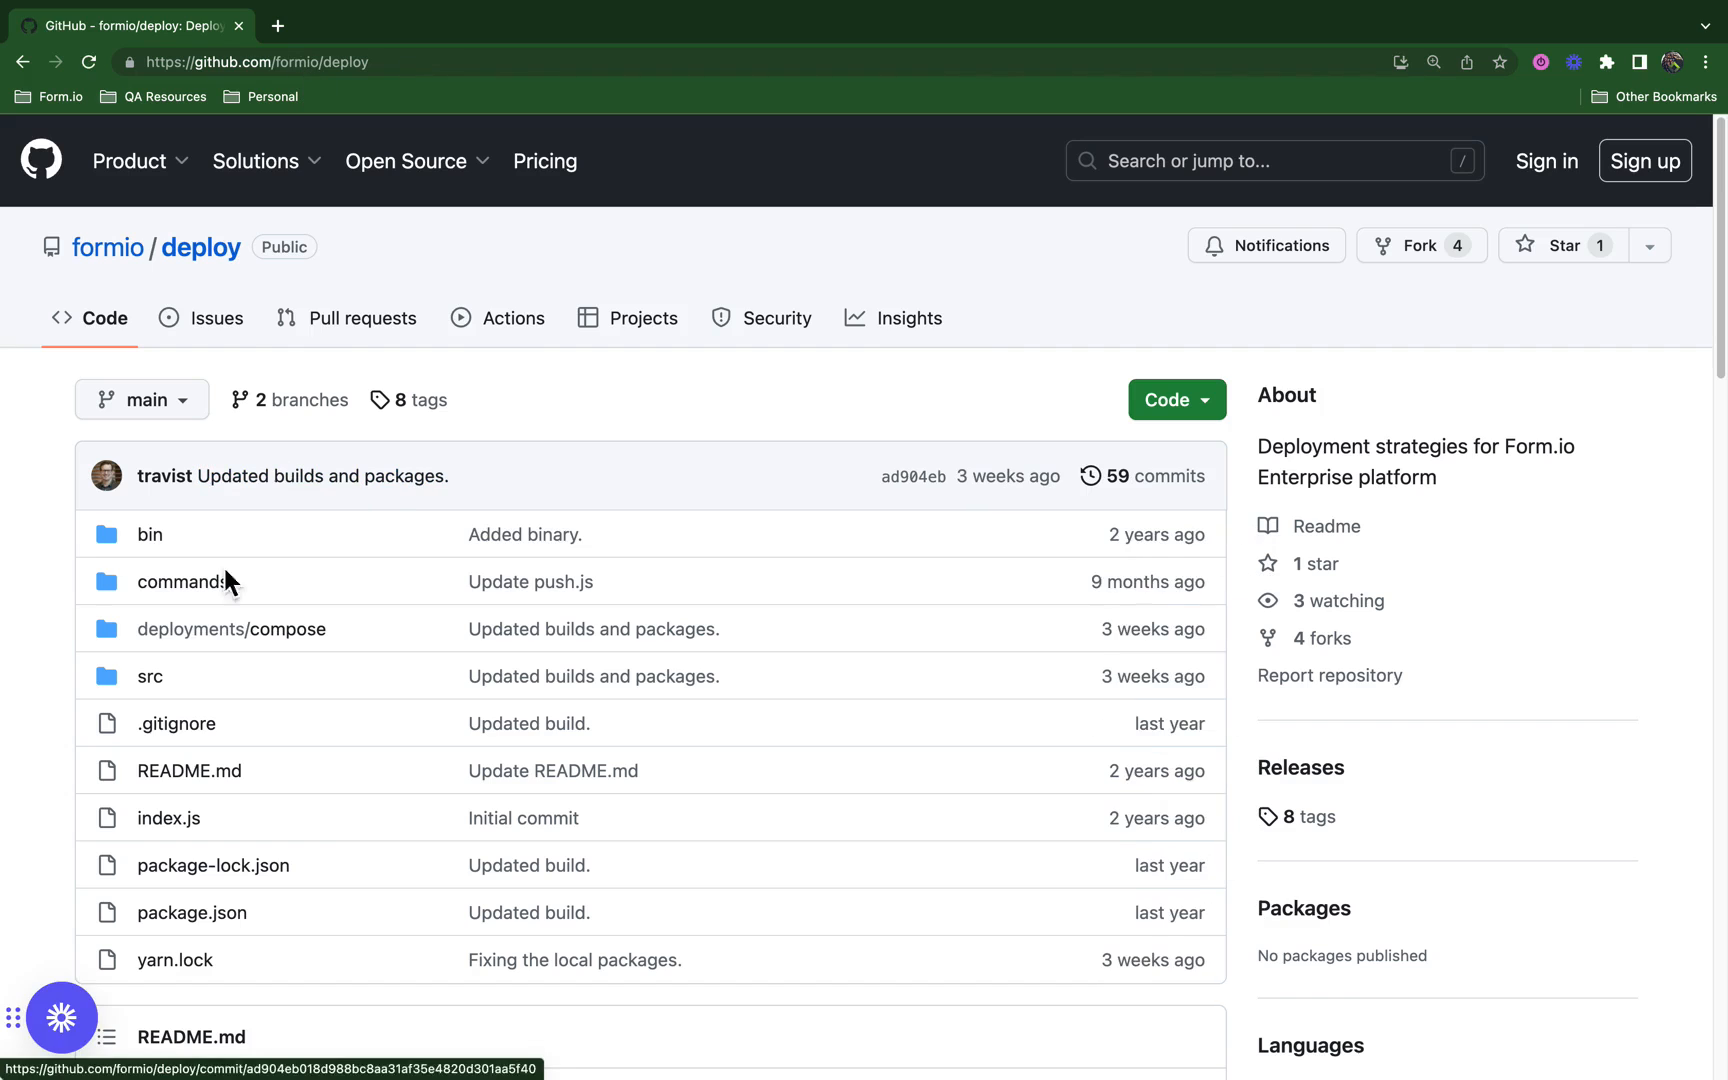
{"action": "mouse_move", "coordinate": [254, 648]}
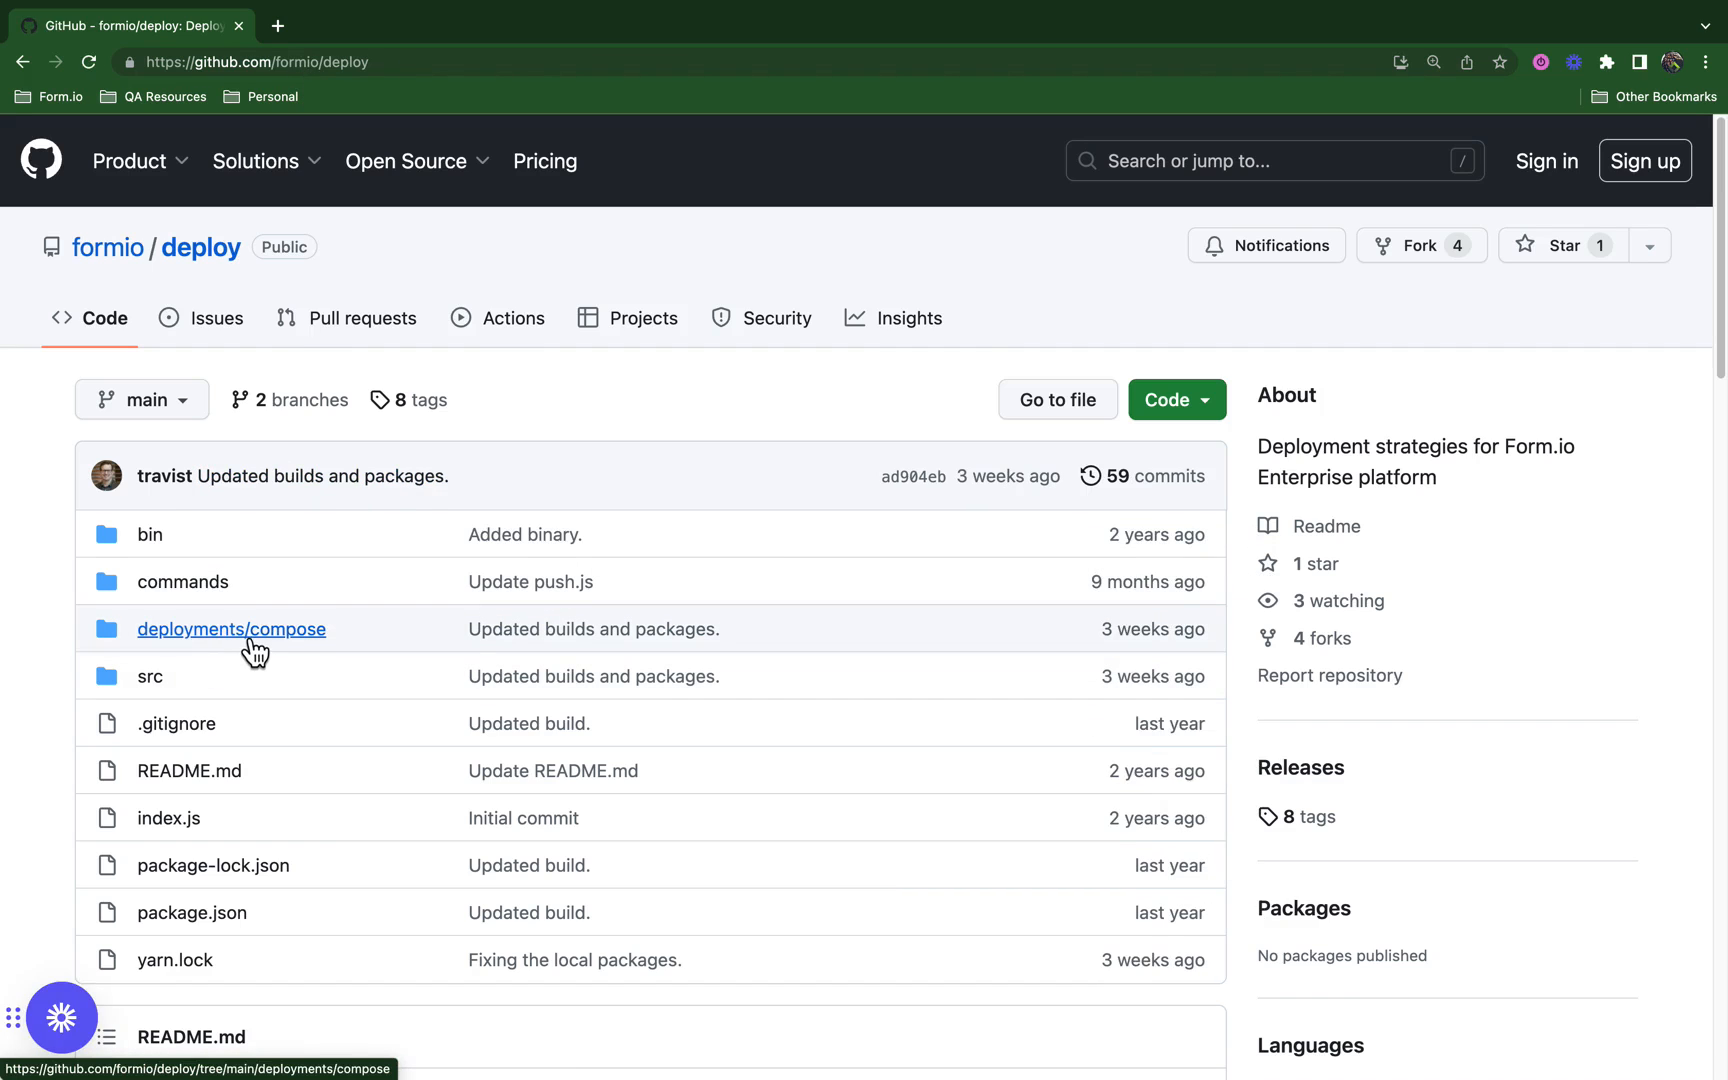
Step: Download local.zip from the deployments/compose folder
{"action": "left_click", "coordinate": [232, 628]}
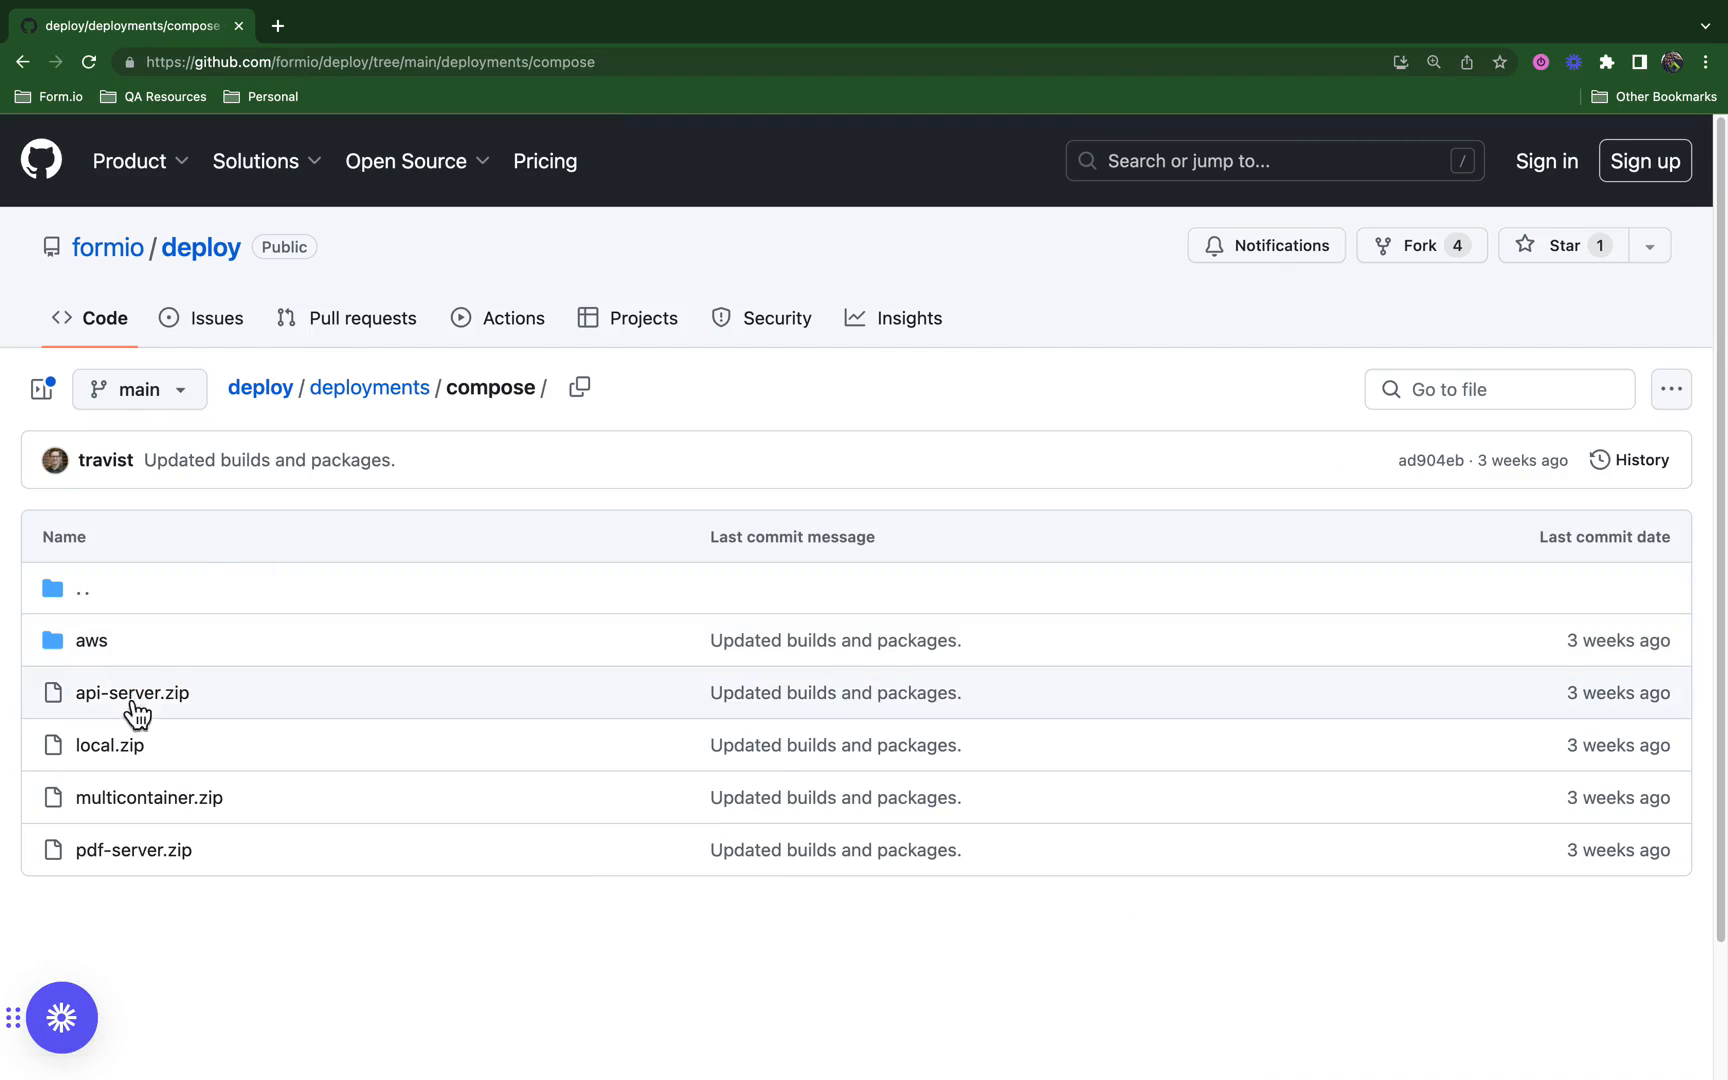
{"action": "mouse_move", "coordinate": [110, 744]}
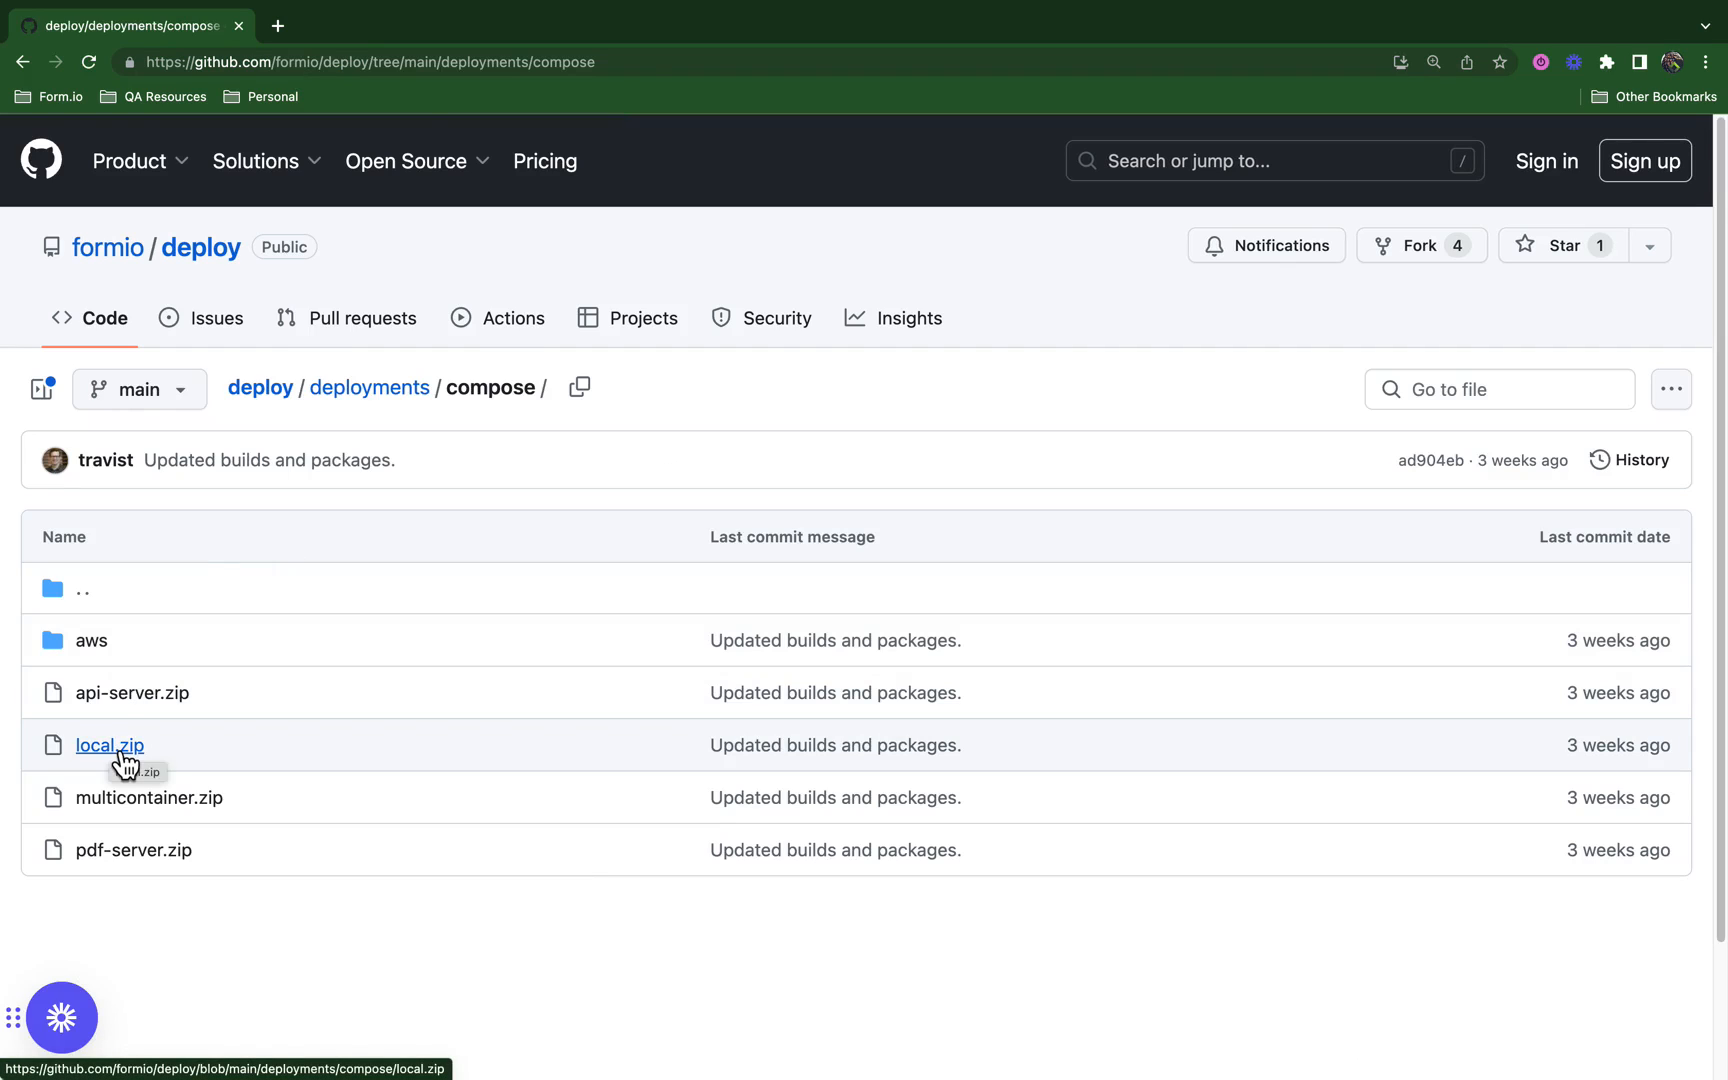
{"action": "left_click", "coordinate": [108, 744]}
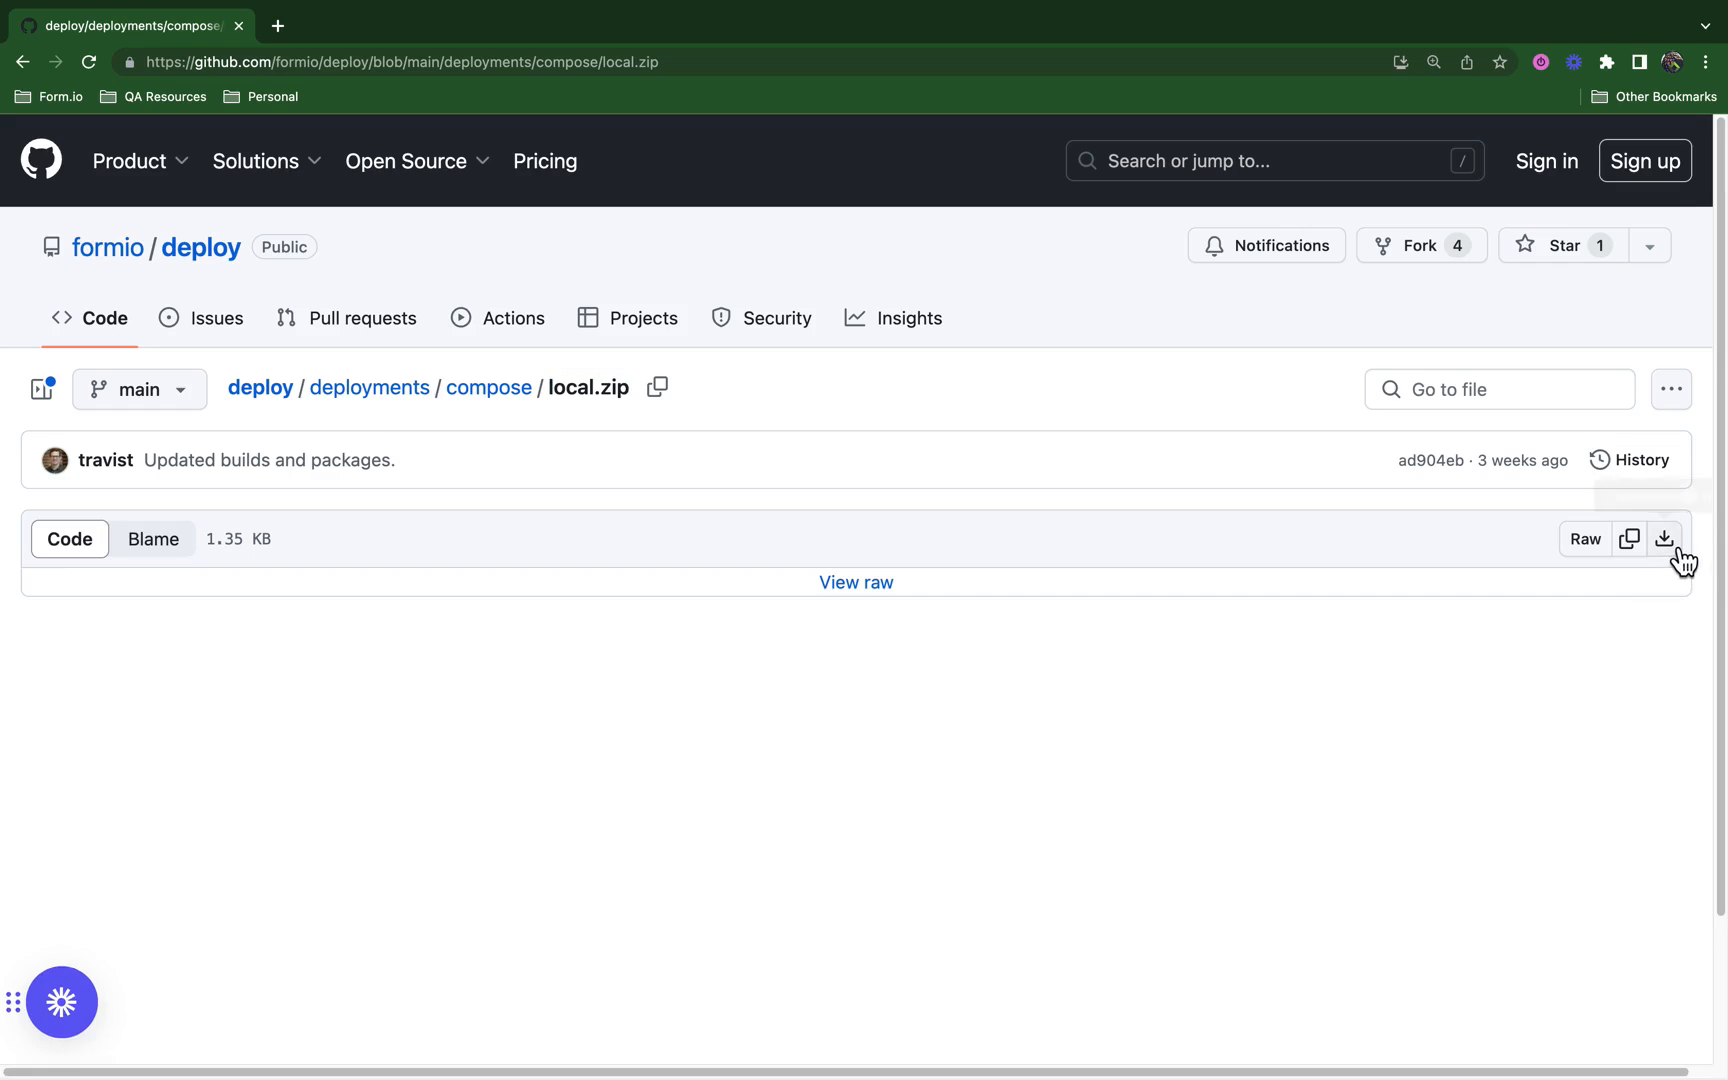
{"action": "left_click", "coordinate": [1666, 538]}
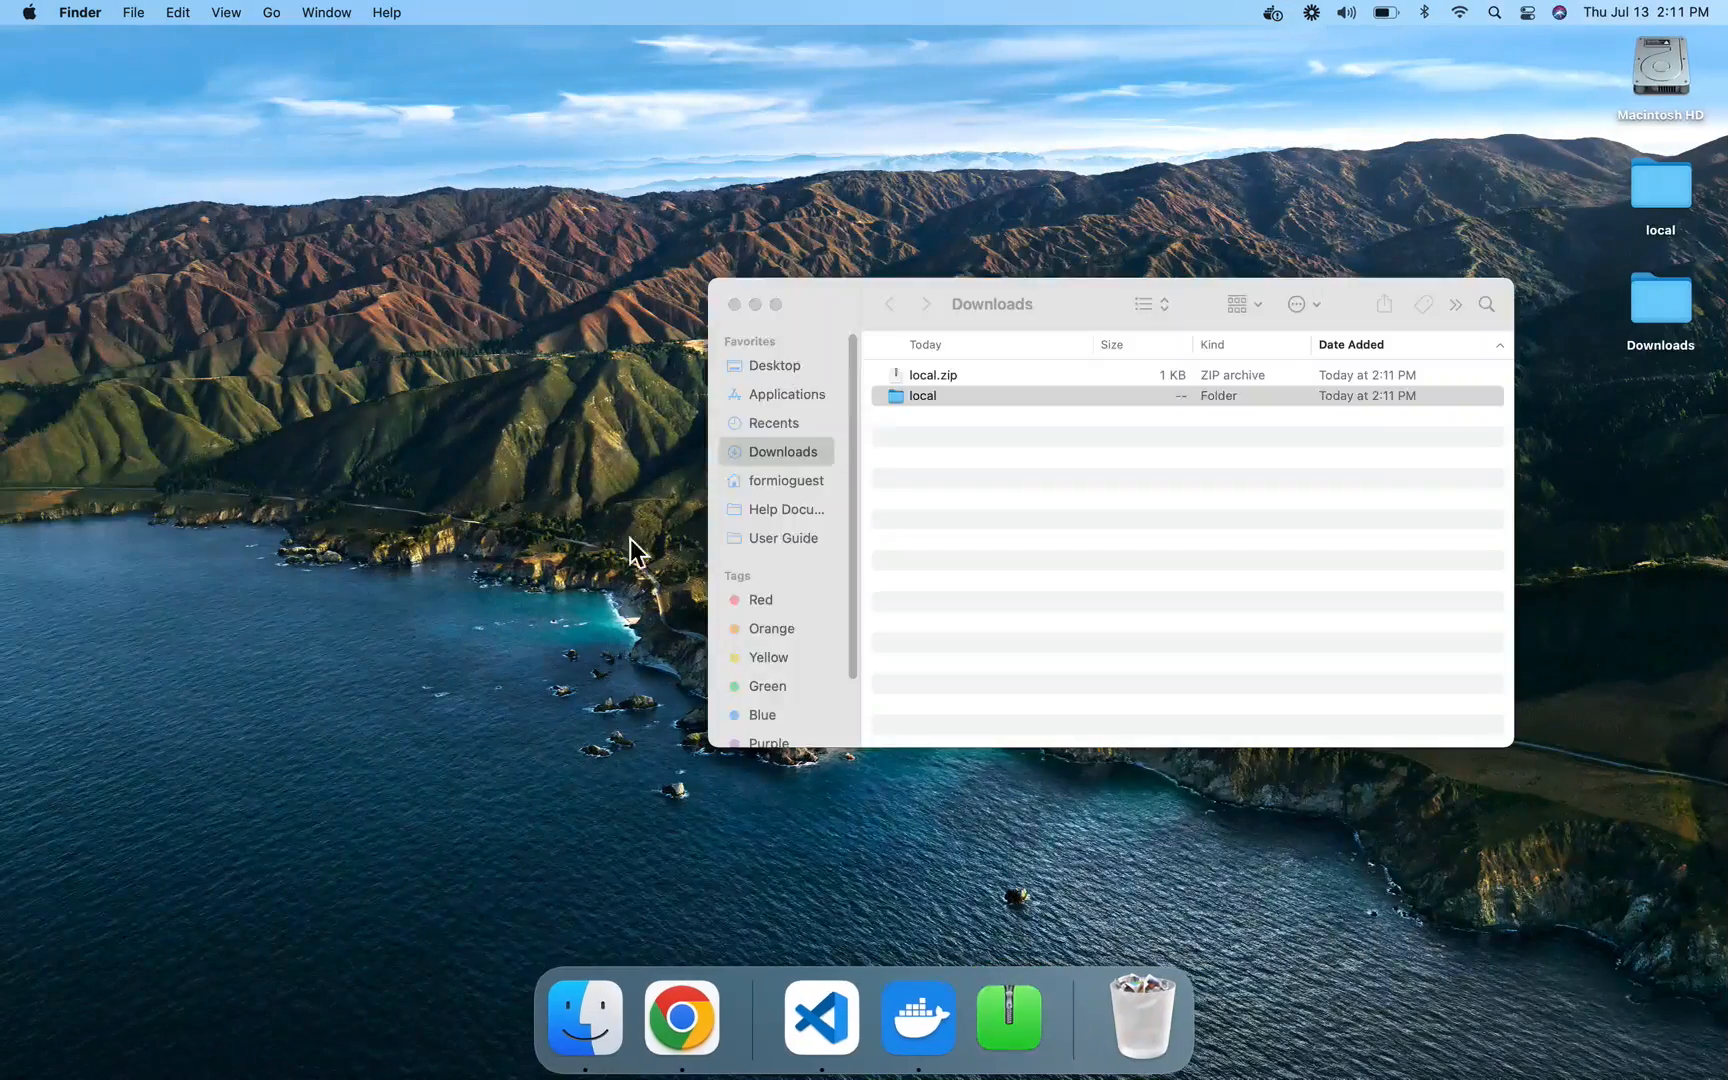
Step: Drag the extracted local folder out of Downloads onto the Desktop
{"action": "left_click", "coordinate": [922, 396]}
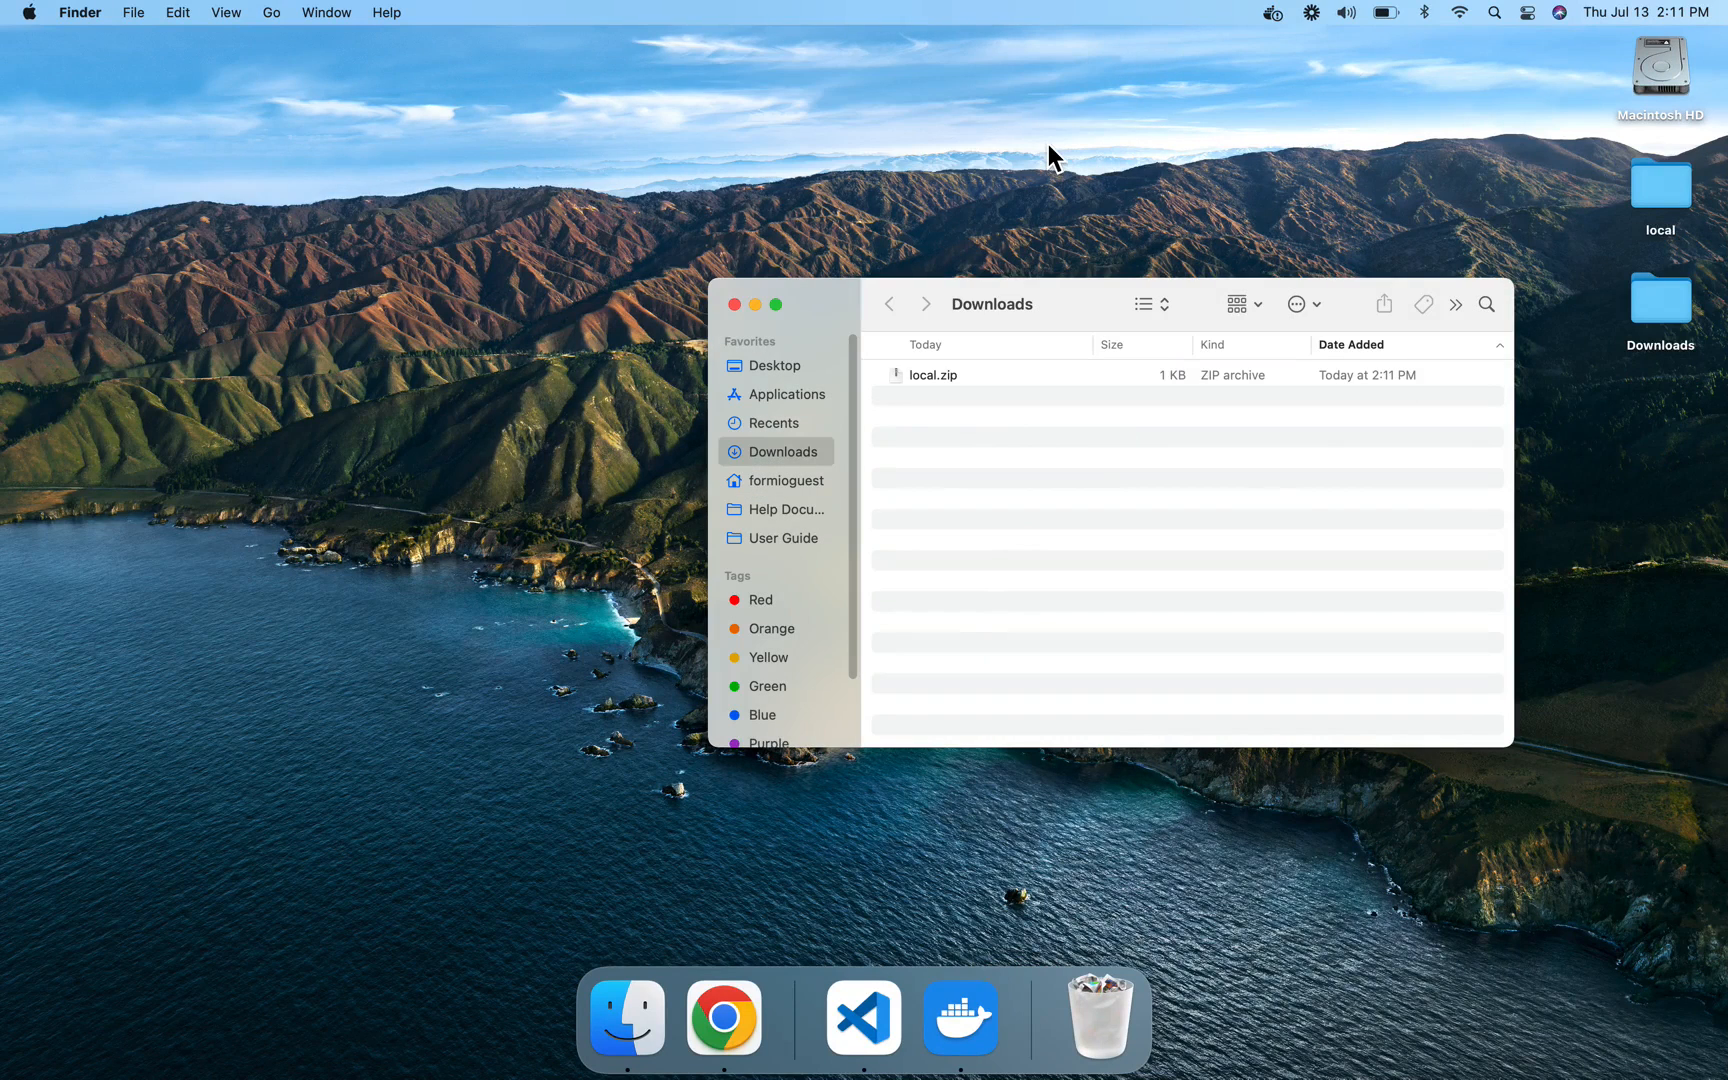
{"action": "mouse_move", "coordinate": [936, 198]}
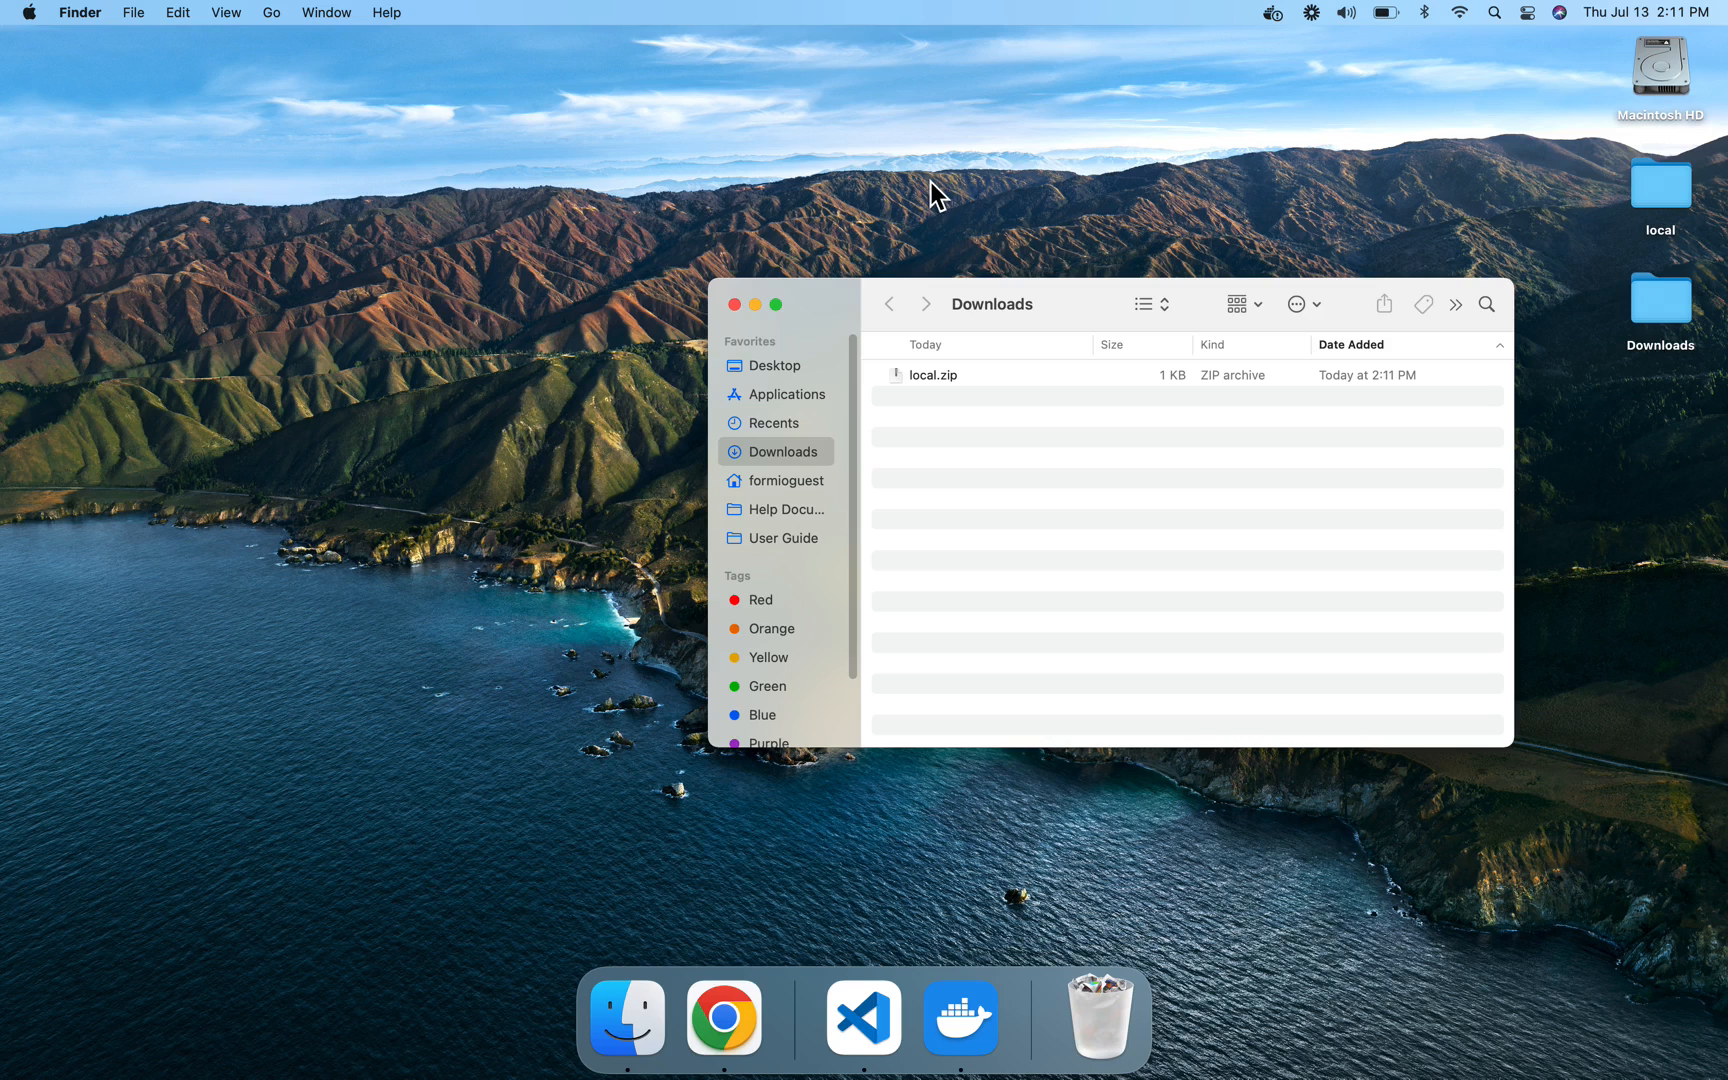
{"action": "mouse_move", "coordinate": [736, 320]}
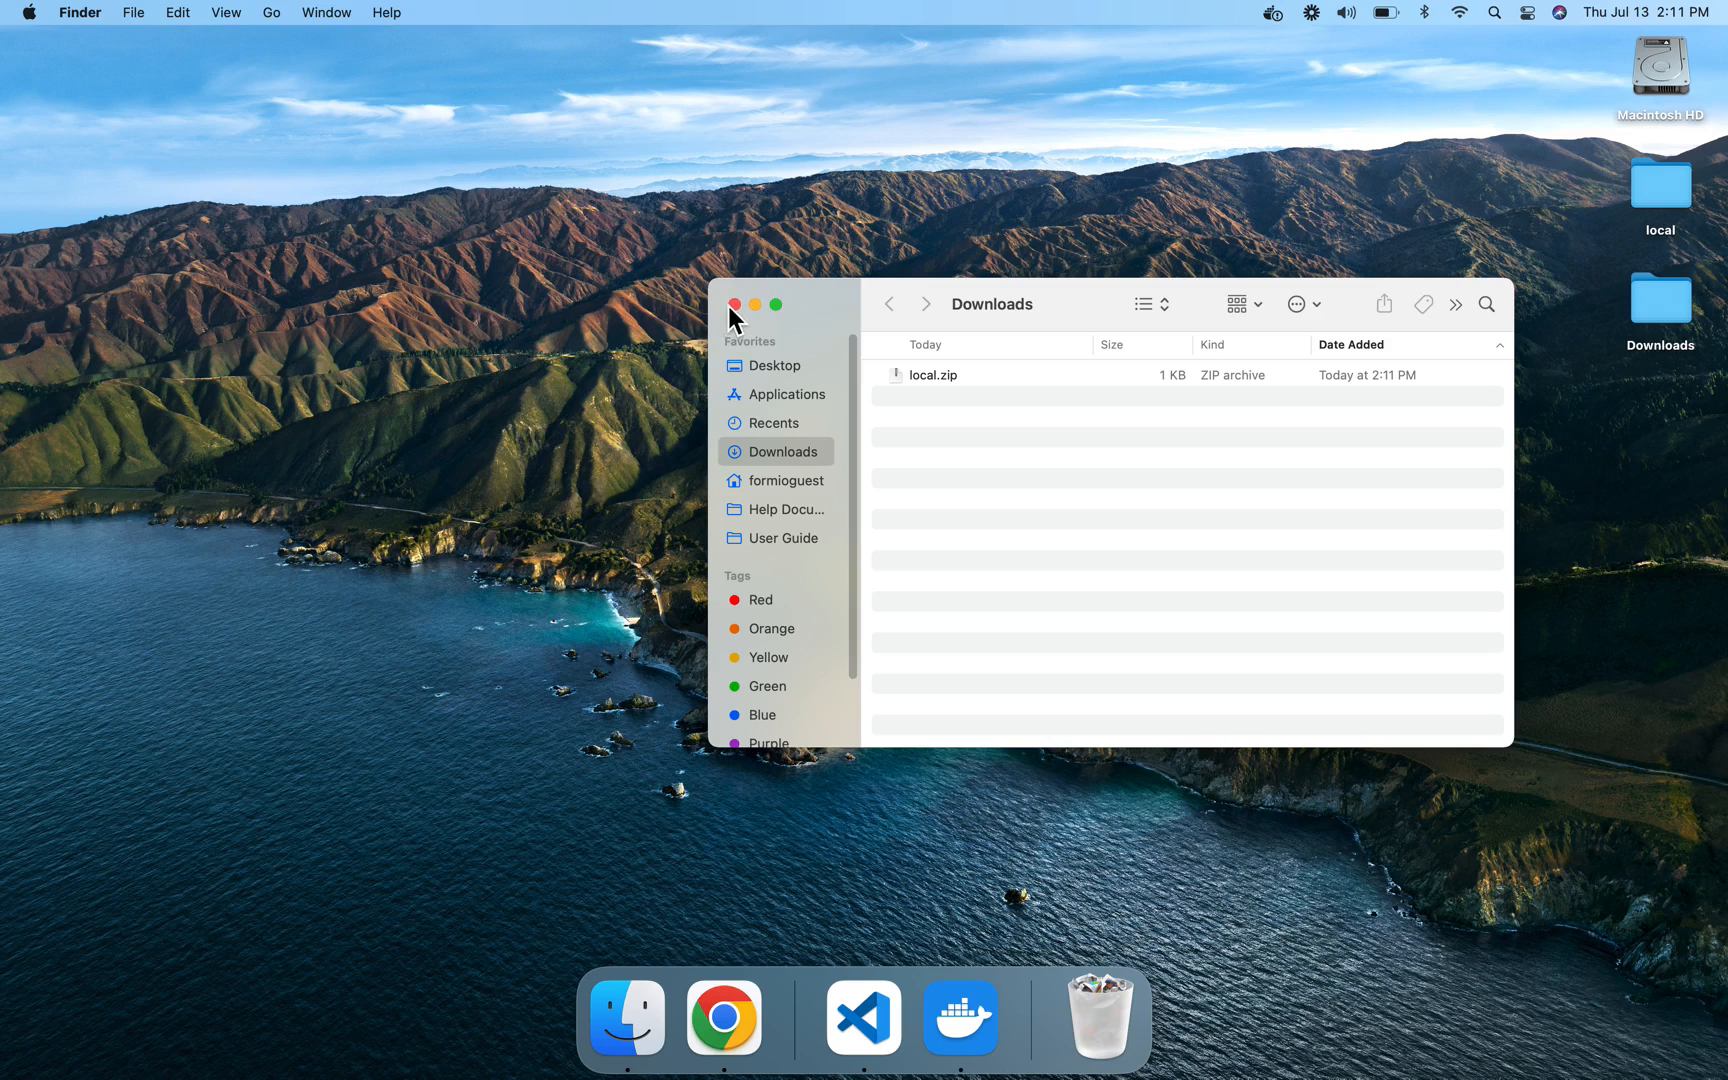
Step: Open the Desktop local folder as the workspace and expand its data folder
{"action": "left_click", "coordinate": [862, 1016]}
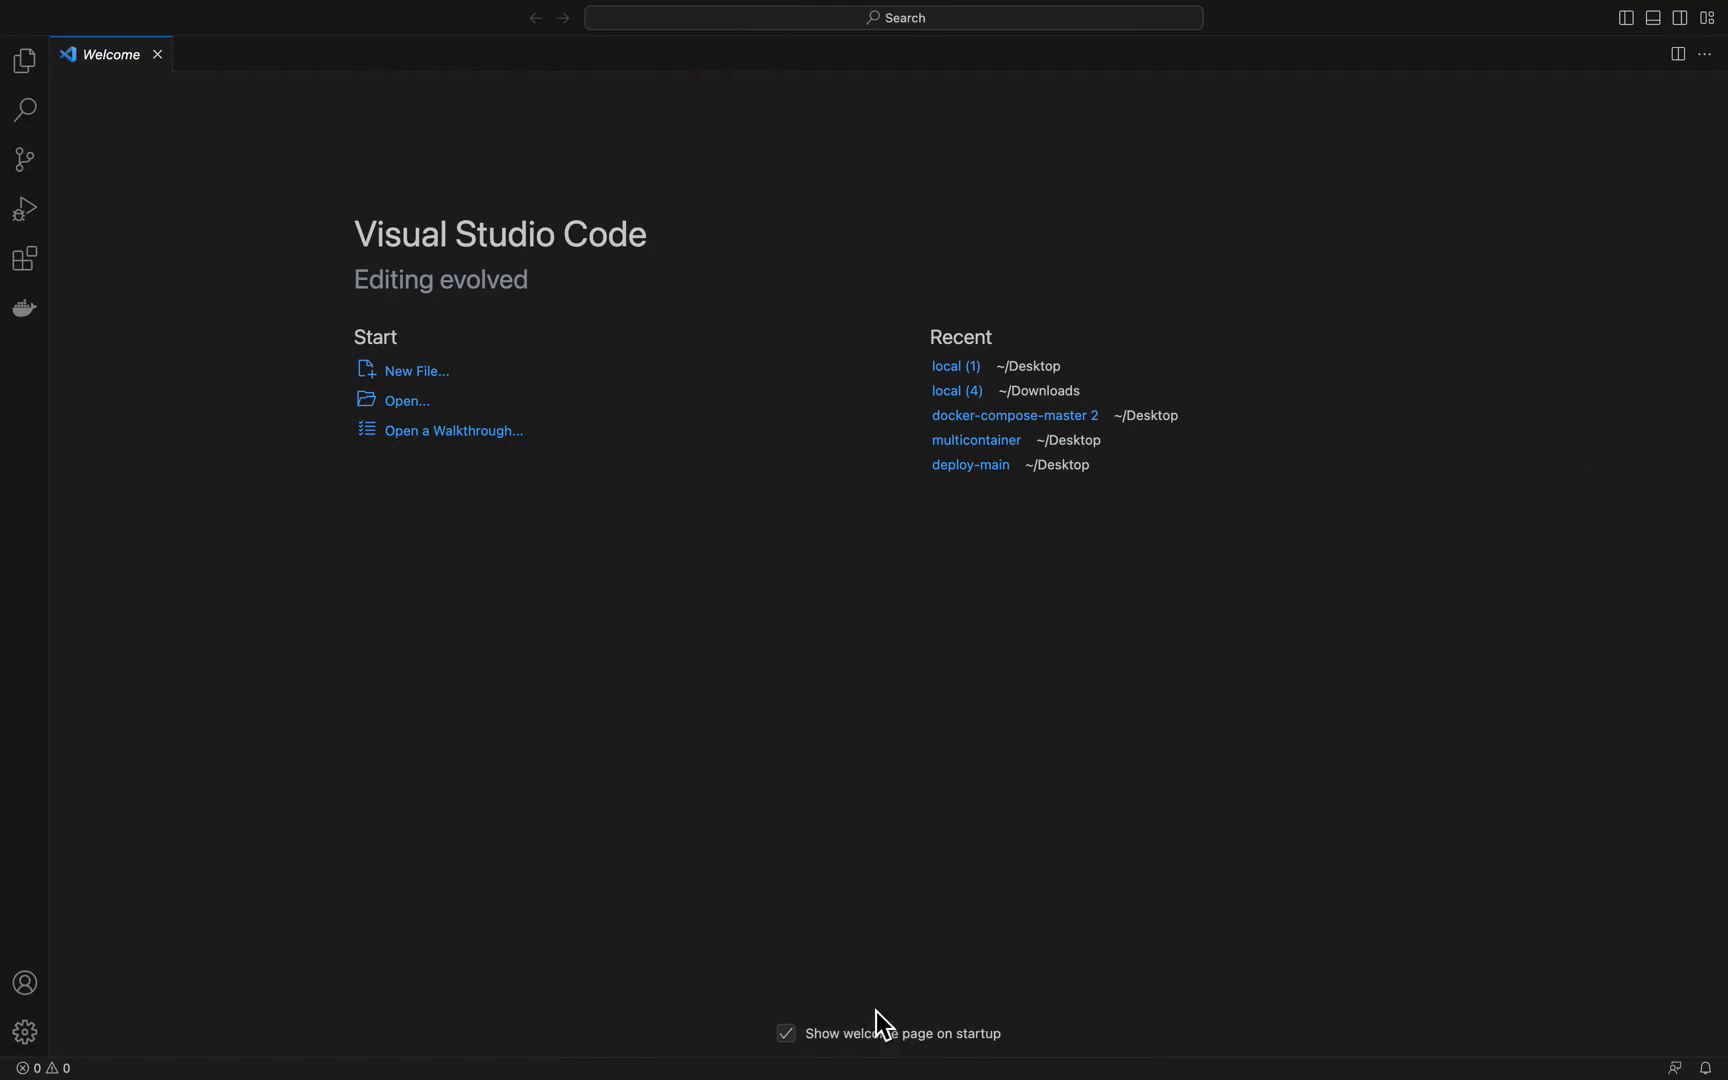
{"action": "mouse_move", "coordinate": [430, 430]}
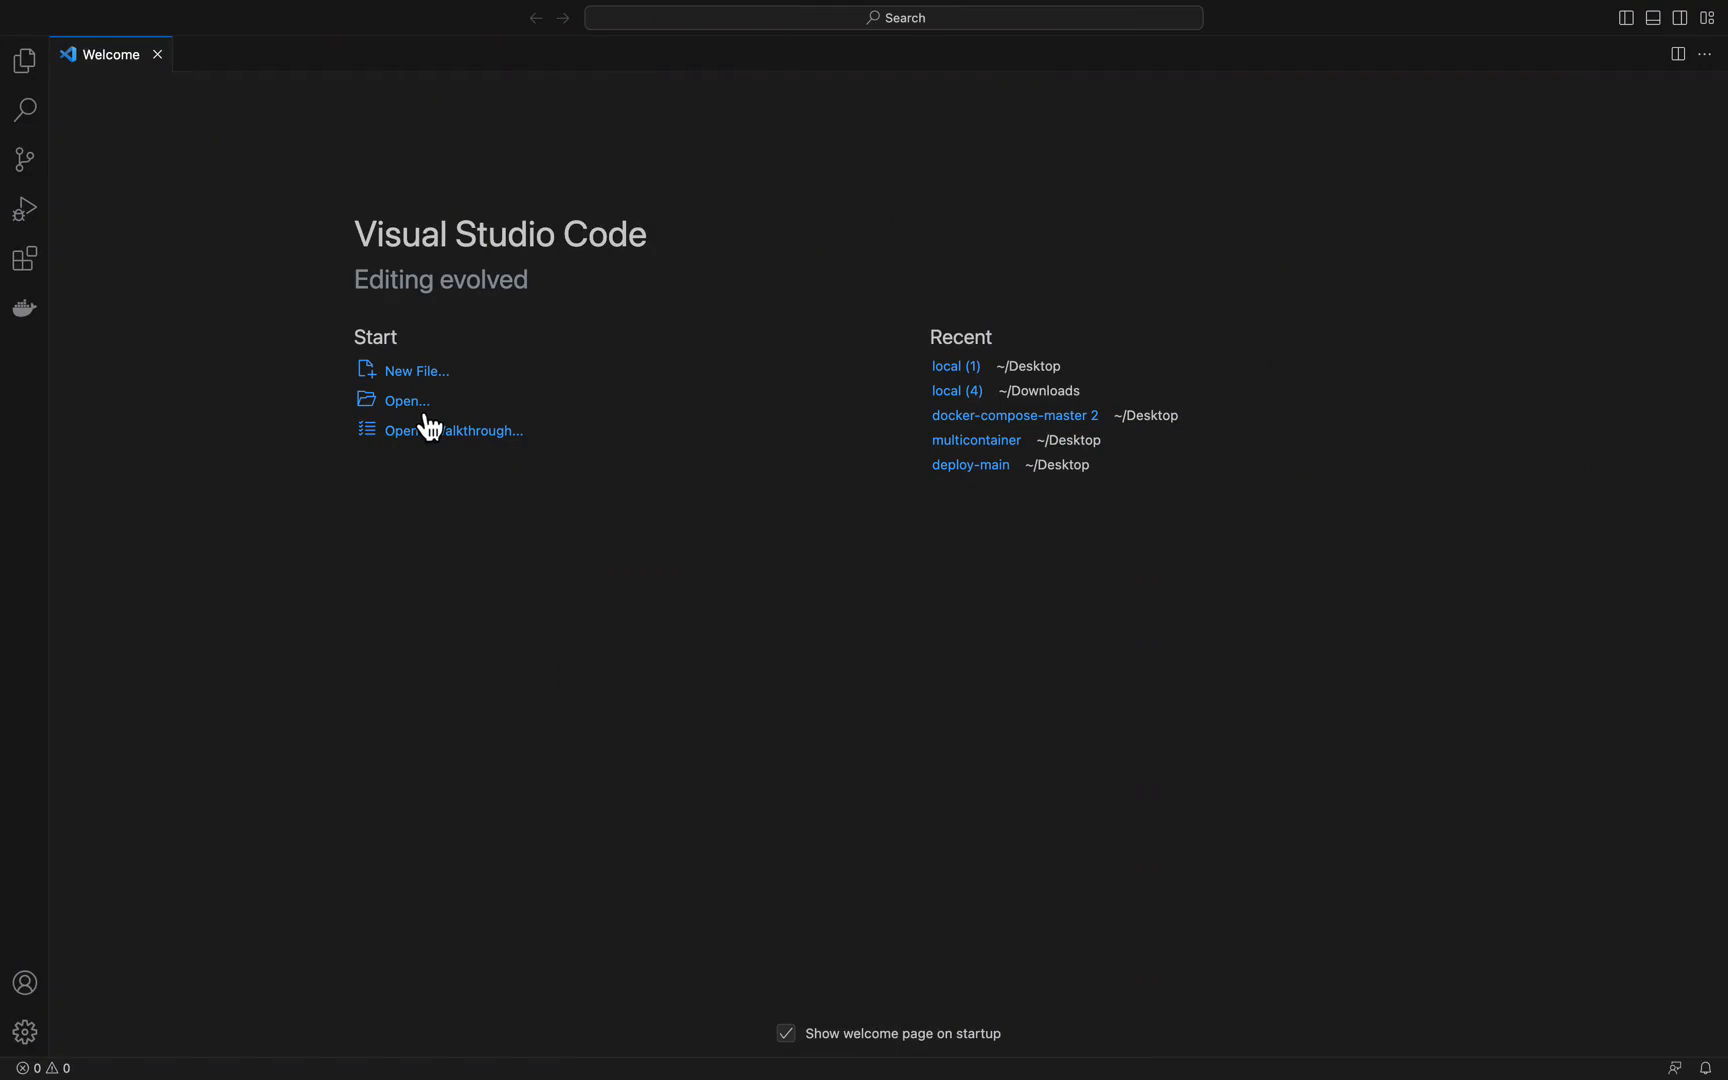
{"action": "left_click", "coordinate": [406, 400]}
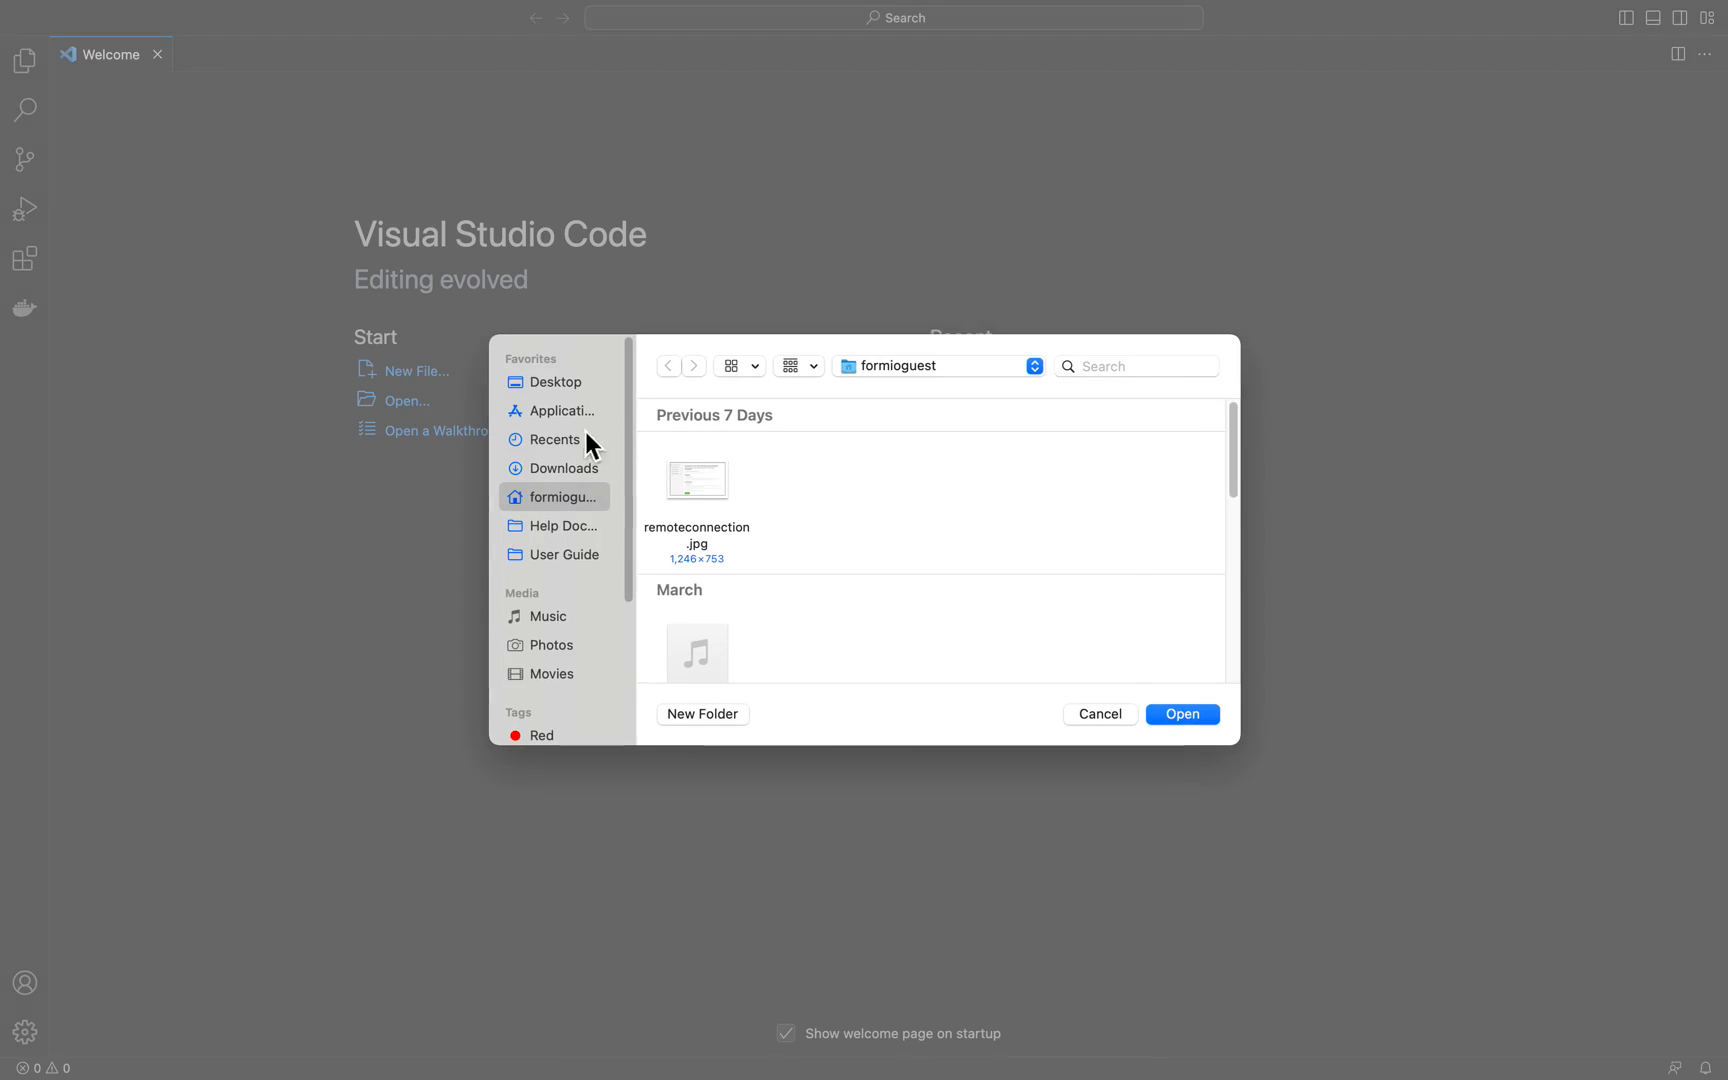
{"action": "left_click", "coordinate": [556, 382]}
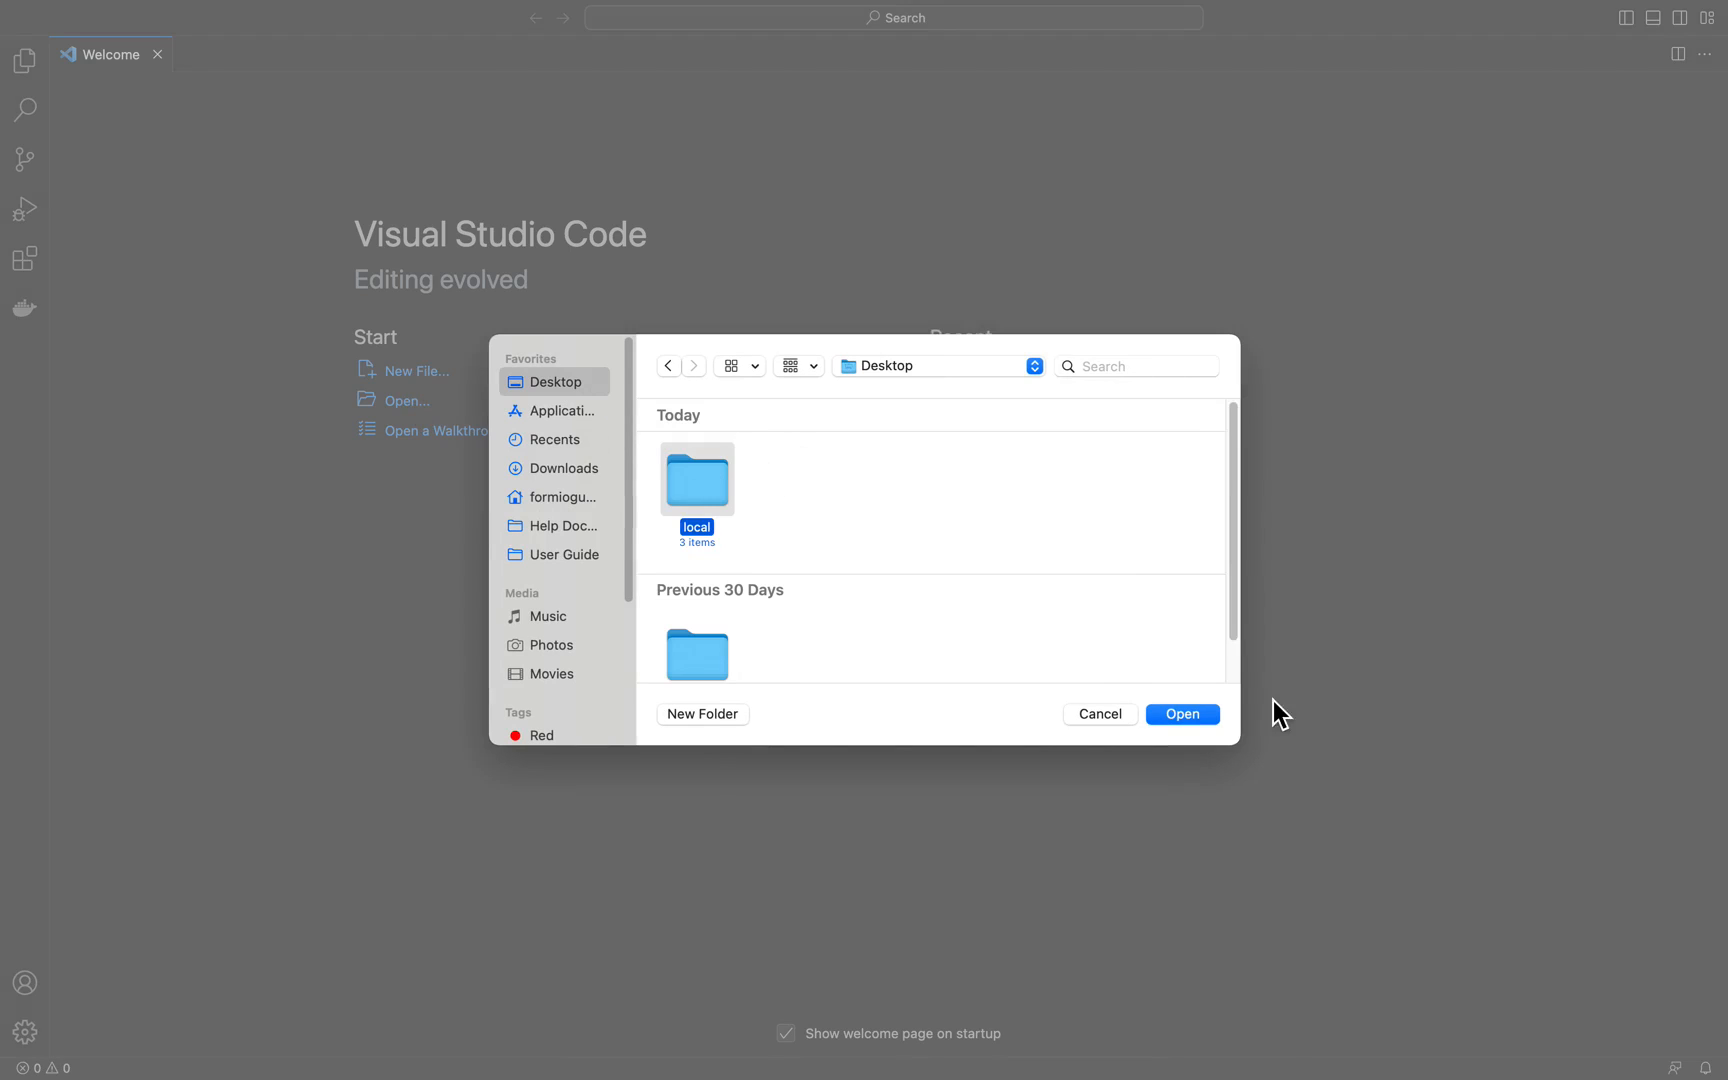
{"action": "left_click", "coordinate": [1182, 714]}
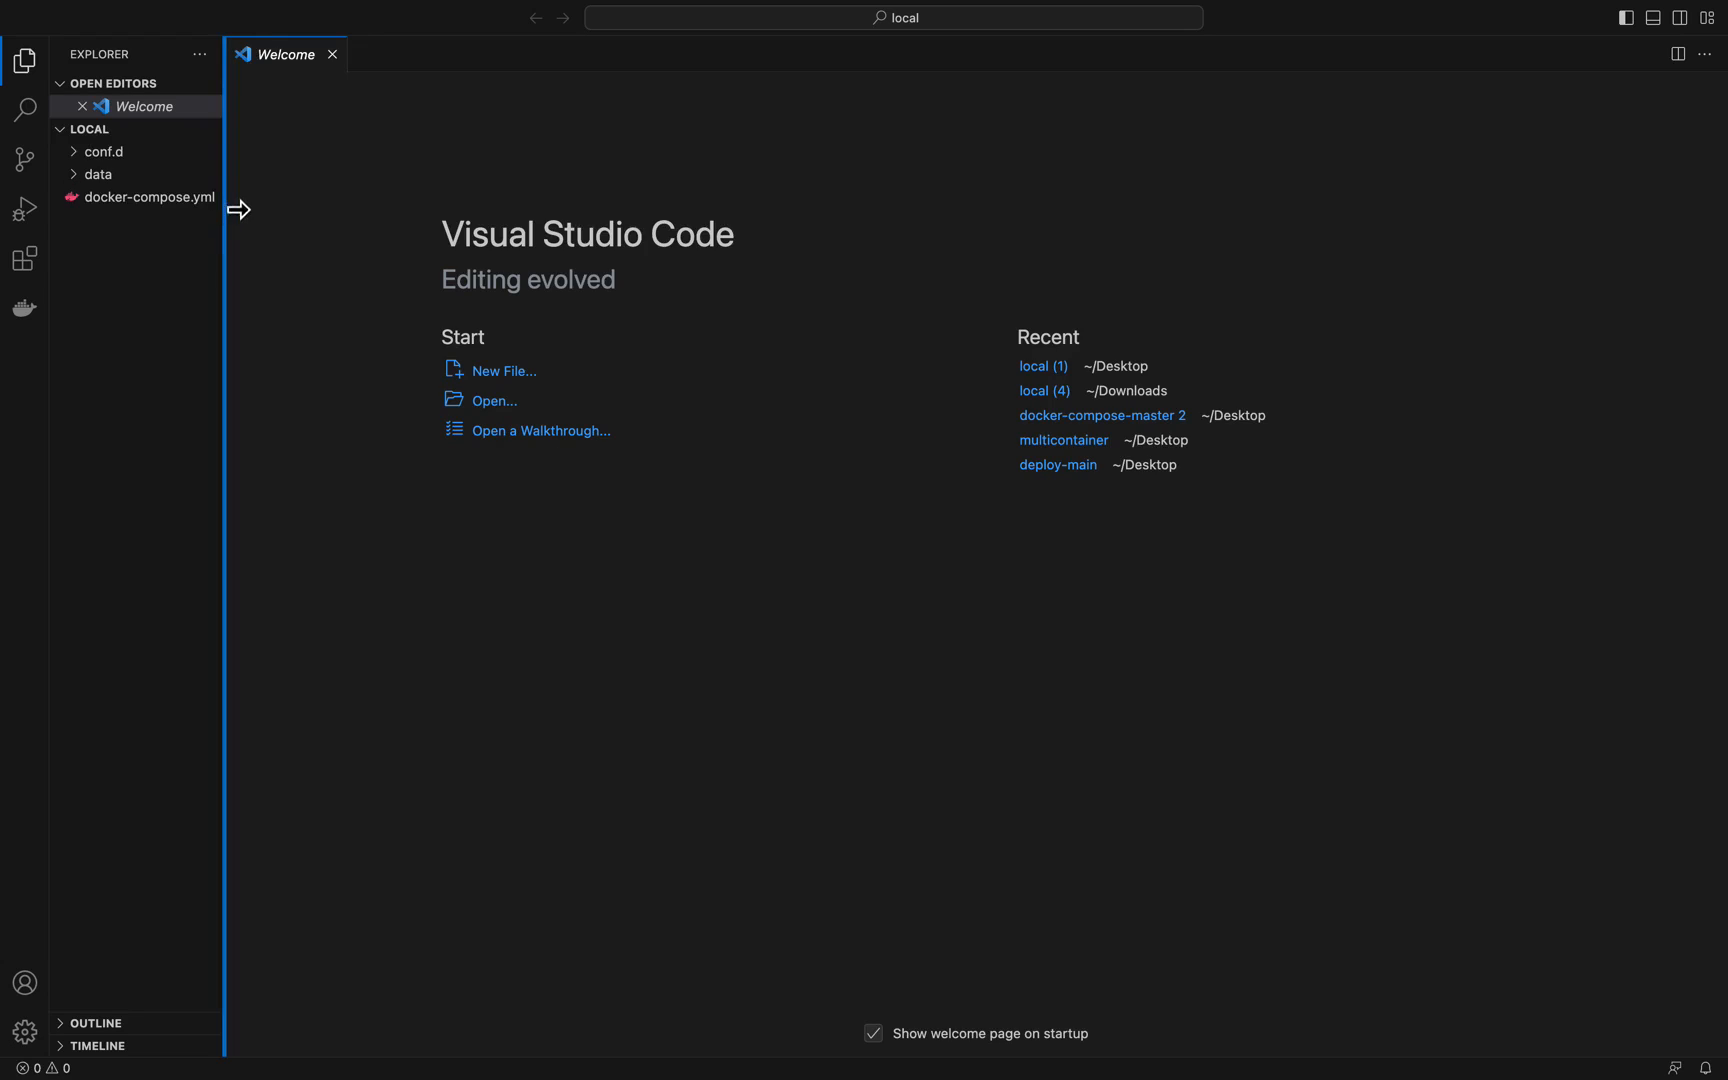
{"action": "mouse_move", "coordinate": [114, 188]}
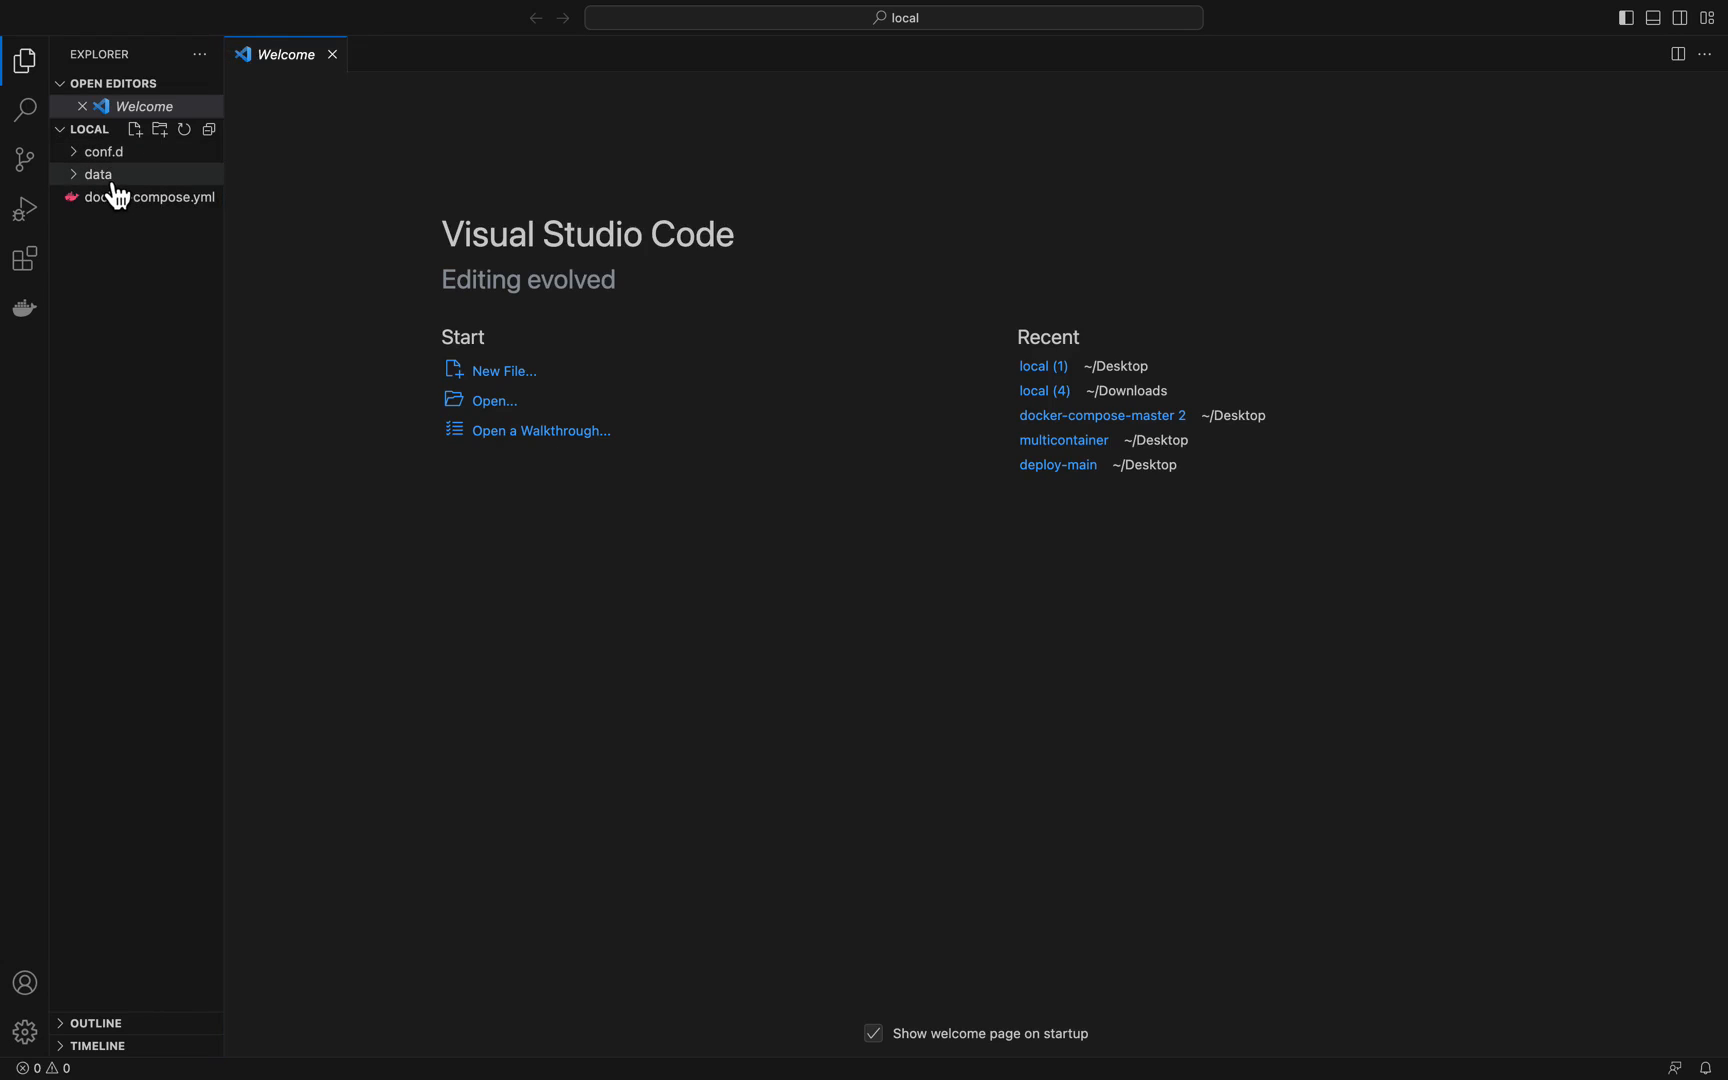
{"action": "left_click", "coordinate": [100, 174]}
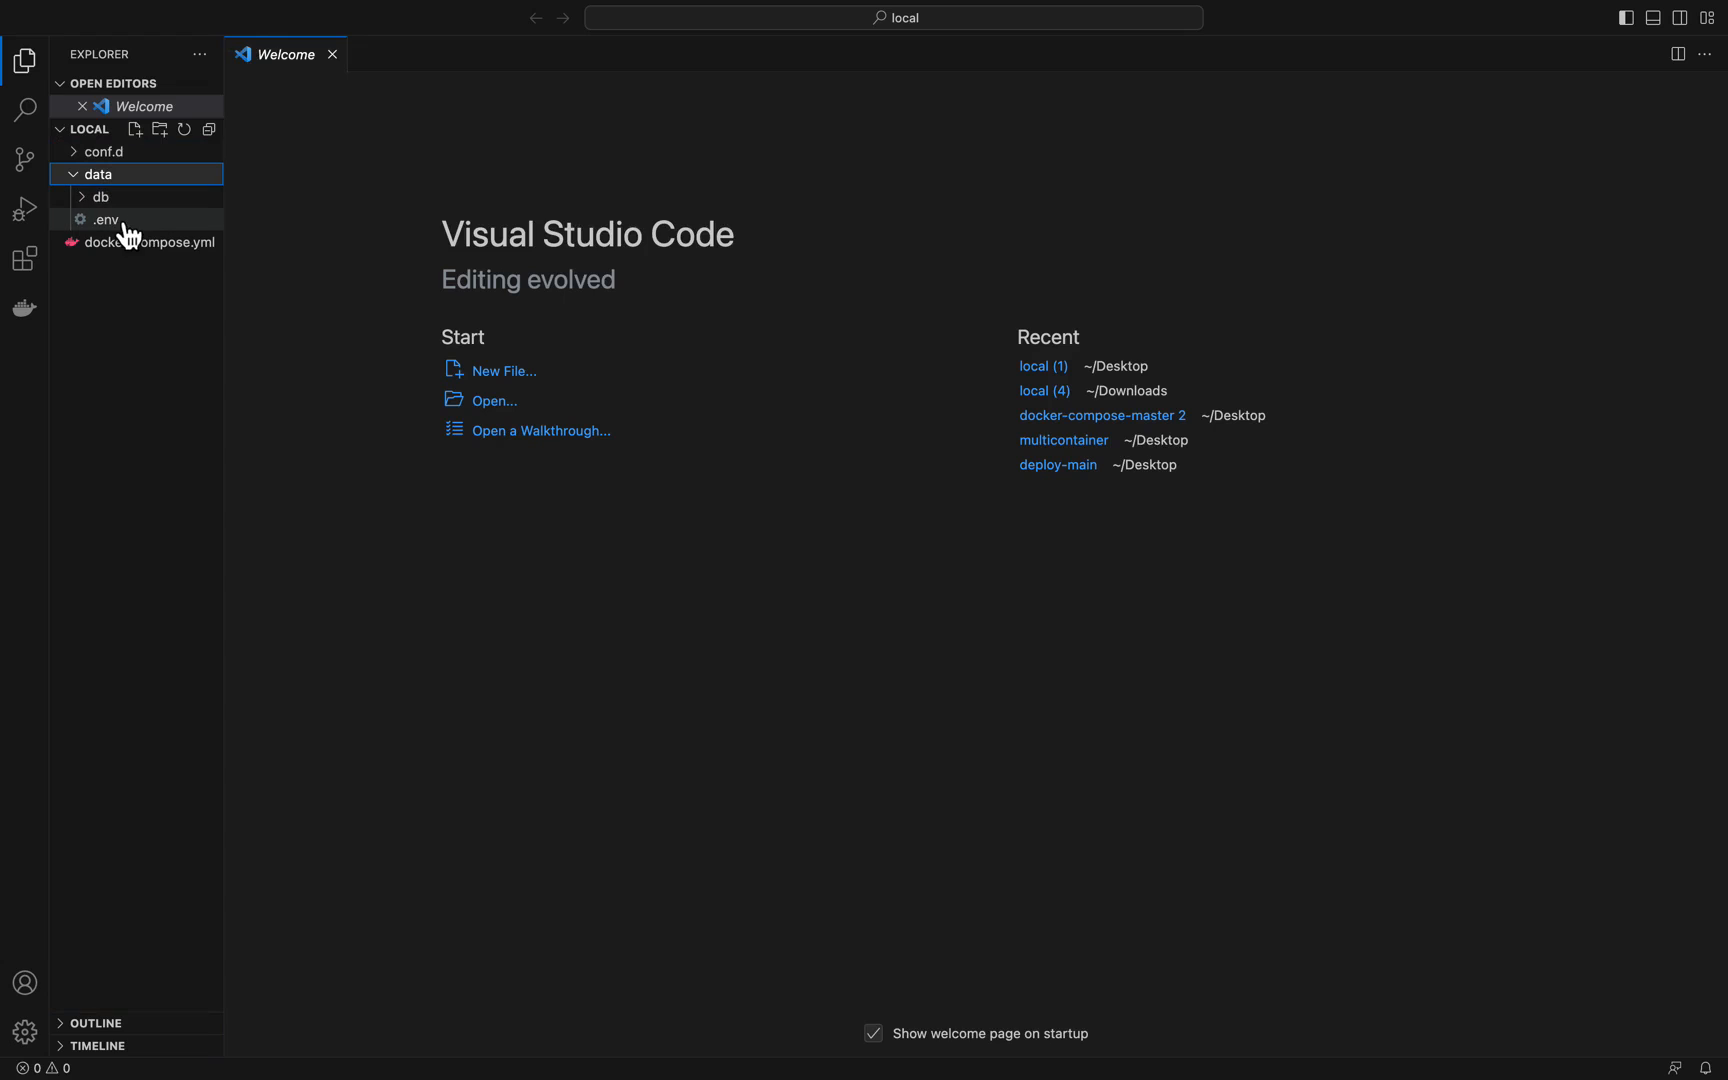
{"action": "mouse_move", "coordinate": [138, 242]}
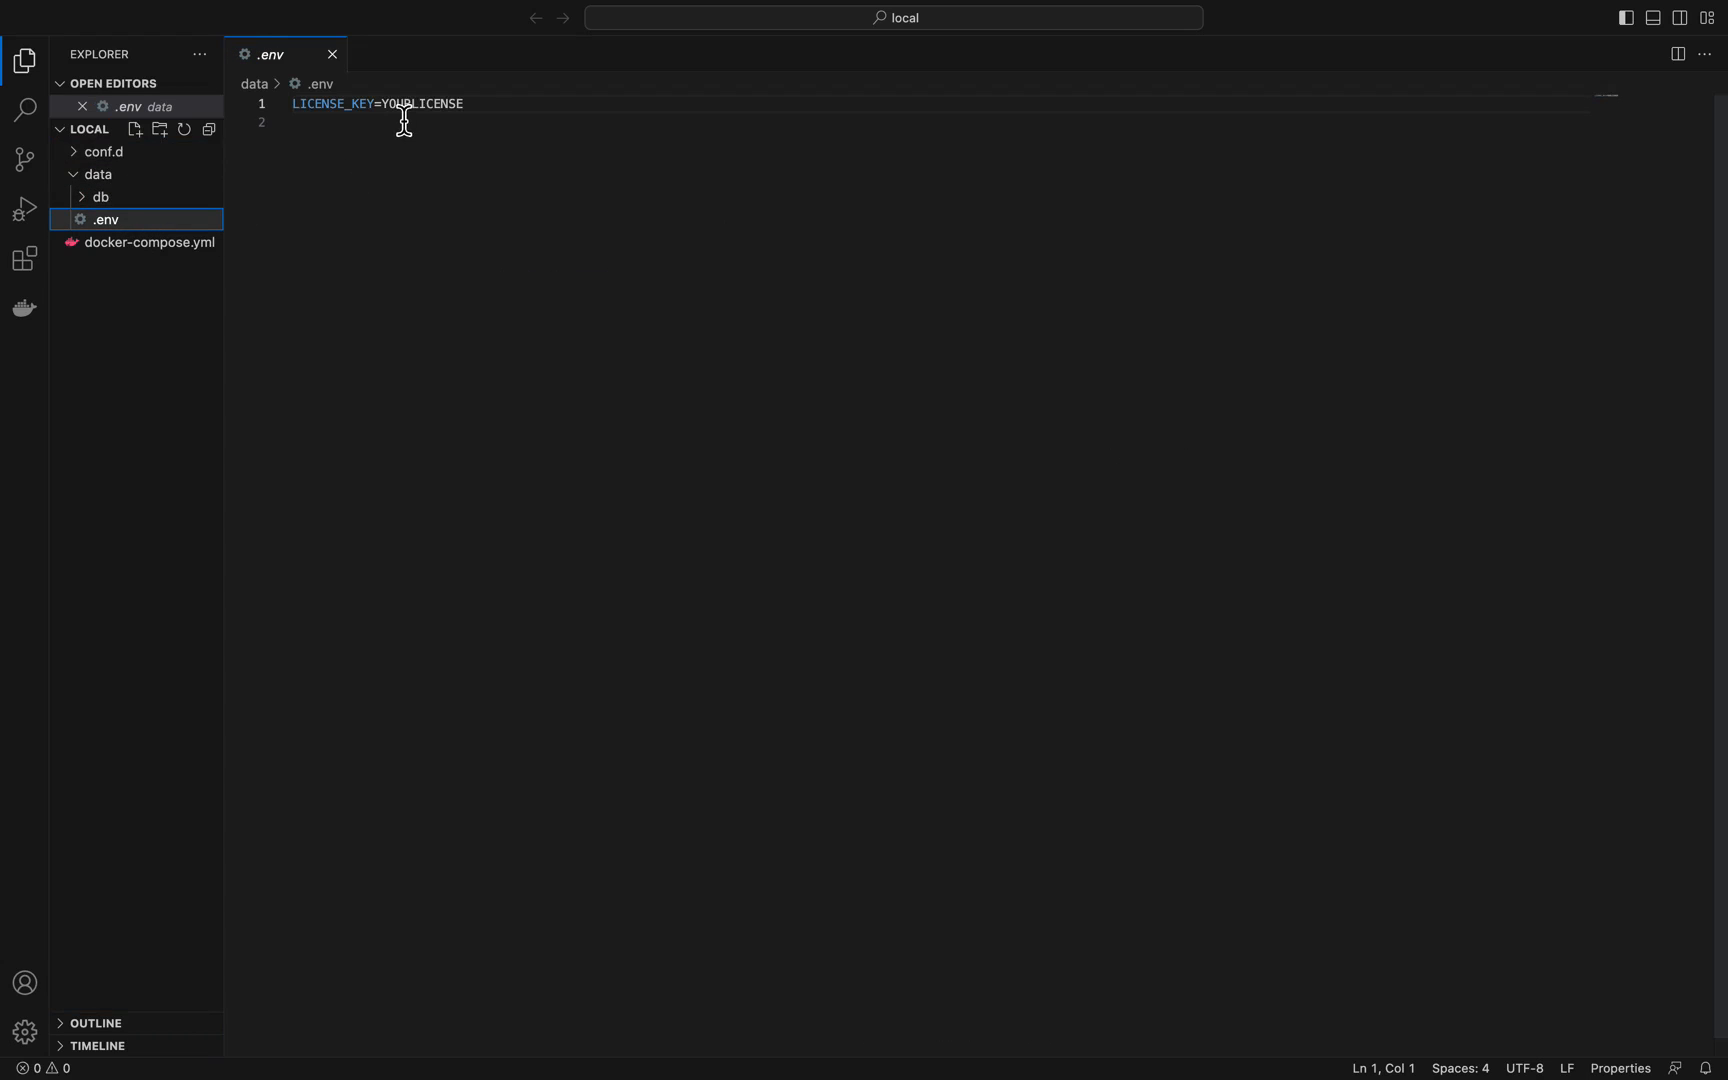
{"action": "mouse_move", "coordinate": [558, 182]}
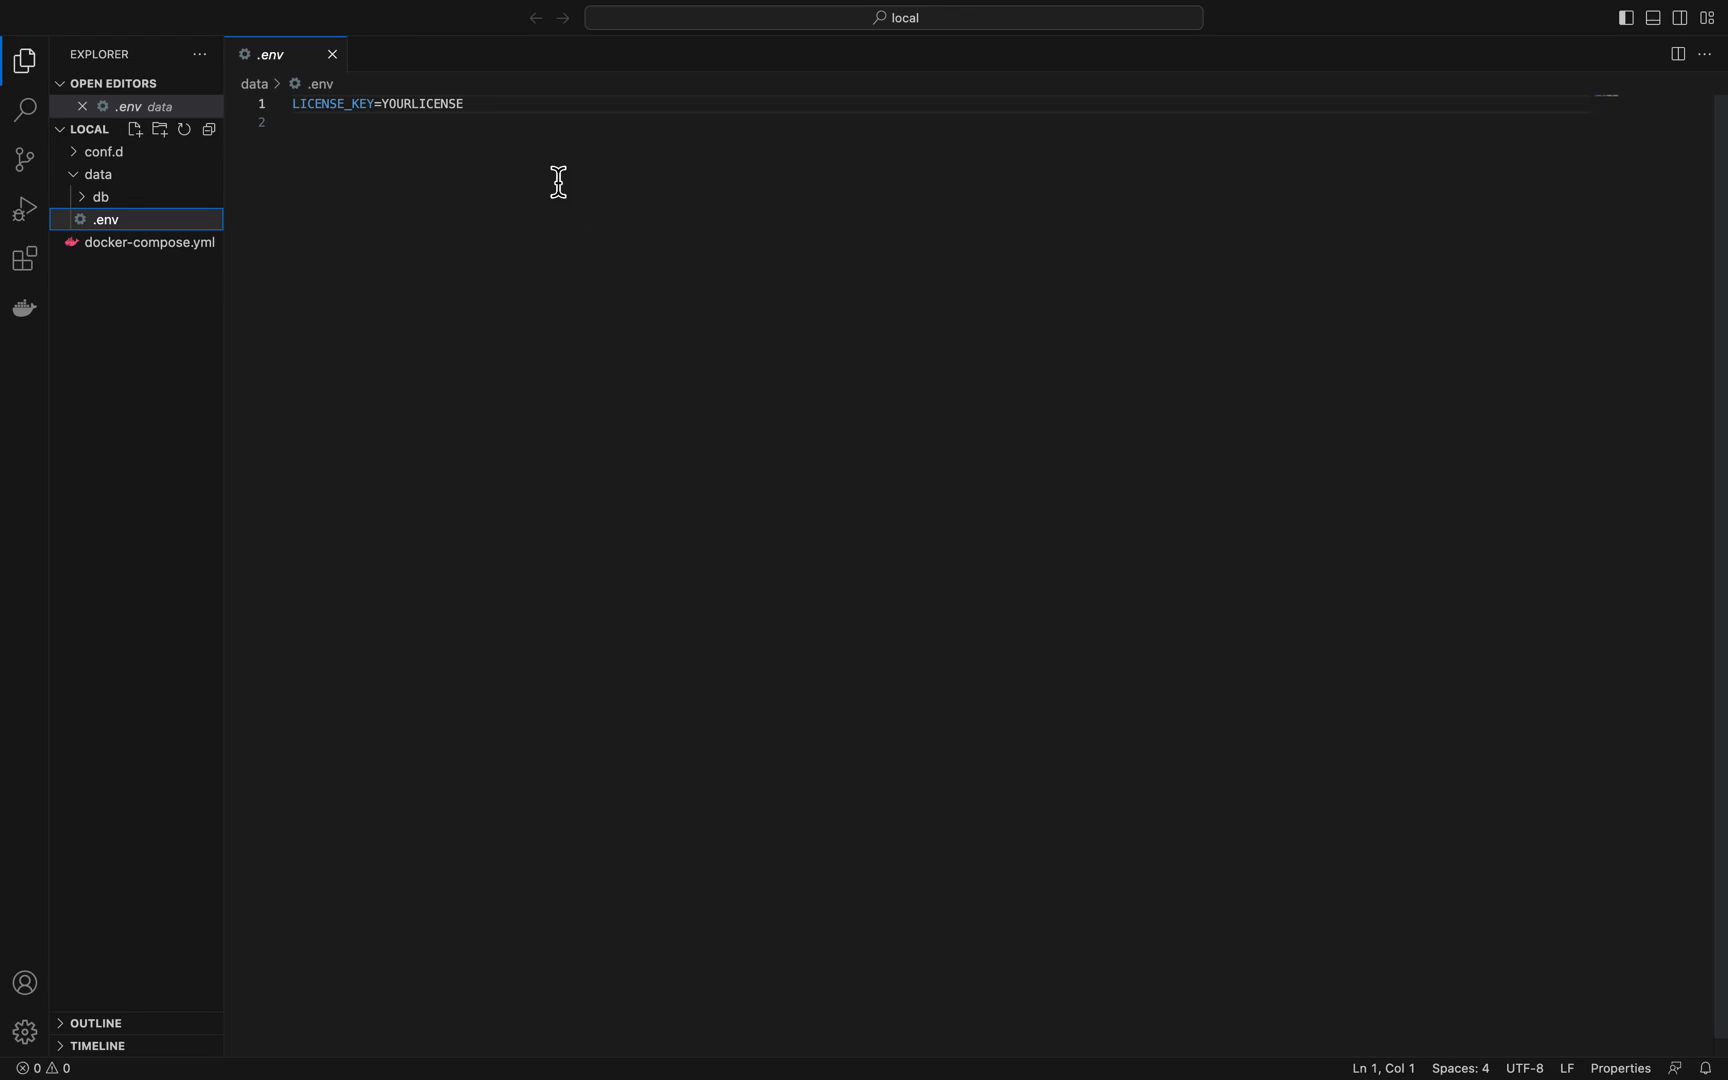
{"action": "double_click", "coordinate": [422, 104]}
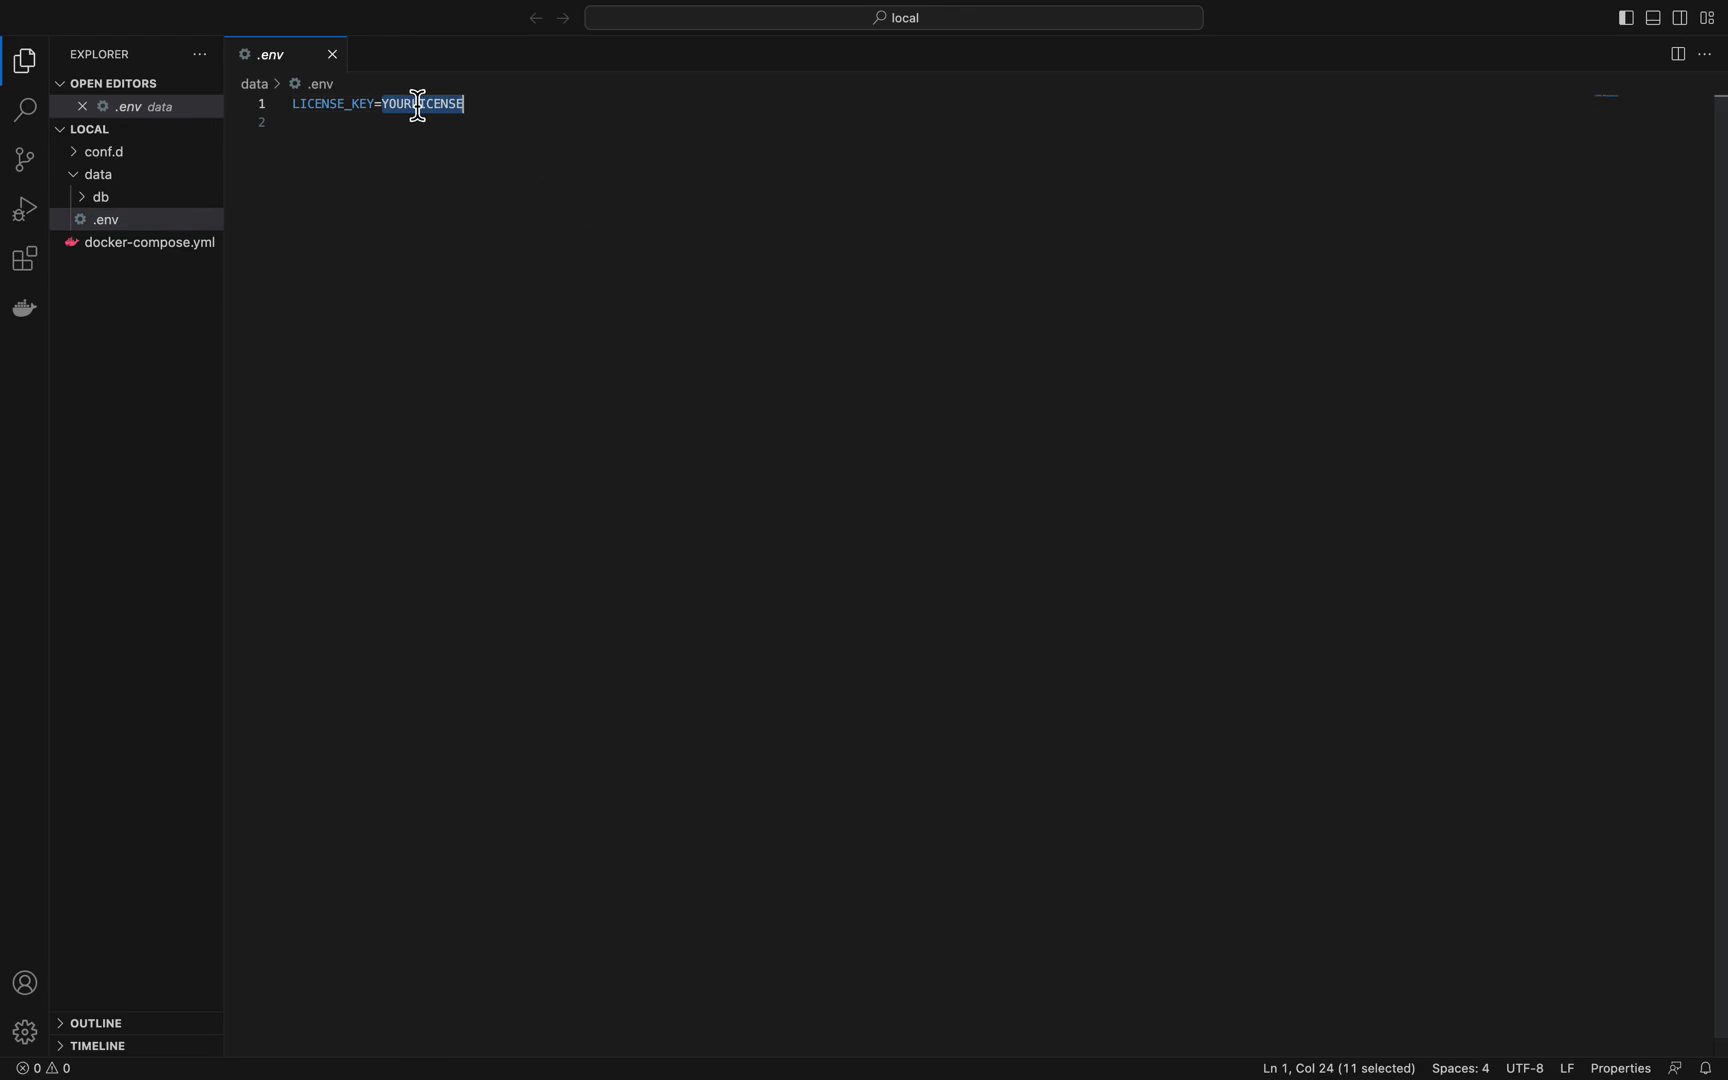
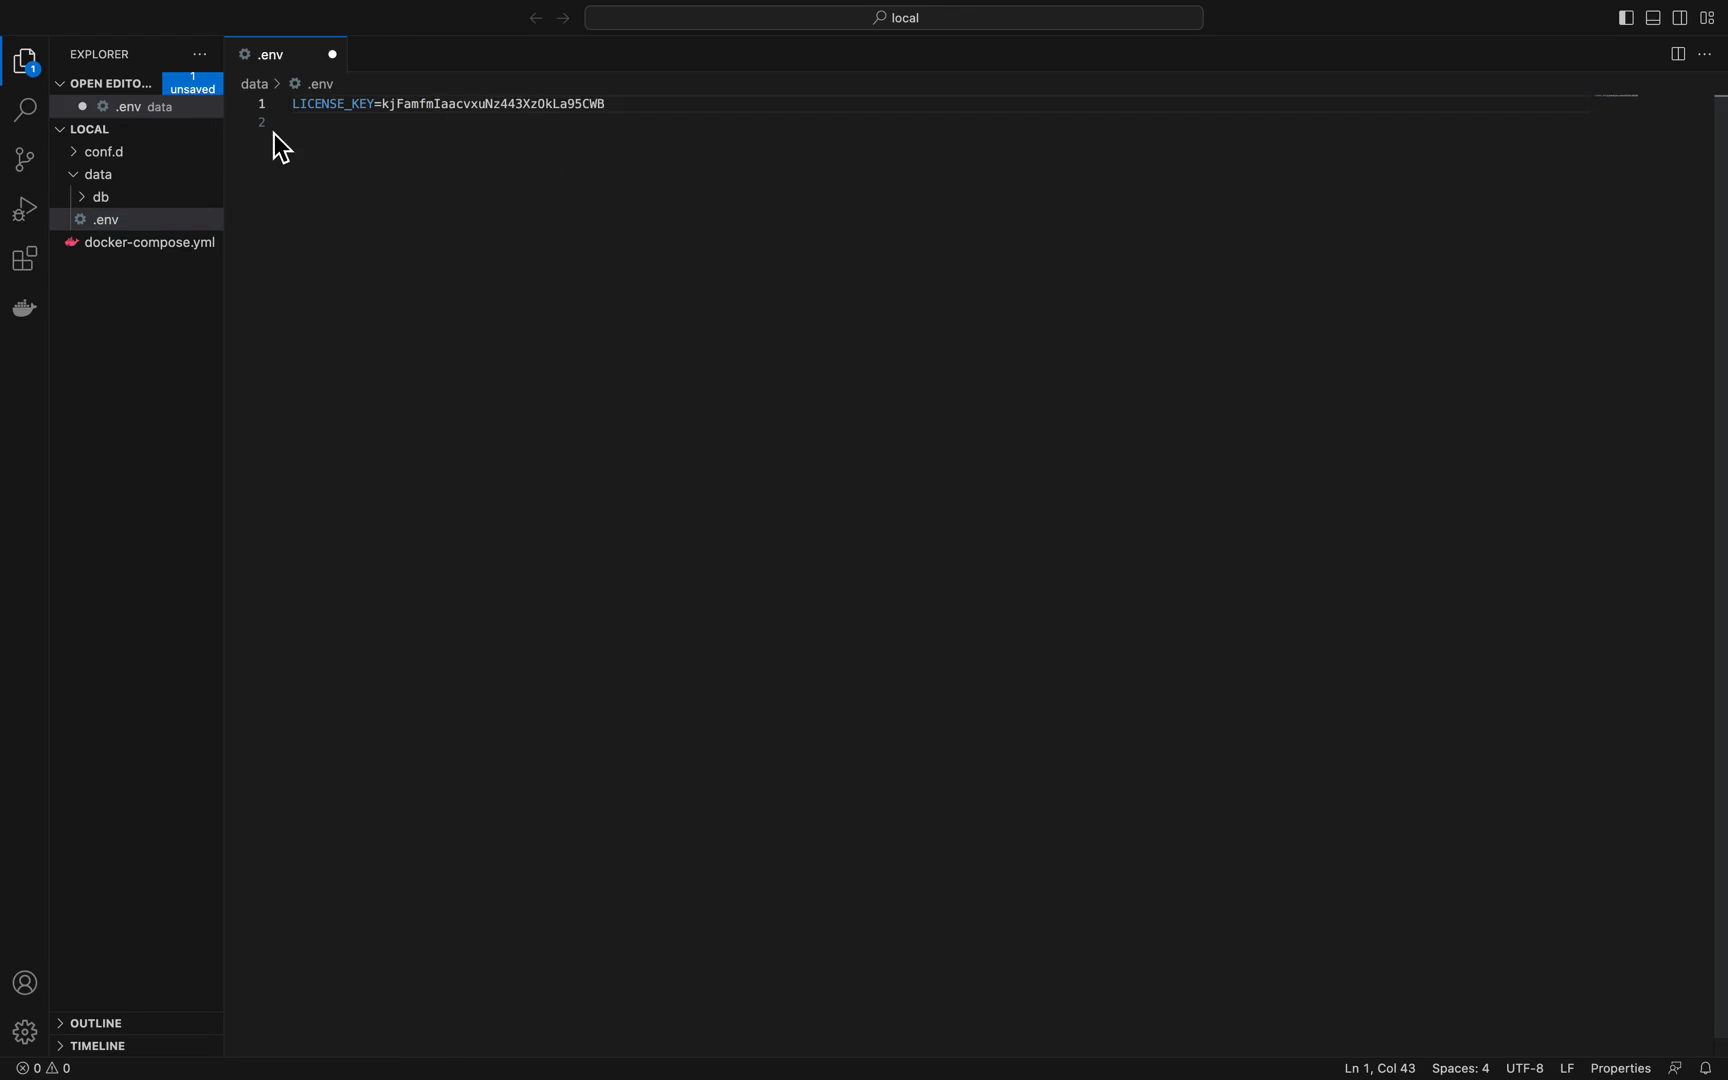
{"action": "mouse_move", "coordinate": [188, 106]}
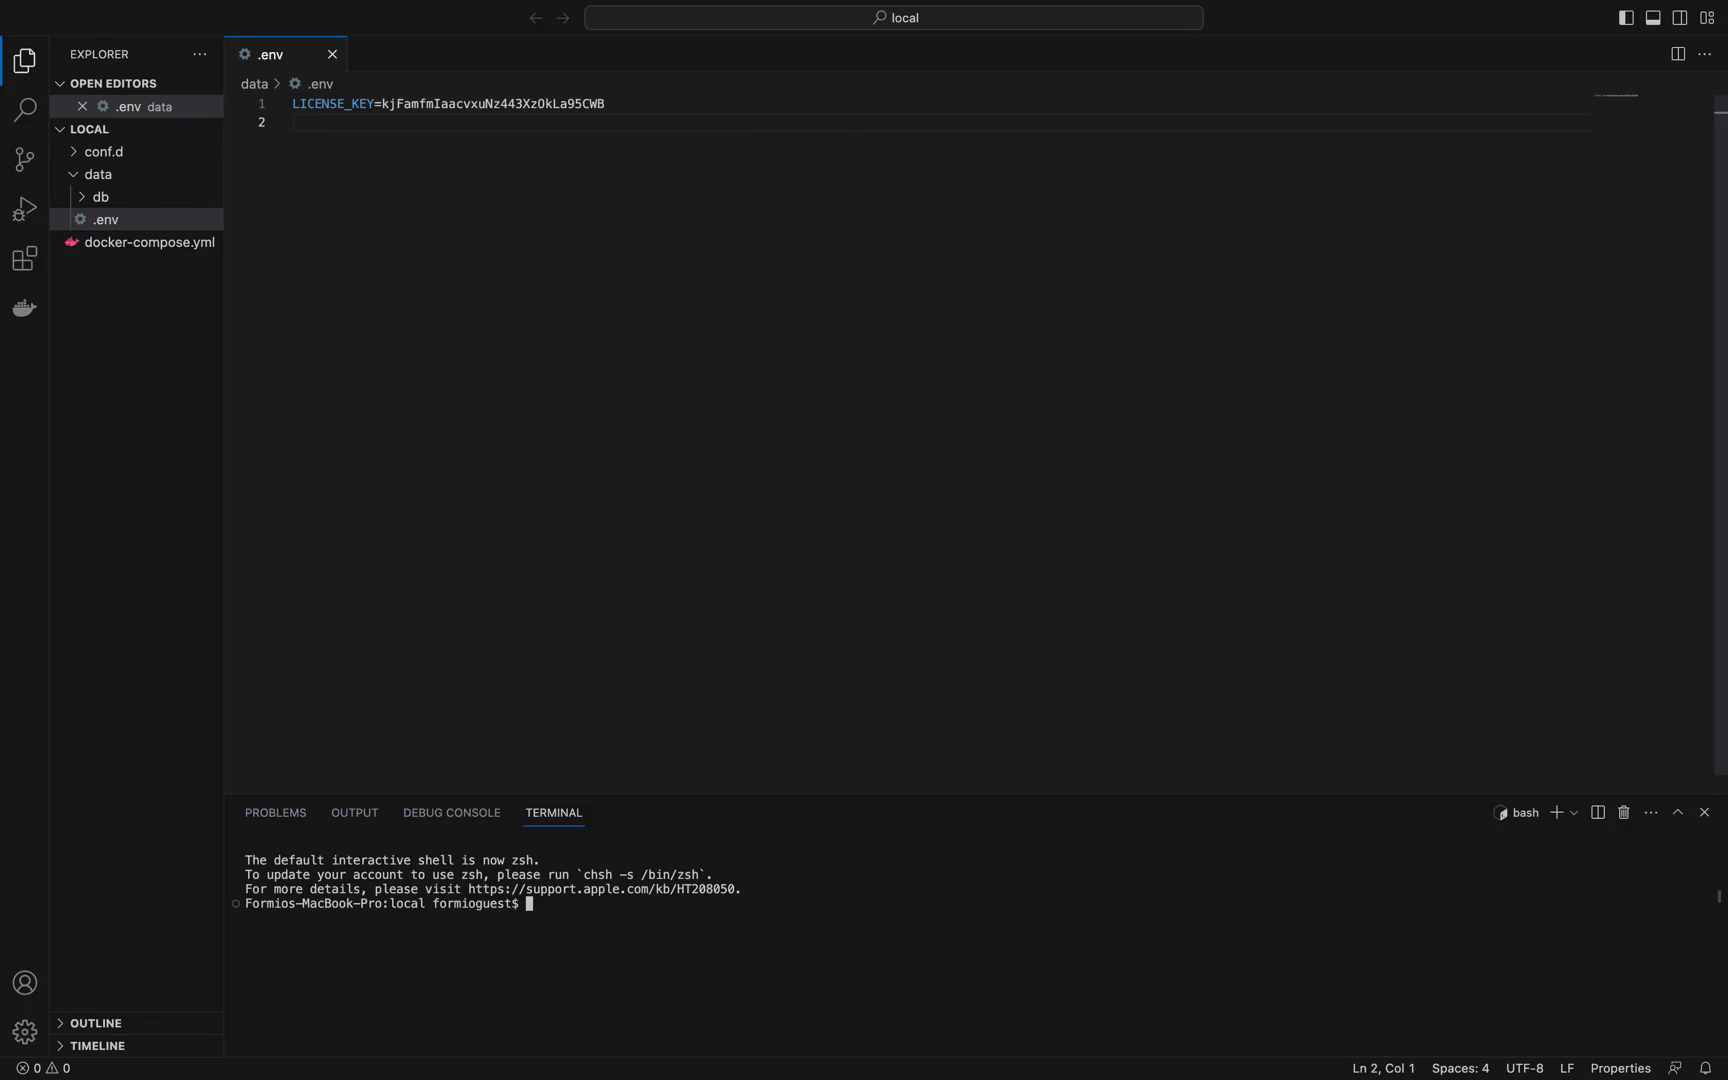
Step: Run 'docker-compose up --detach' in the integrated terminal to start the stack
{"action": "type", "text": "docker-compose u"}
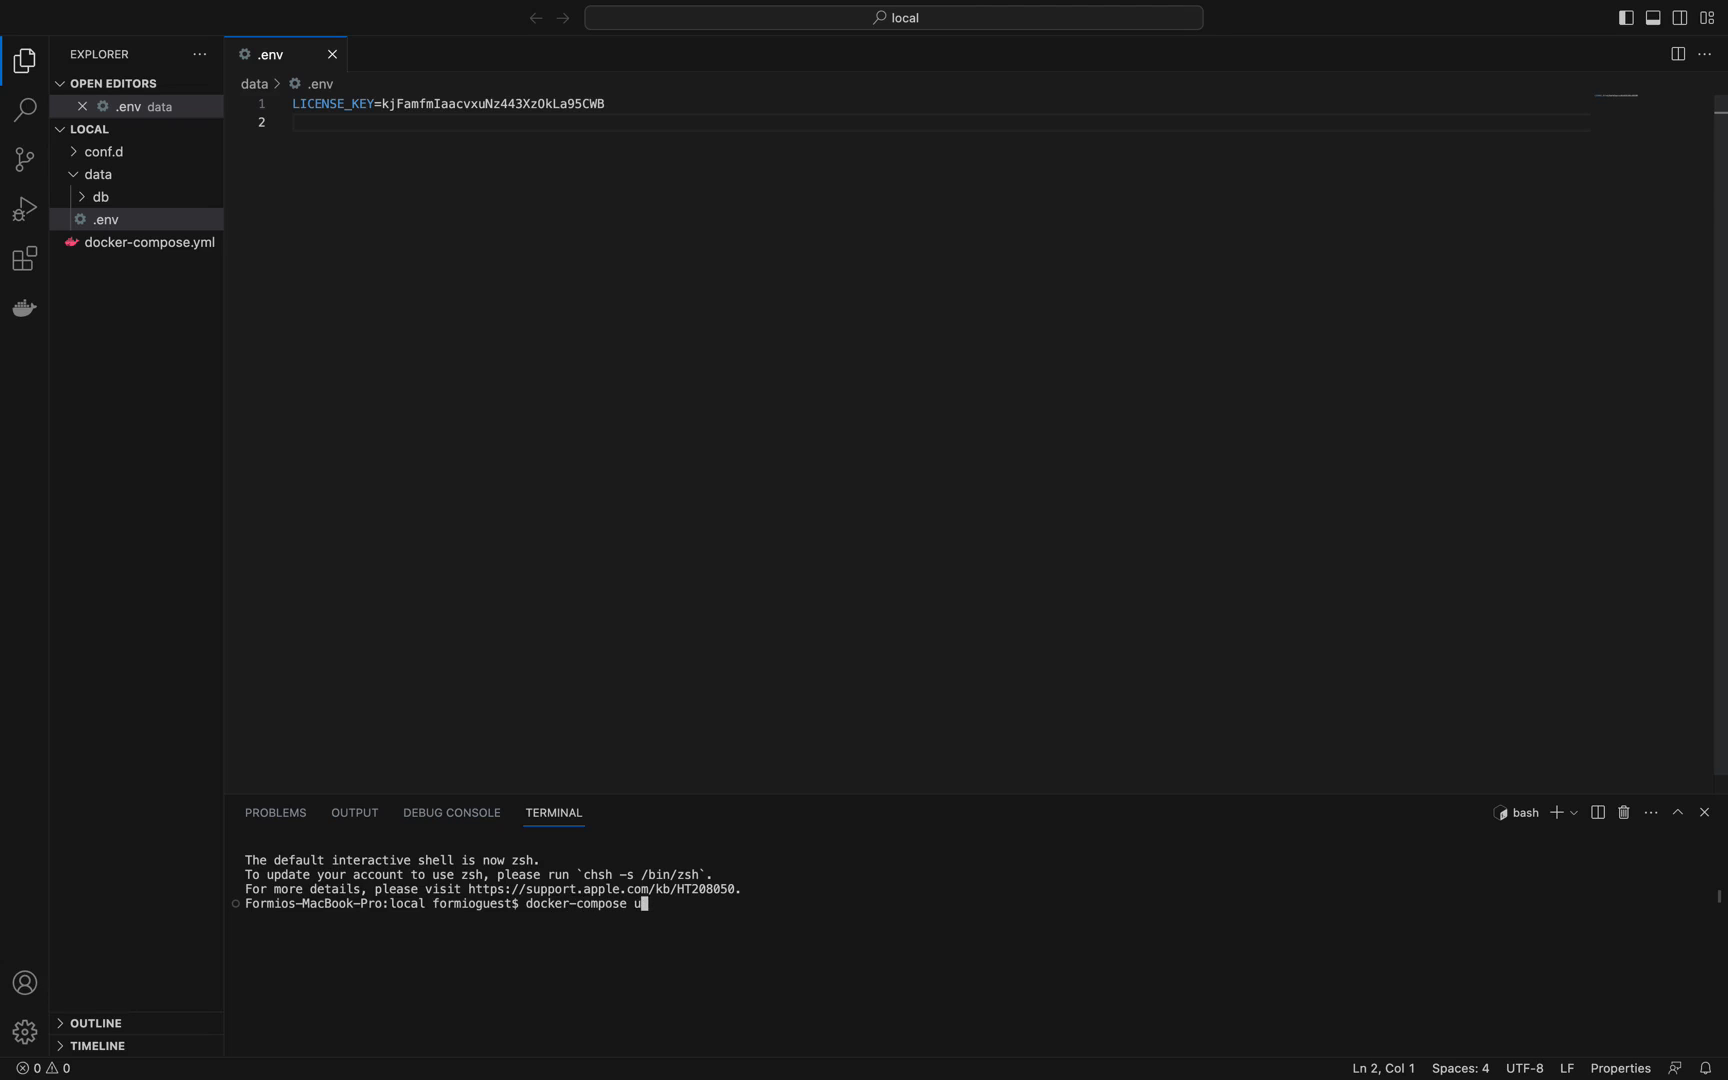
{"action": "type", "text": "p --detach"}
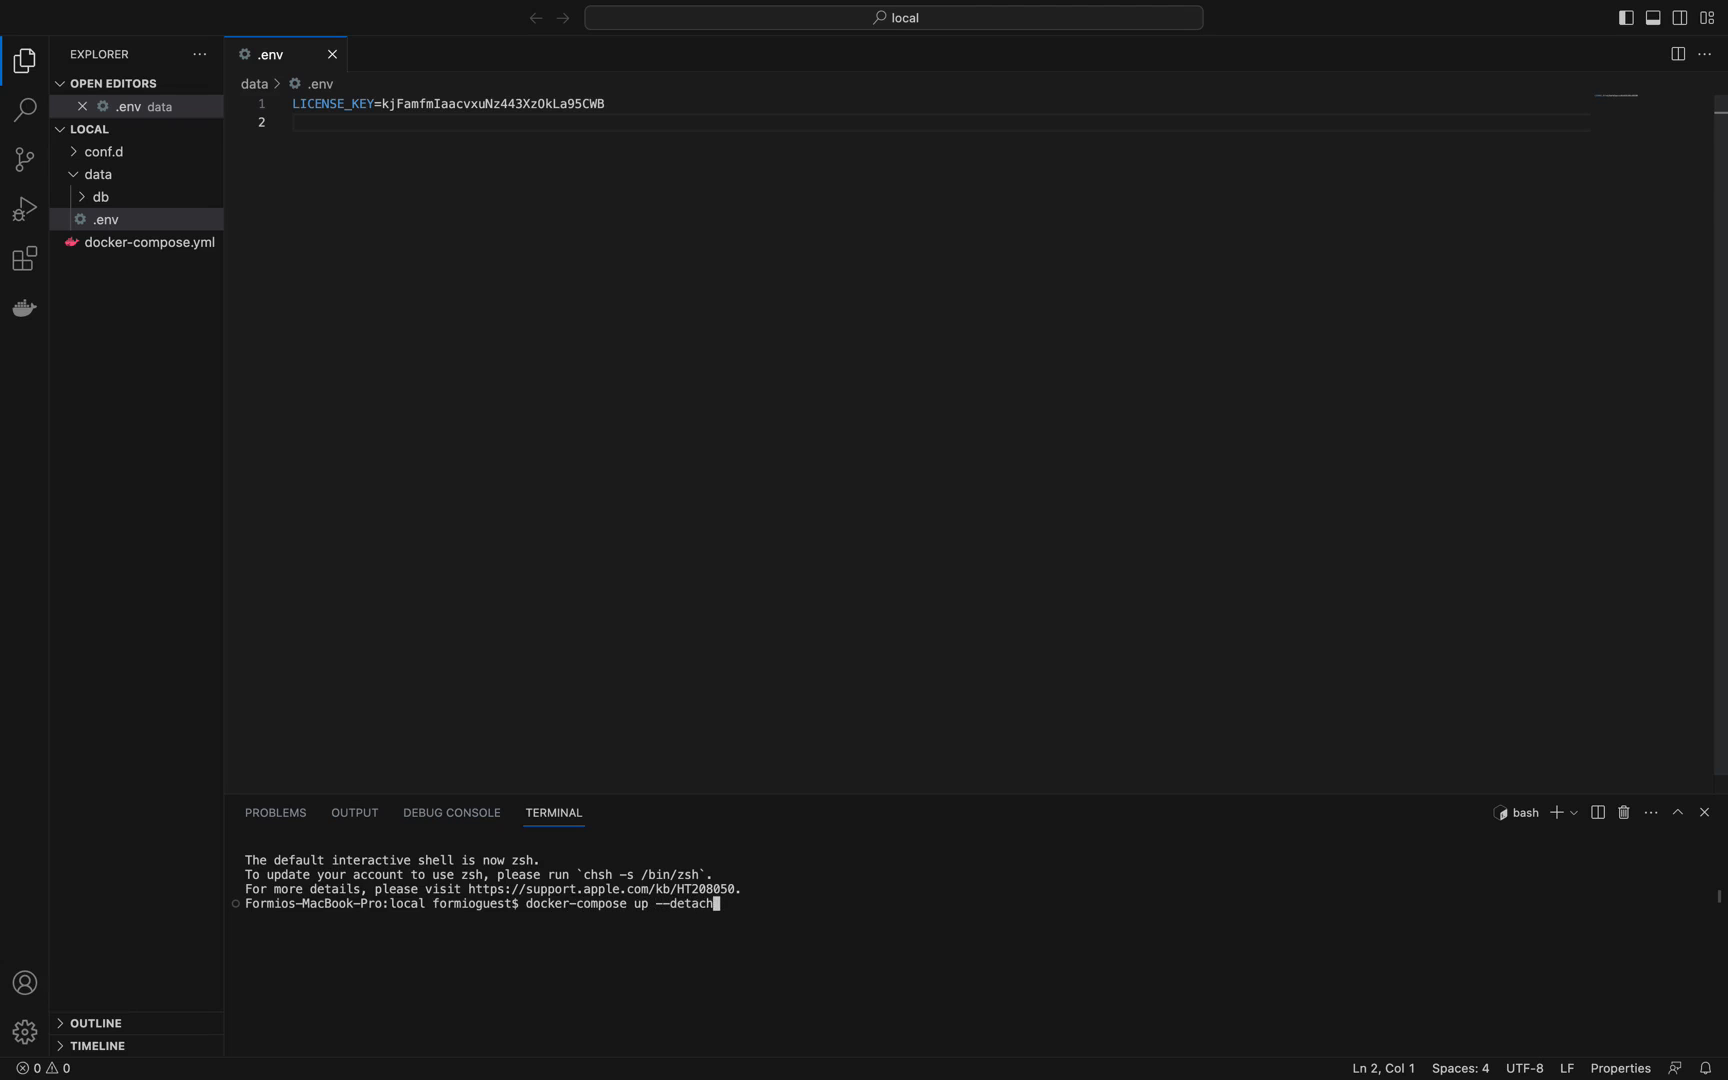
{"action": "key", "text": "Return"}
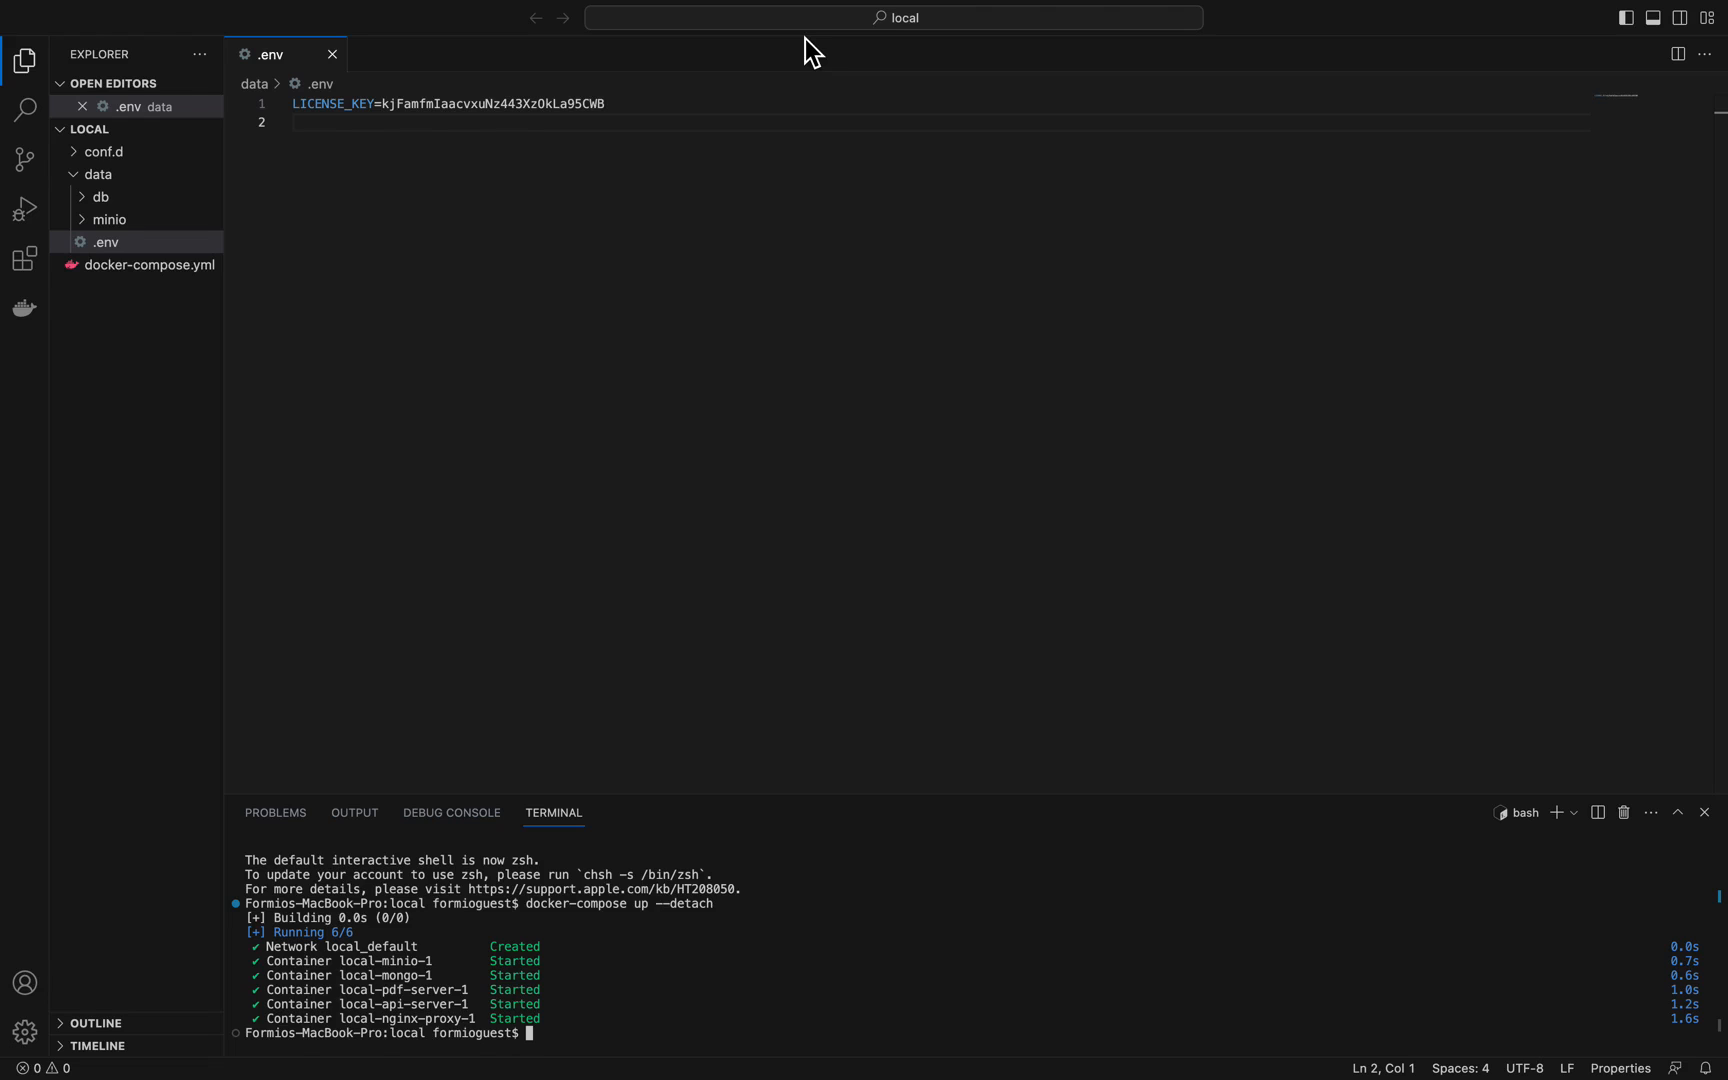
{"action": "mouse_move", "coordinate": [960, 1016]}
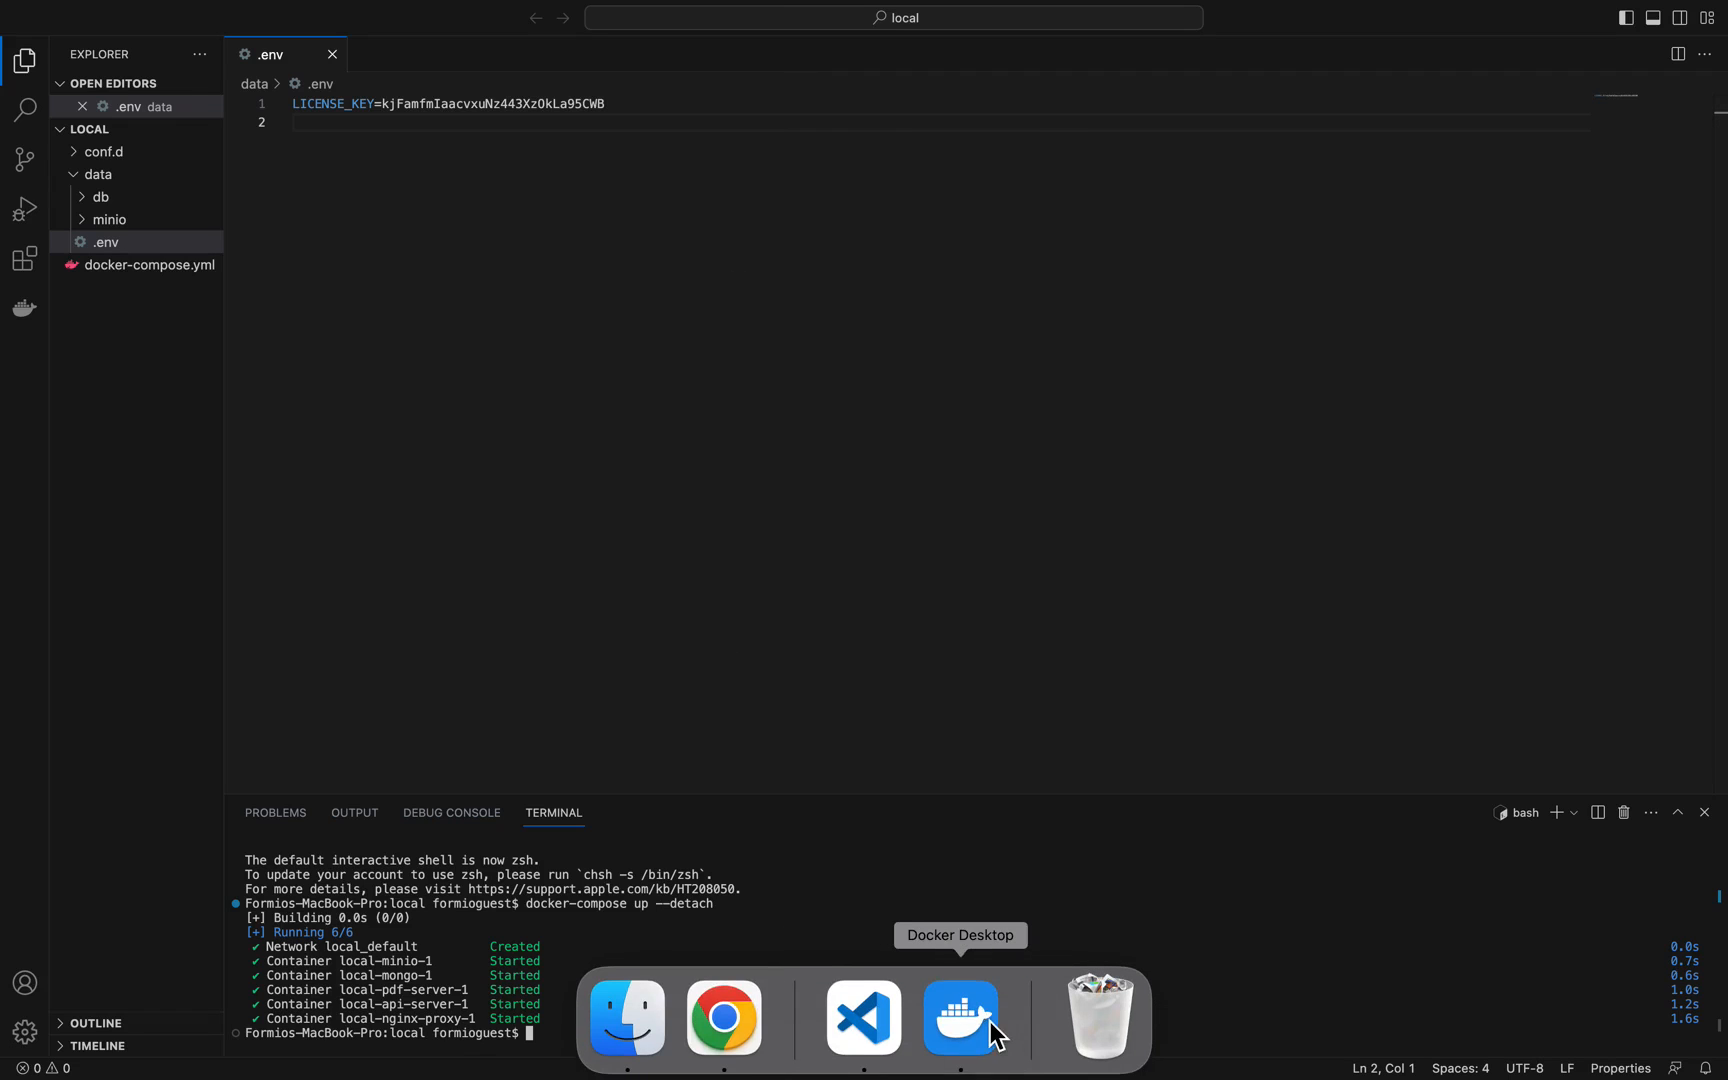
Step: View the local stack's five running containers and logs in Docker Desktop
{"action": "left_click", "coordinate": [960, 1018]}
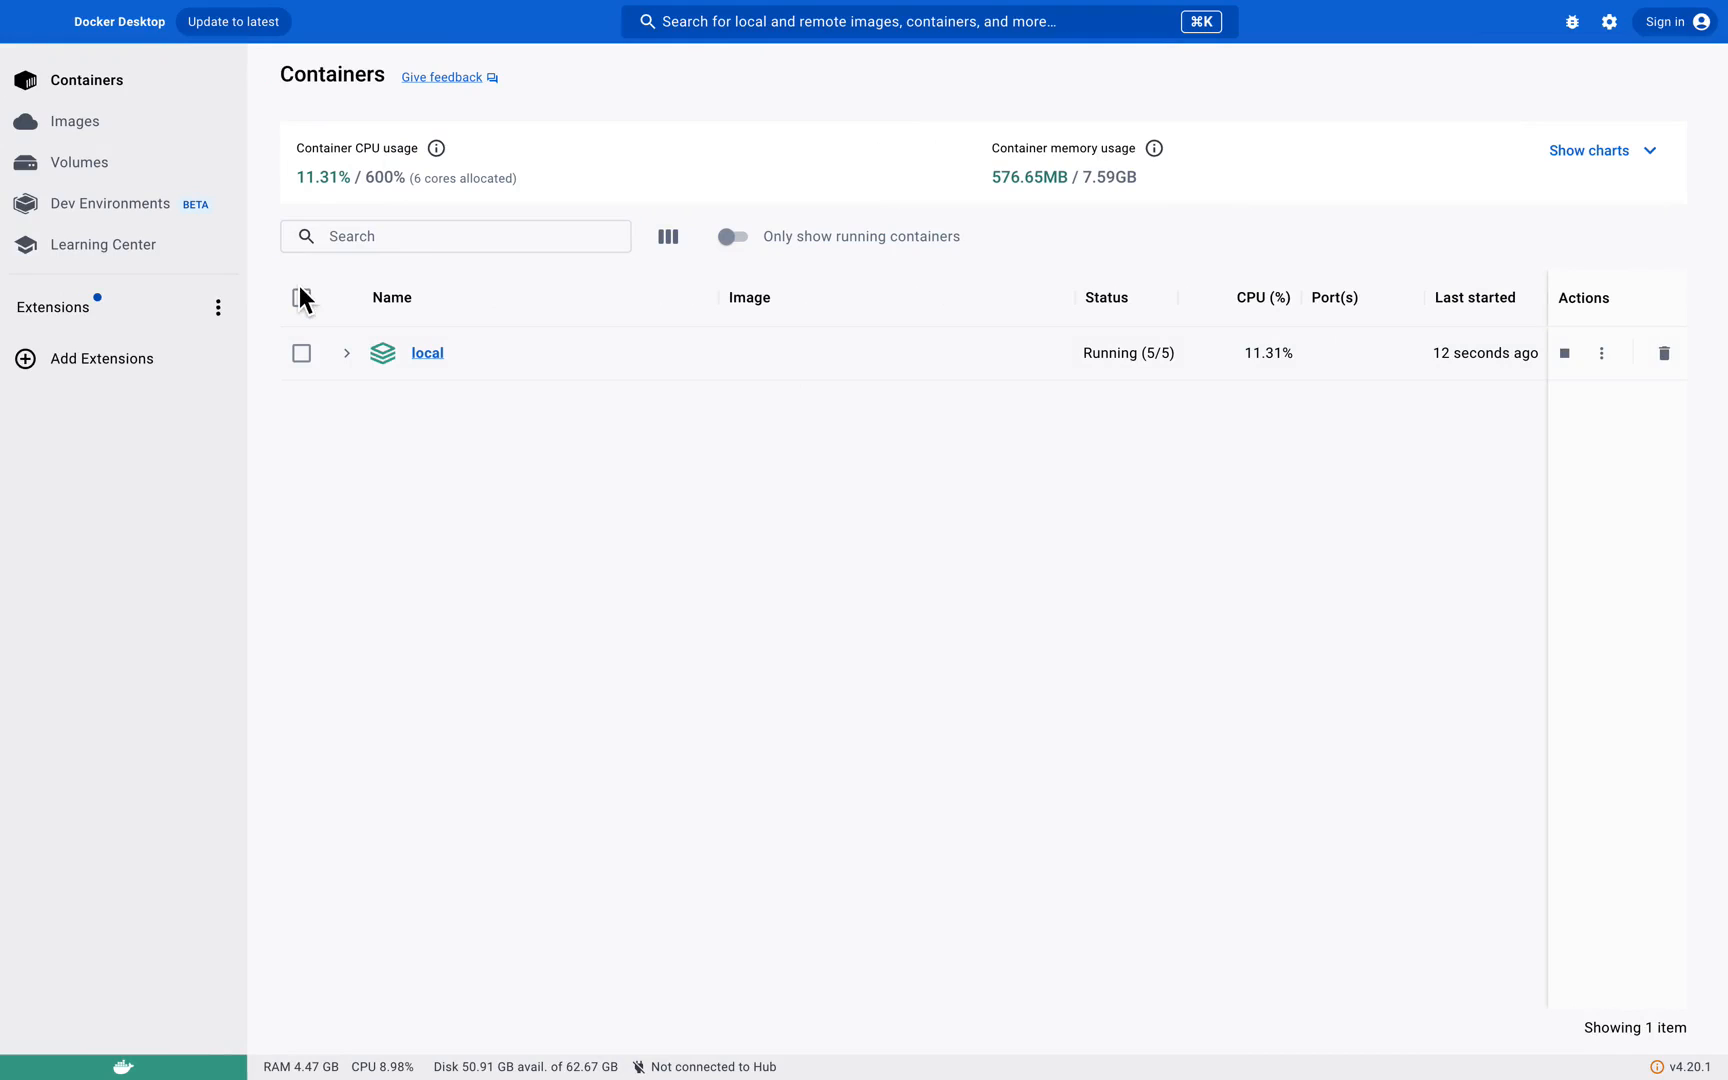
{"action": "left_click", "coordinate": [428, 352]}
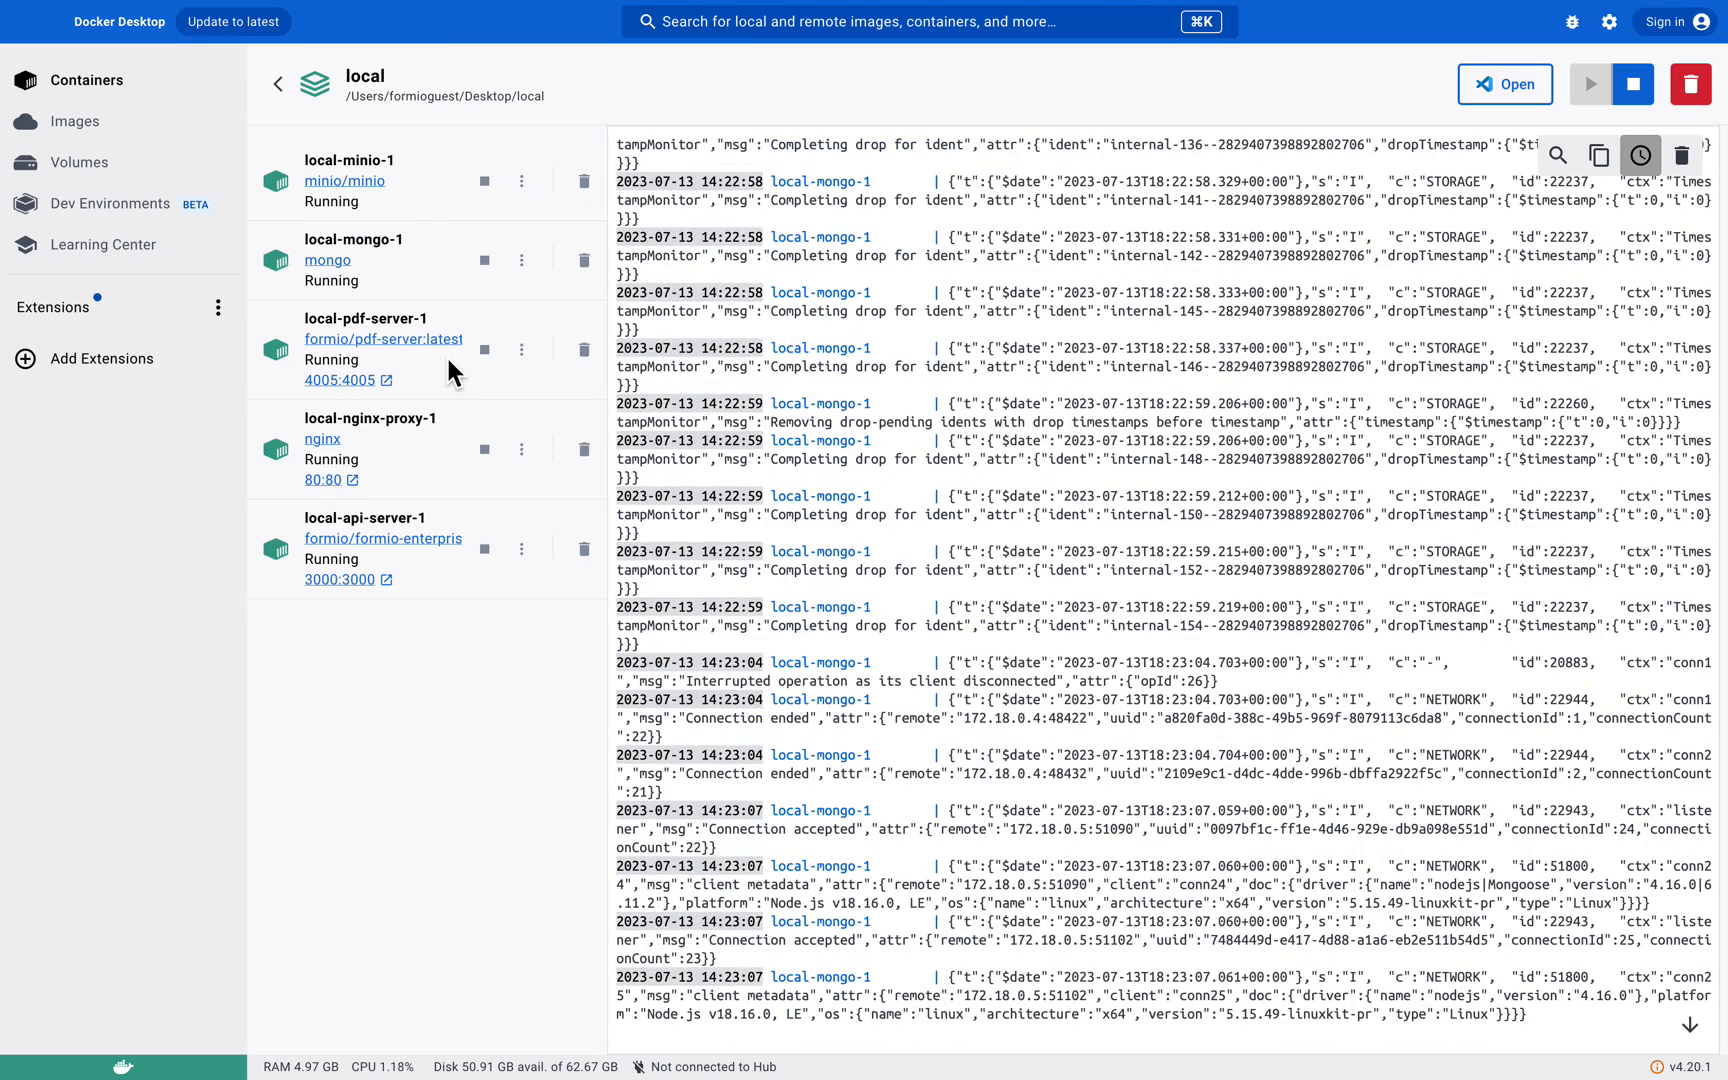
{"action": "mouse_move", "coordinate": [470, 336]}
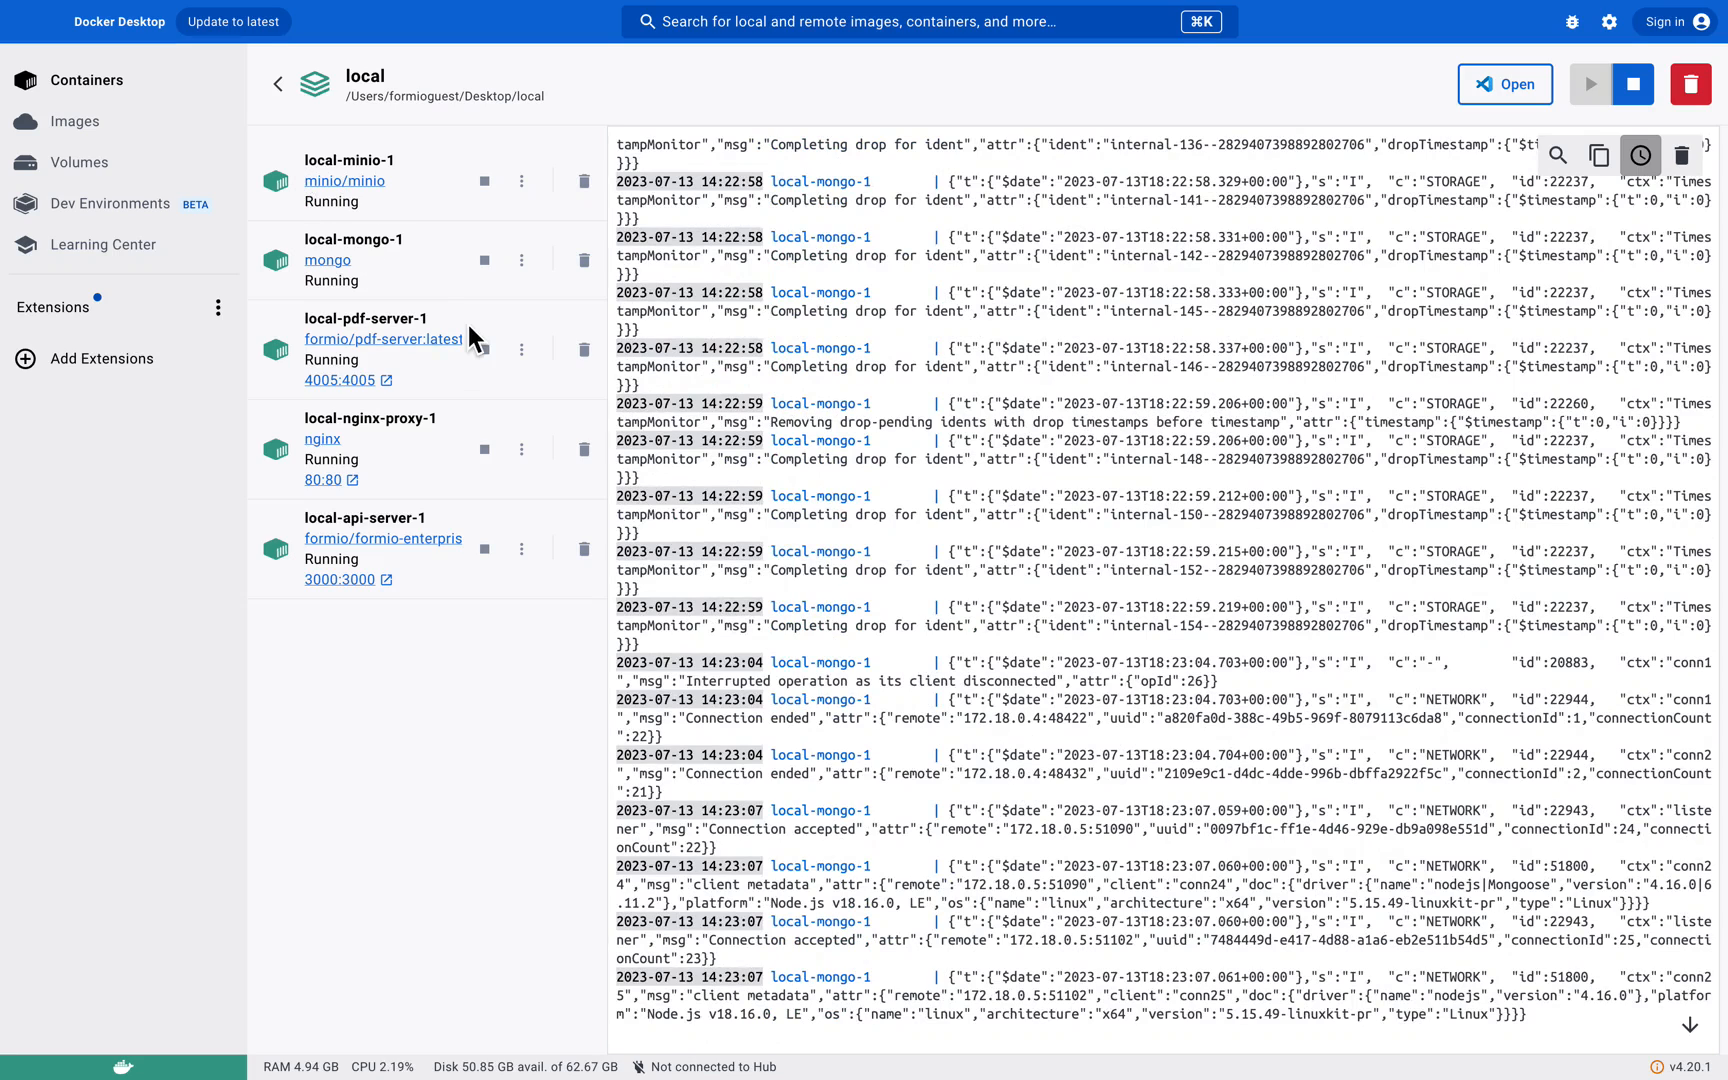
{"action": "mouse_move", "coordinate": [822, 1056]}
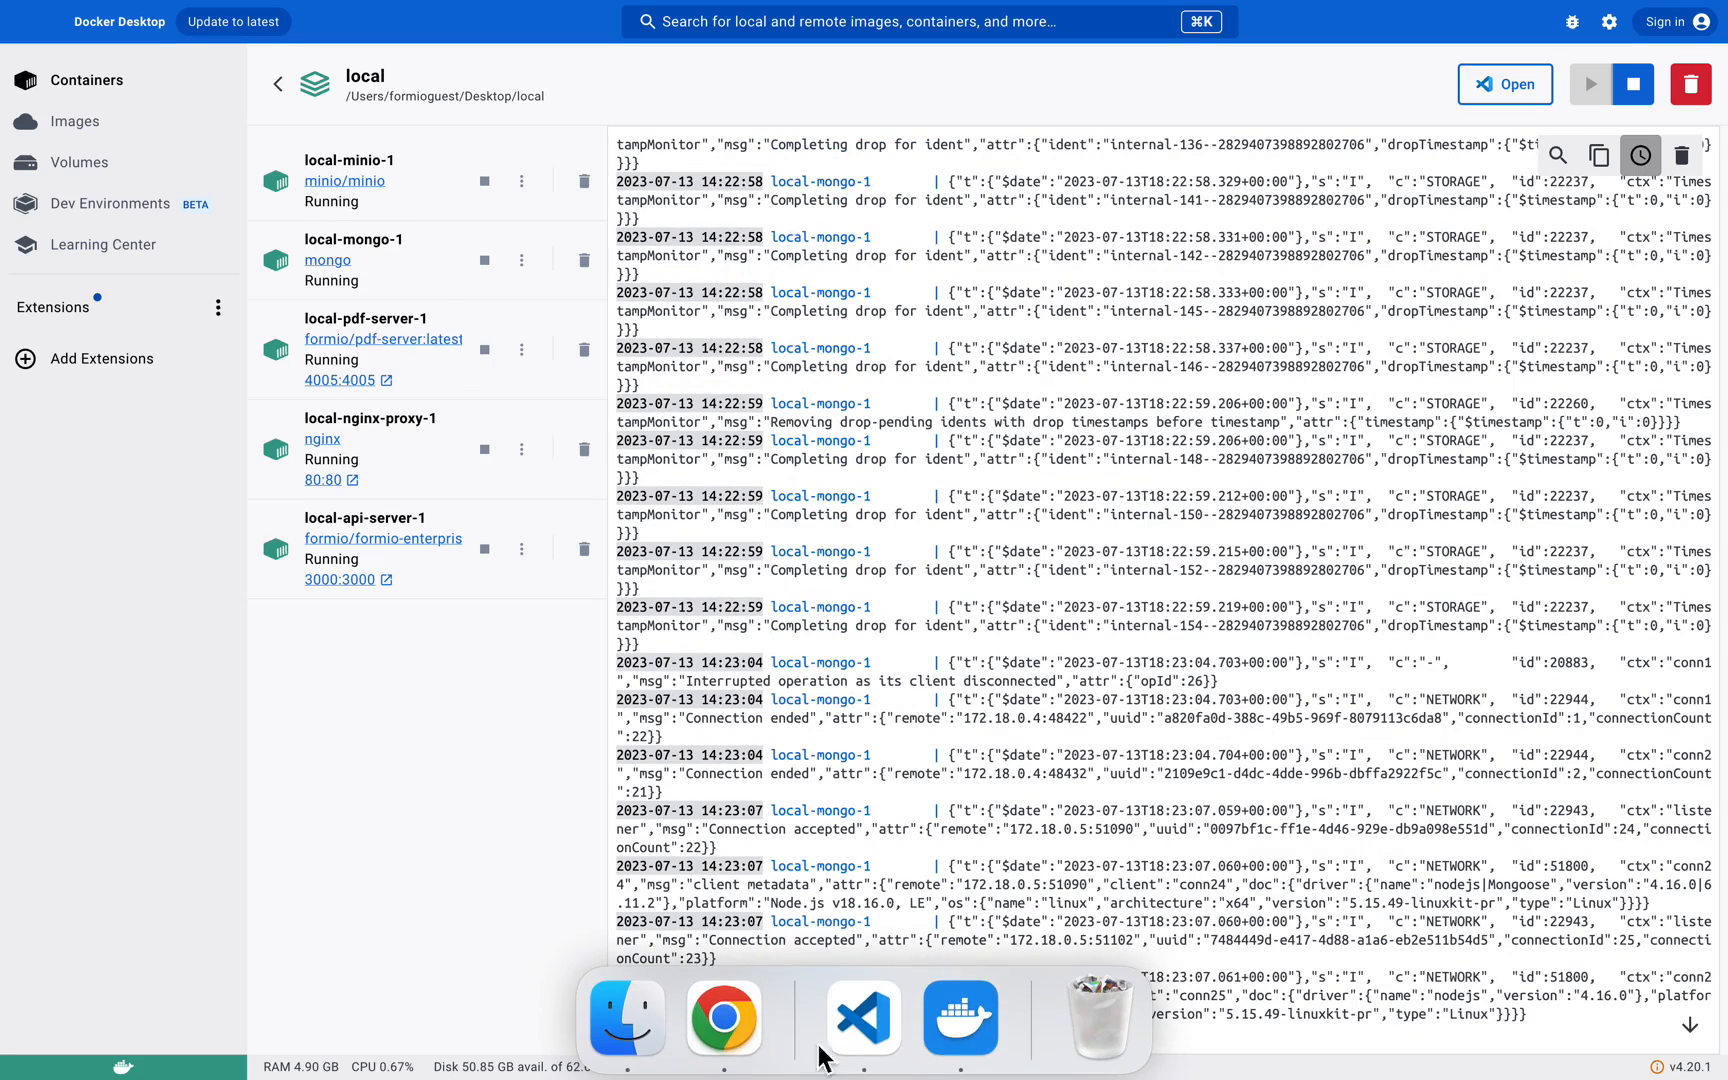
Step: Log in to the Form.io portal at lvh.me with the admin email and password
{"action": "left_click", "coordinate": [722, 1016]}
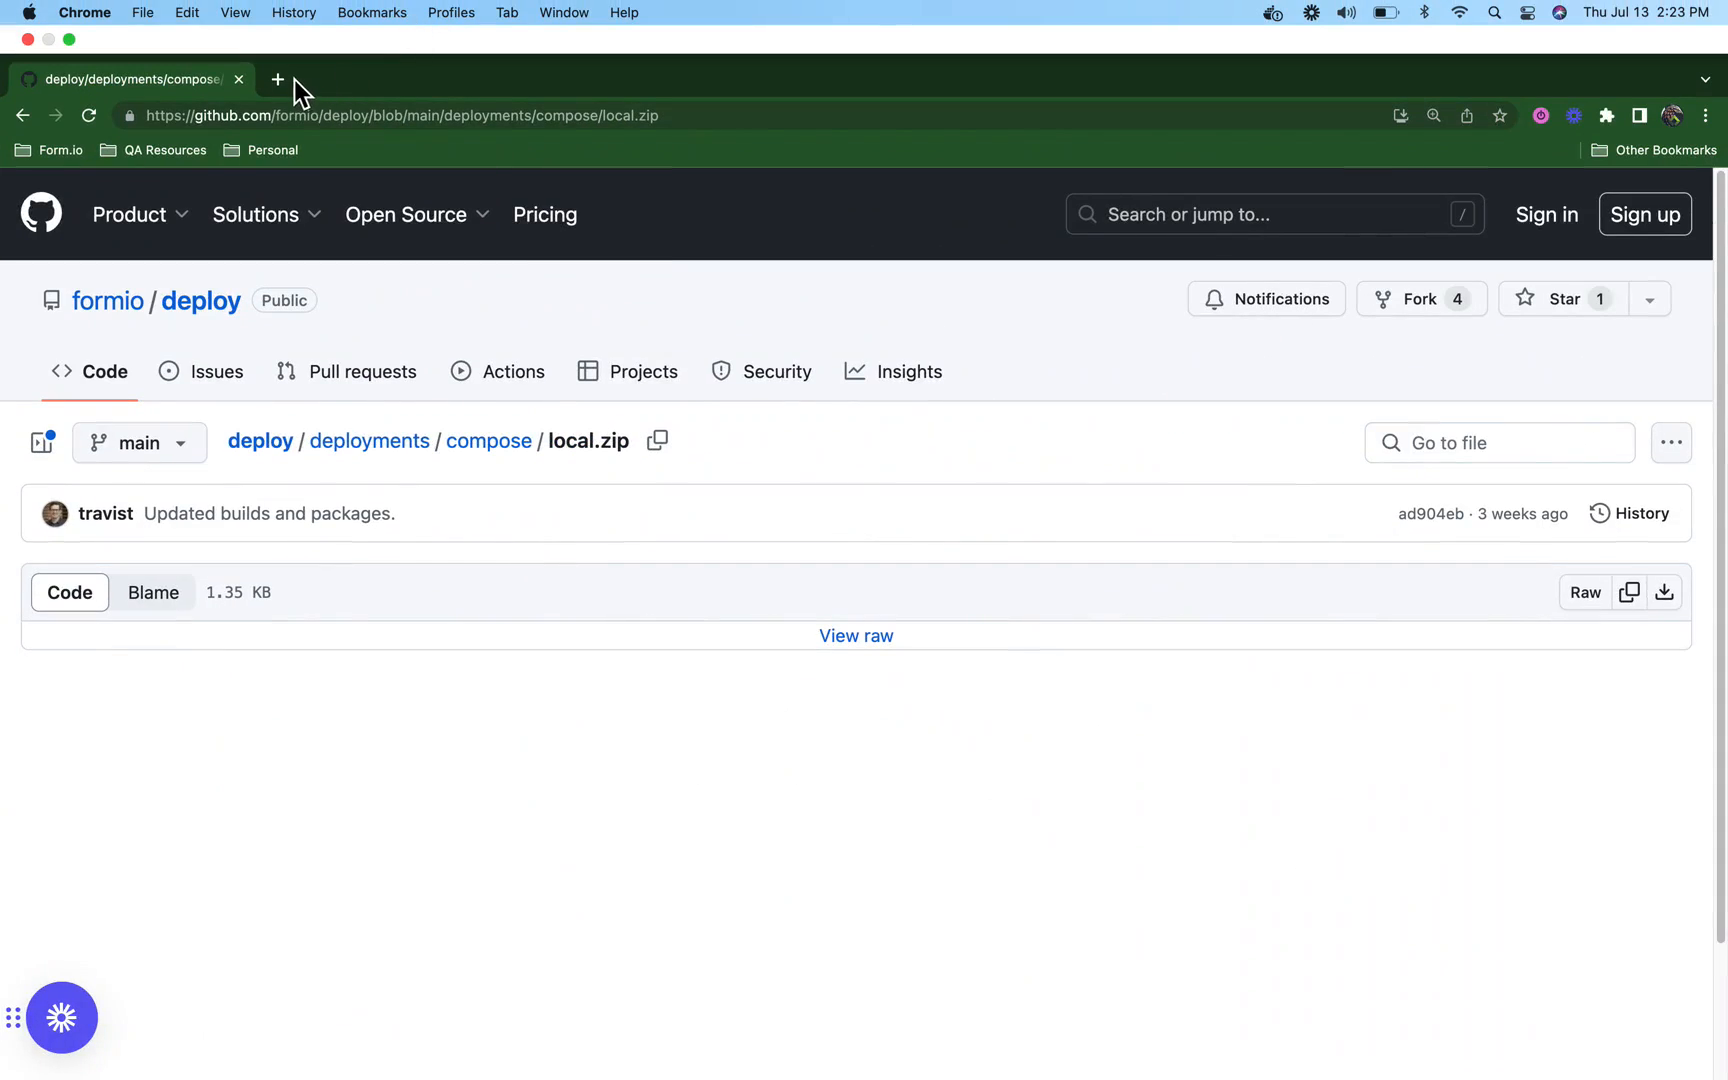
{"action": "left_click", "coordinate": [278, 78]}
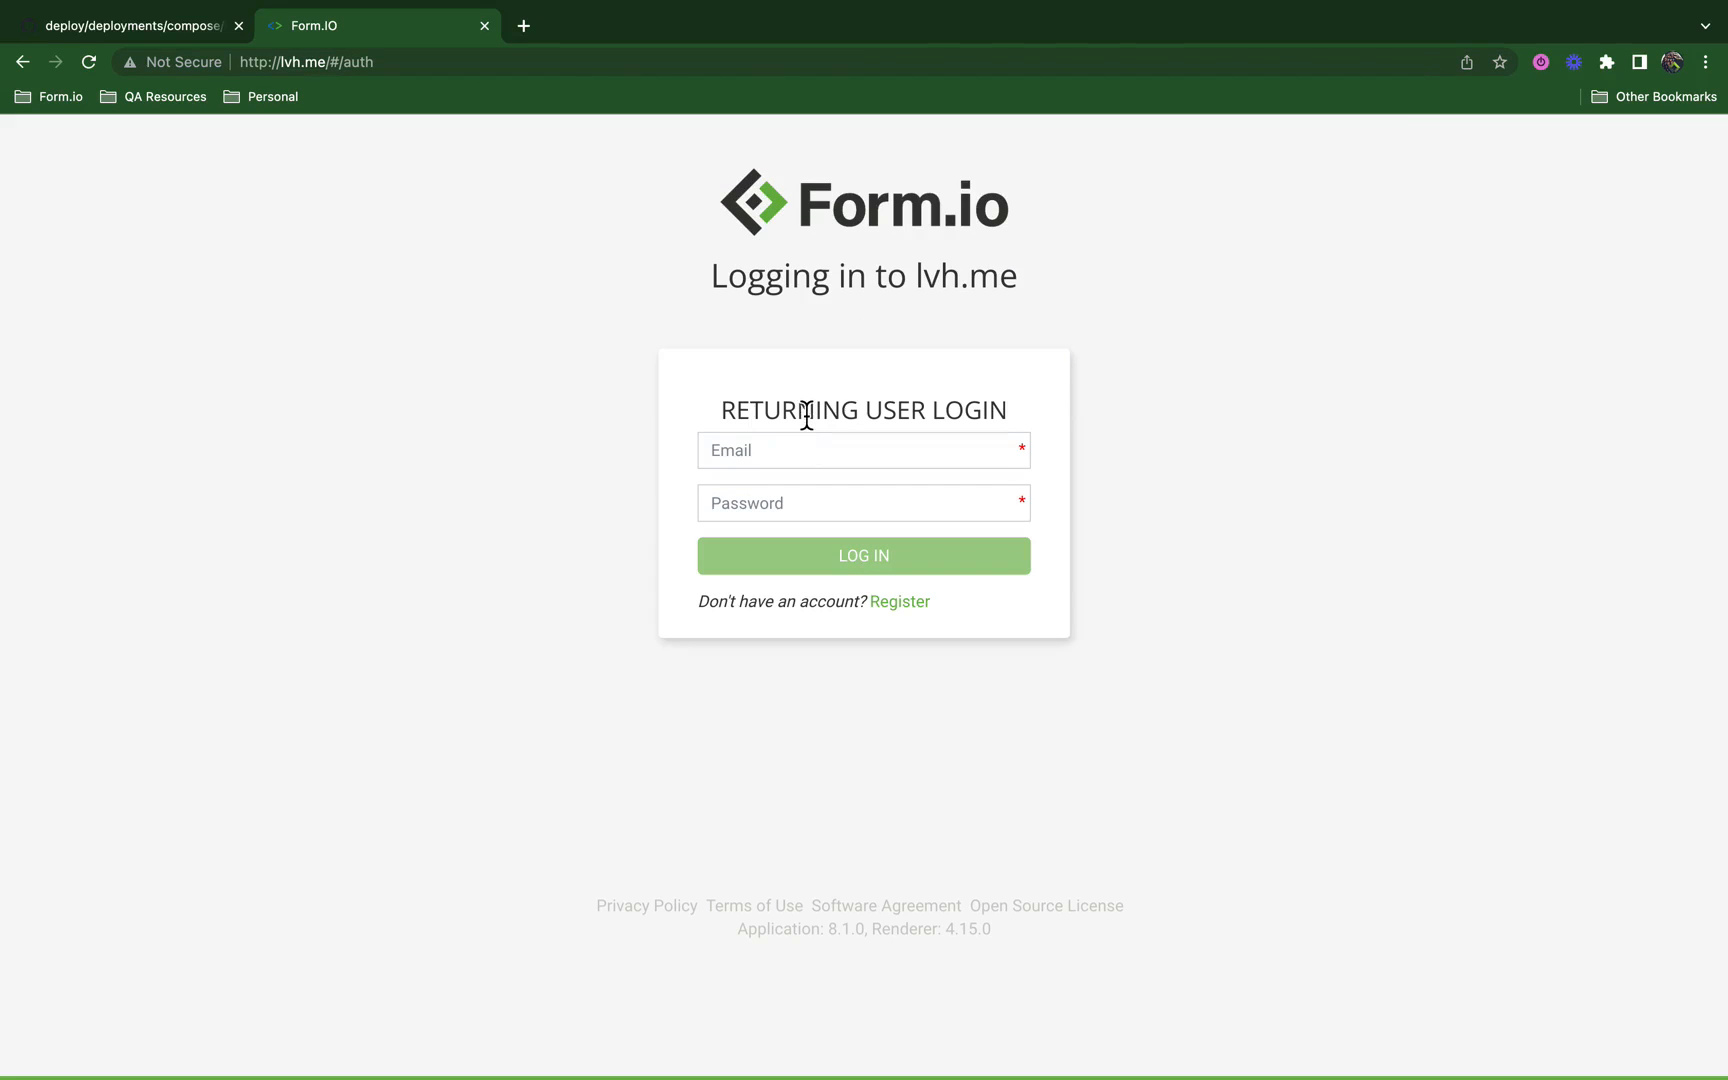
{"action": "mouse_move", "coordinate": [760, 422]}
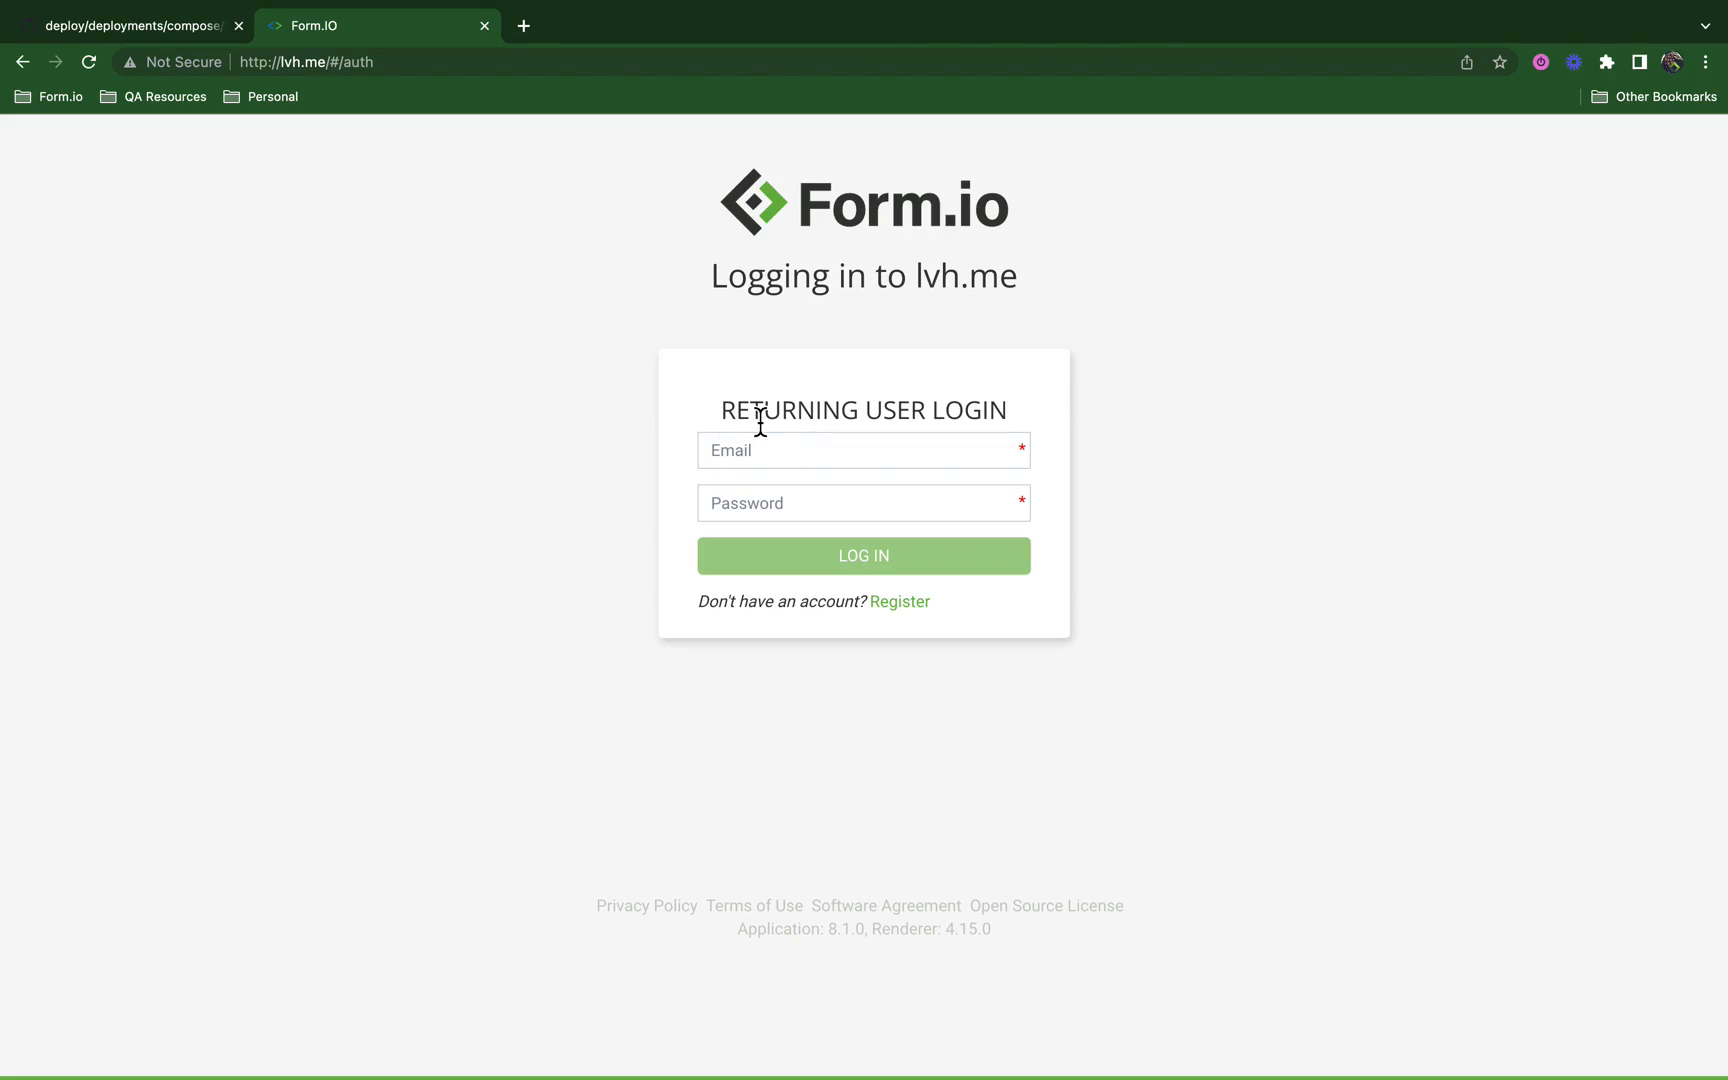
{"action": "mouse_move", "coordinate": [822, 470]}
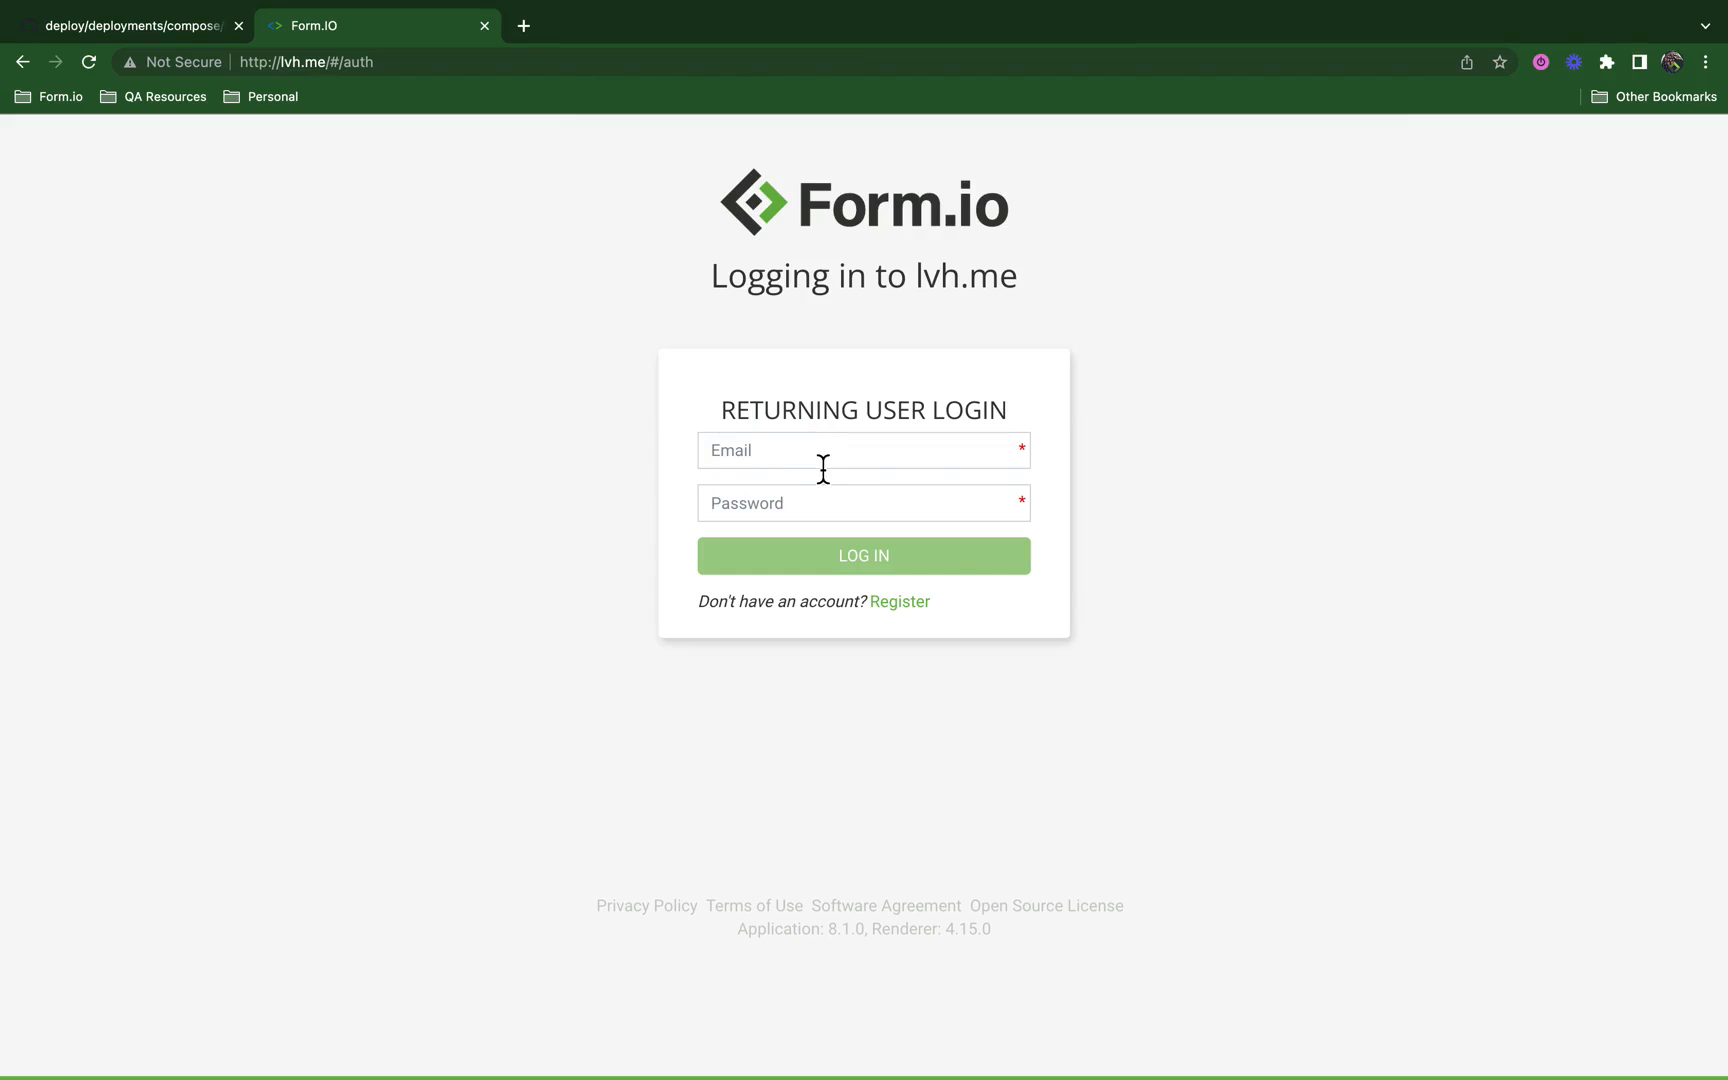
{"action": "type", "text": "admin@"}
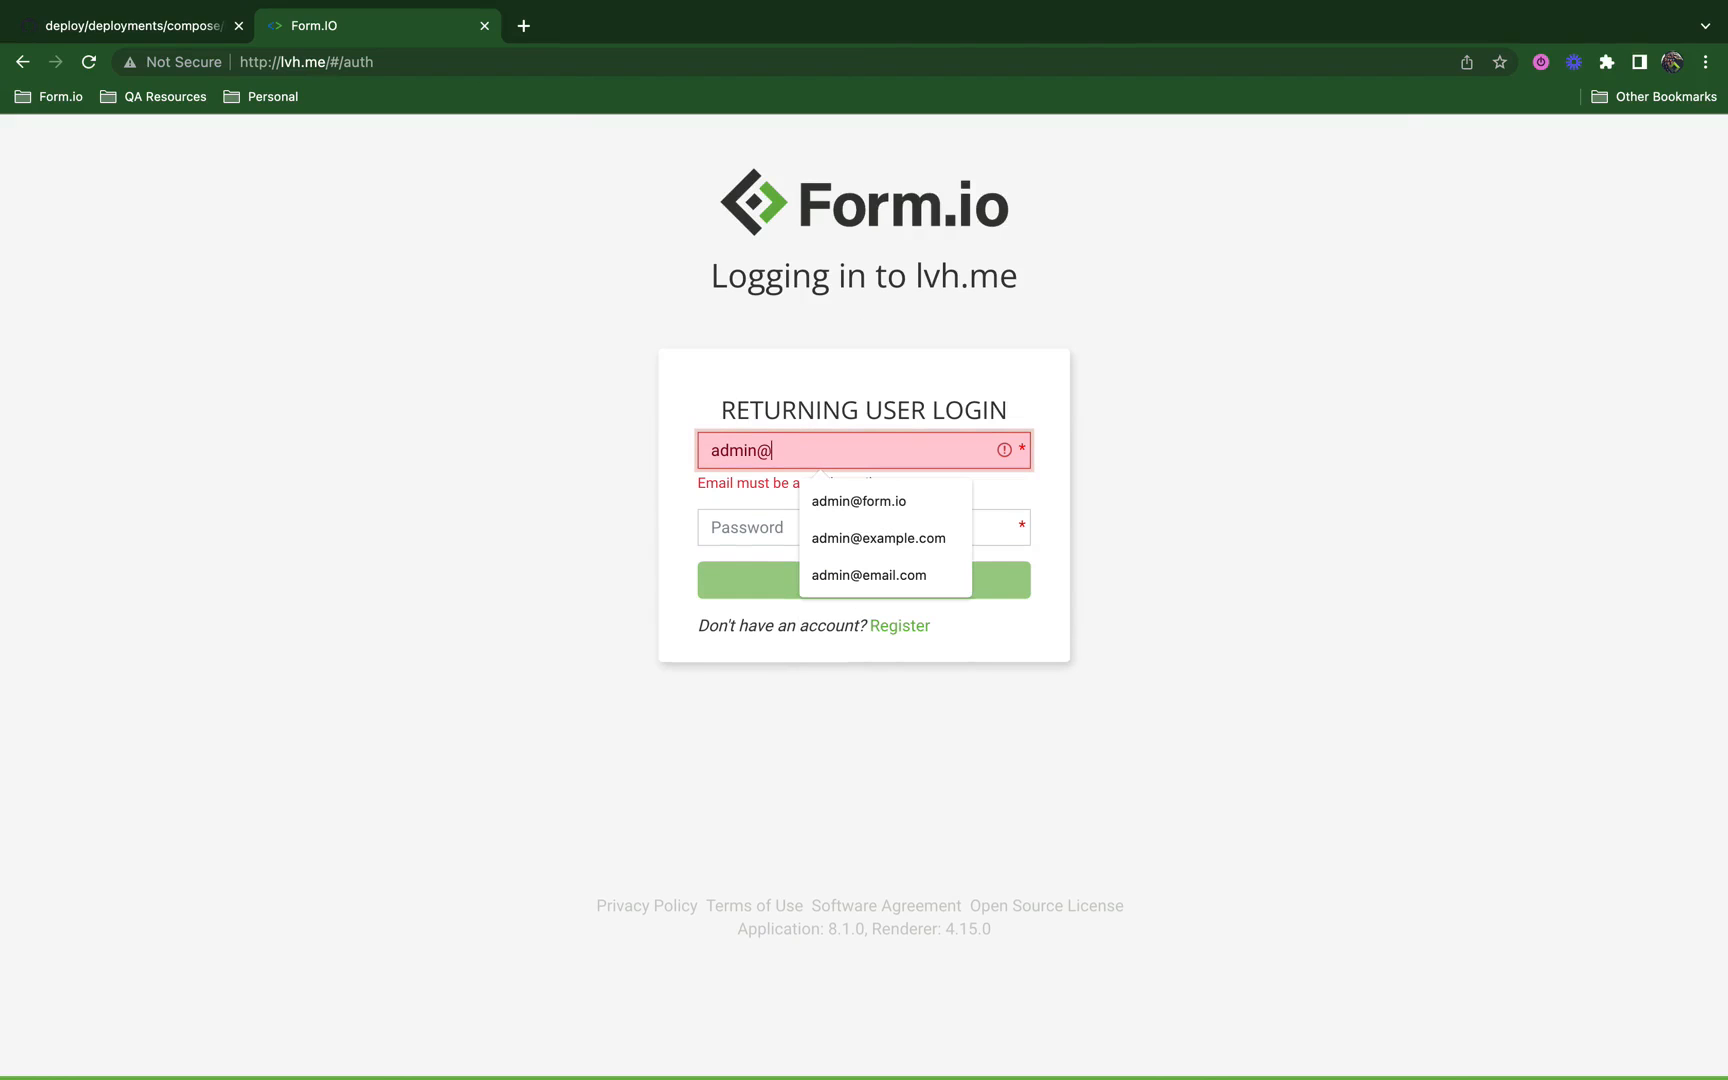
{"action": "left_click", "coordinate": [878, 538]}
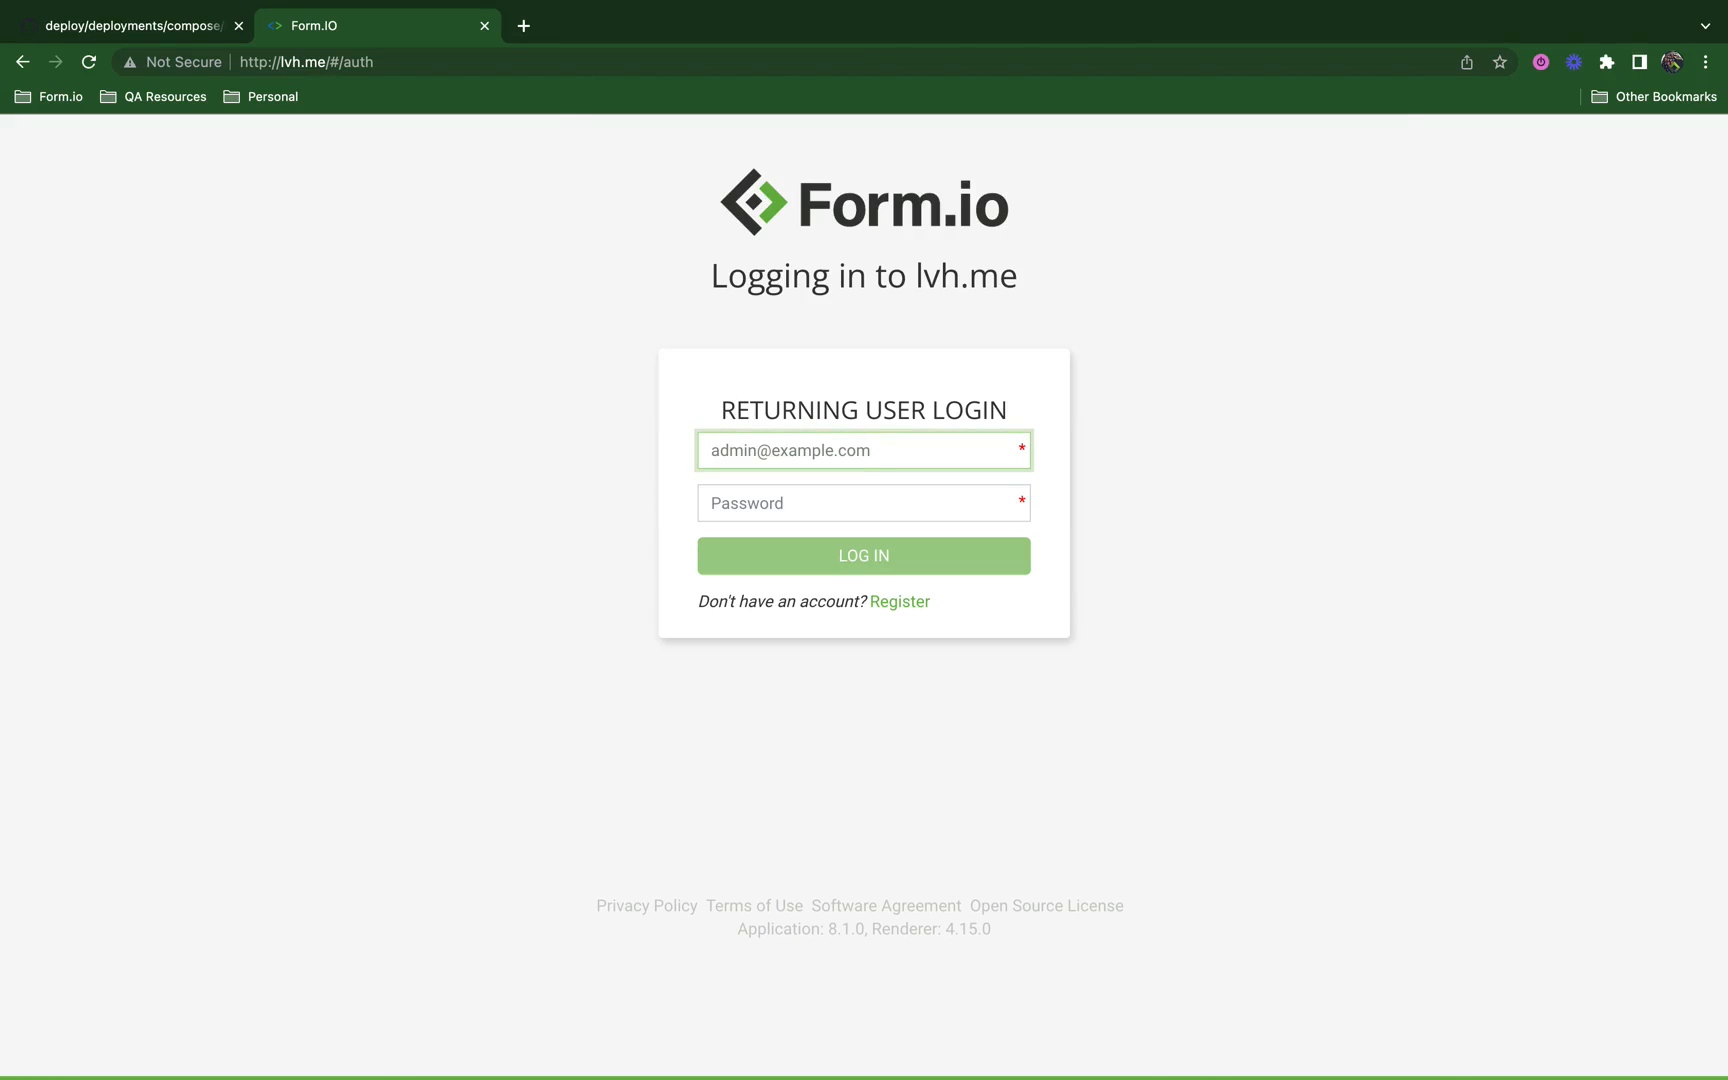
{"action": "left_click", "coordinate": [862, 502]}
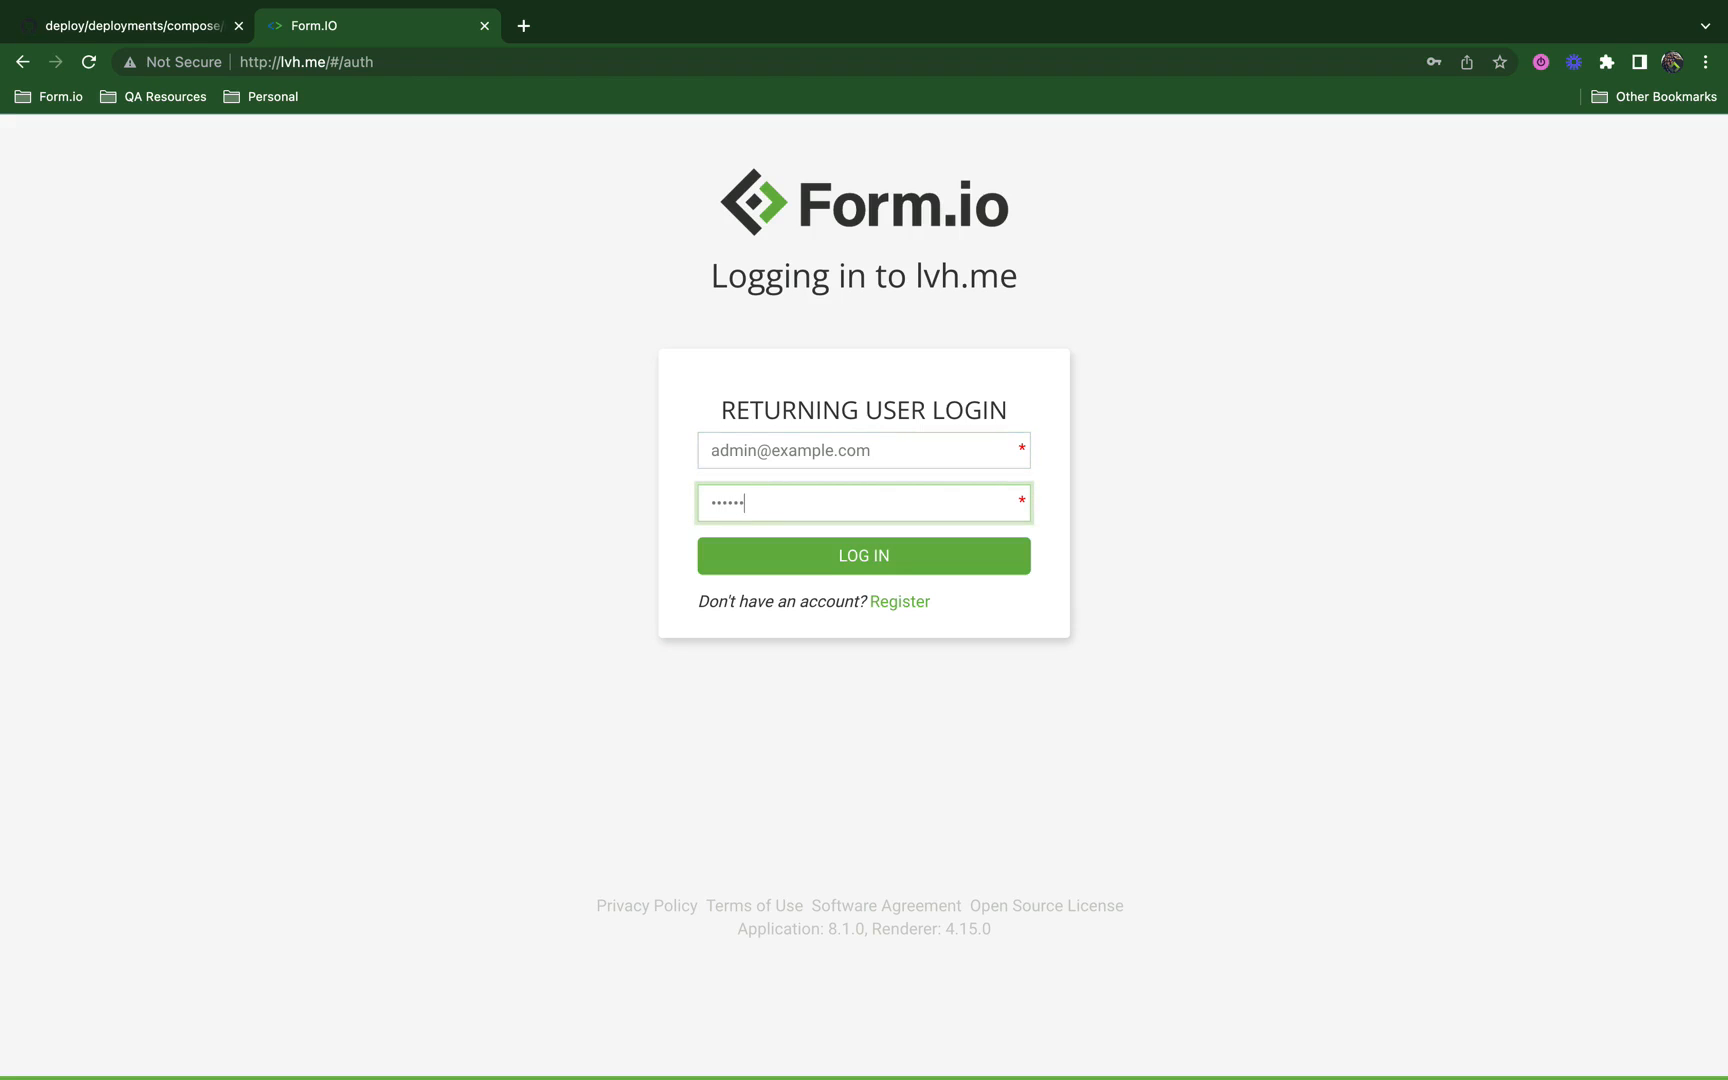
{"action": "left_click", "coordinate": [864, 556]}
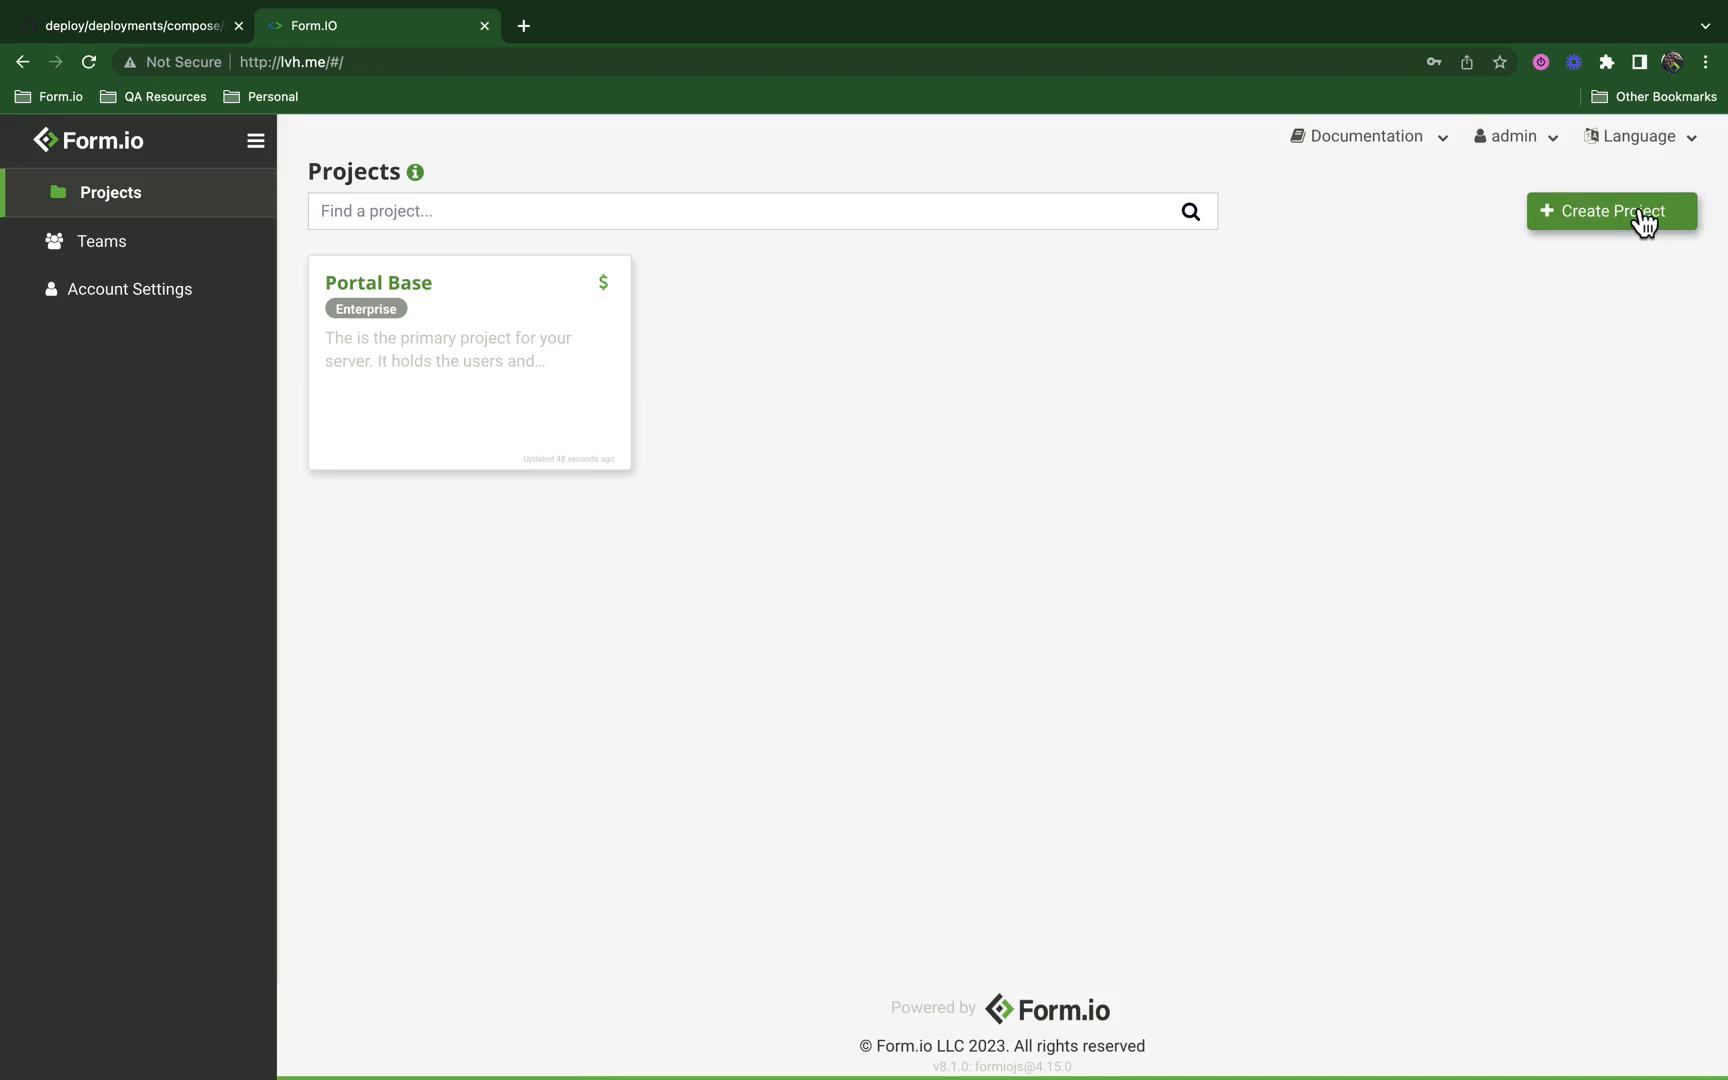
{"action": "mouse_move", "coordinate": [1088, 304]}
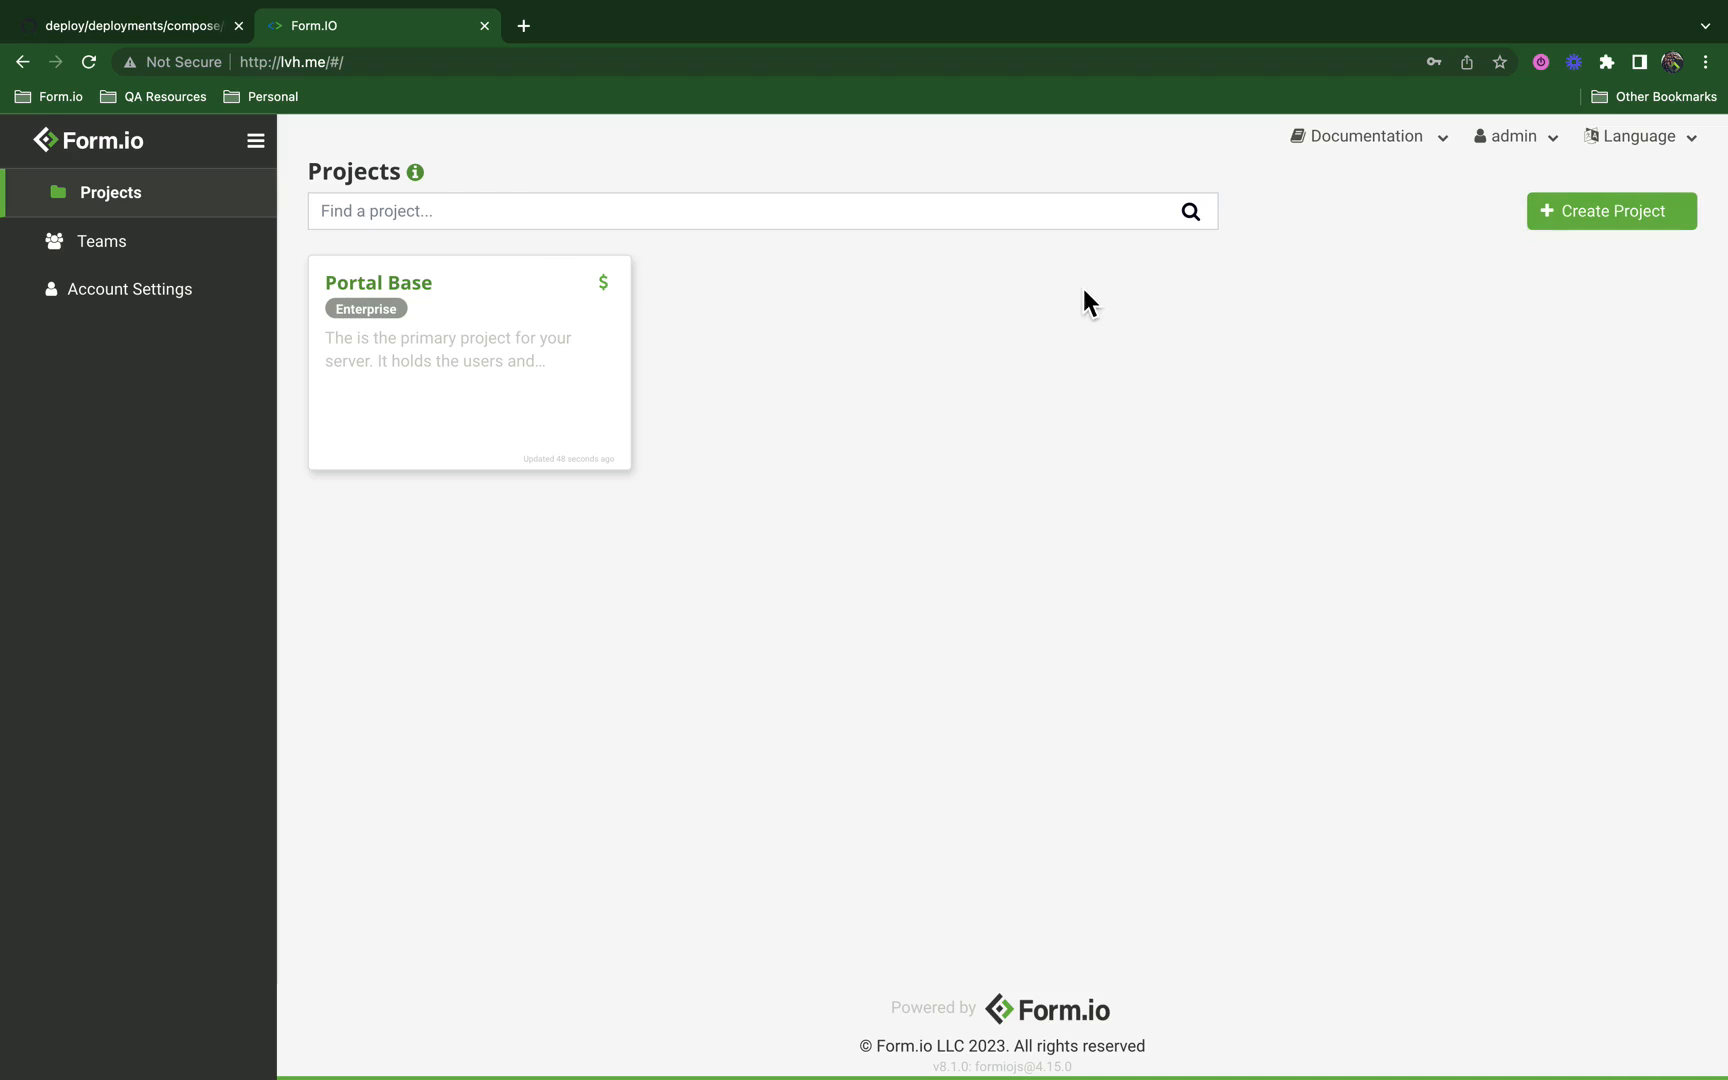
Step: Create a Form.io project titled 'New Project'
{"action": "left_click", "coordinate": [1610, 210]}
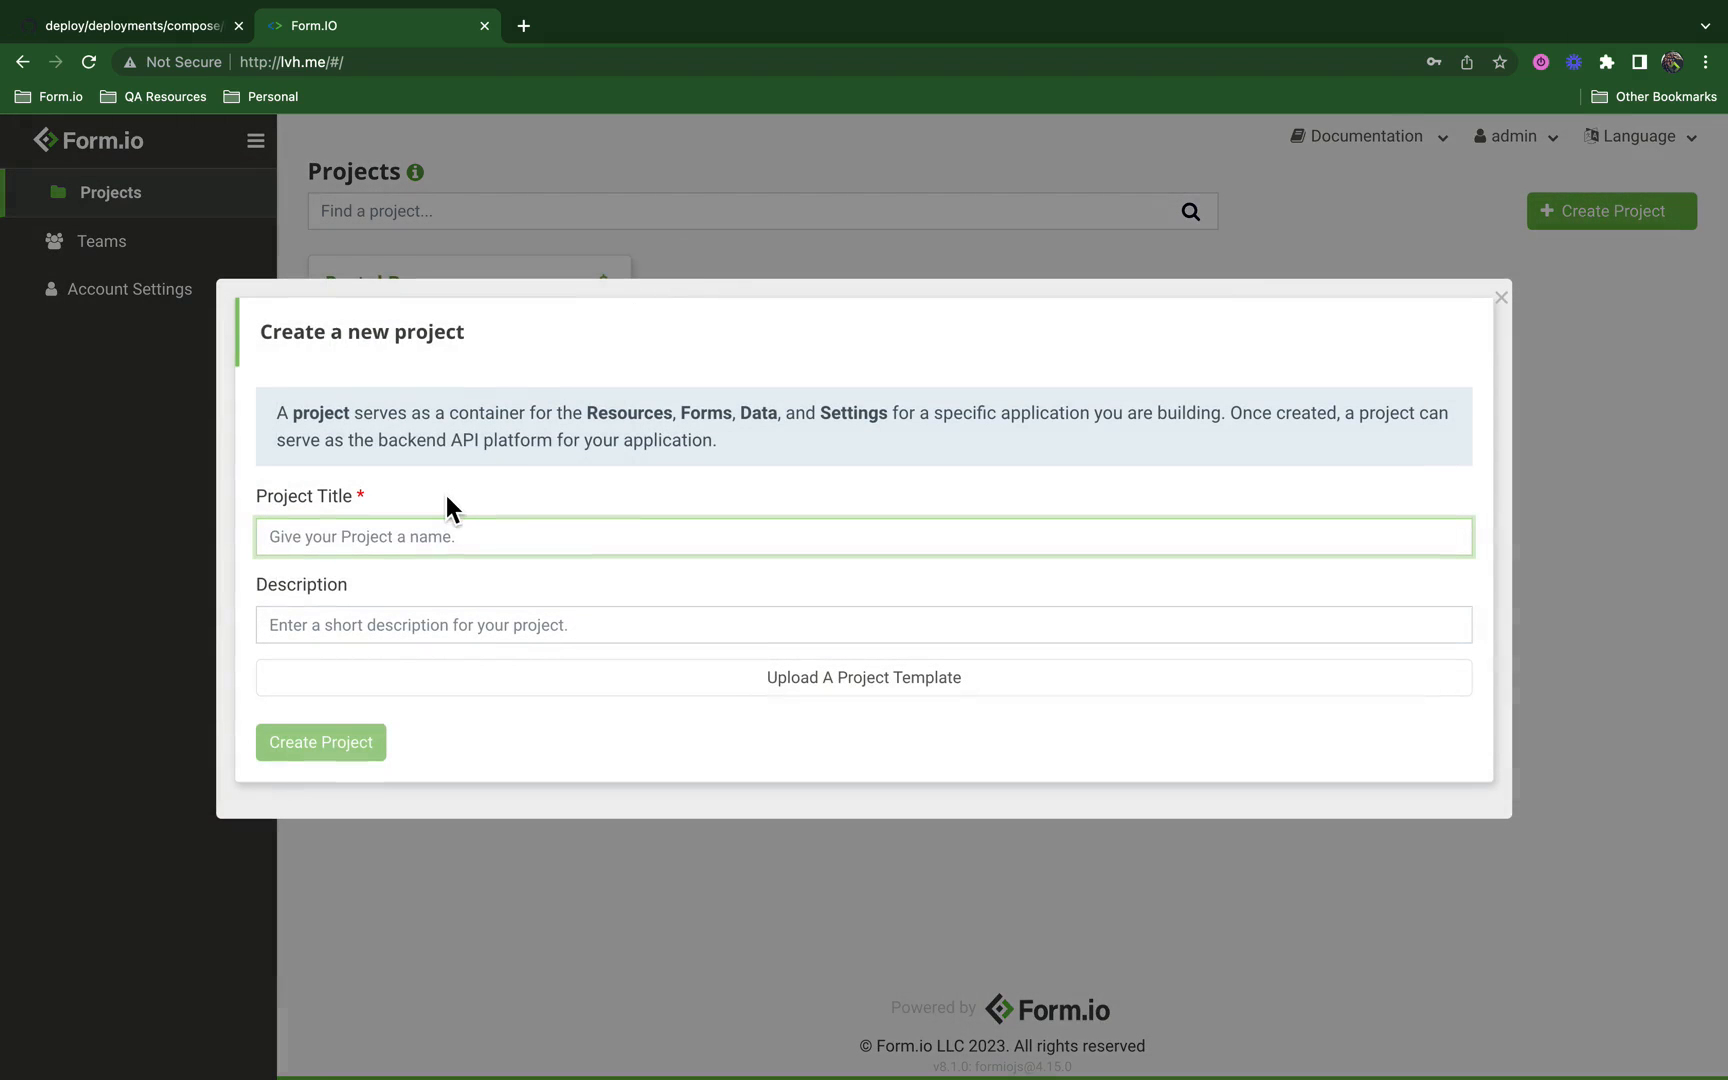
{"action": "type", "text": "New Project"}
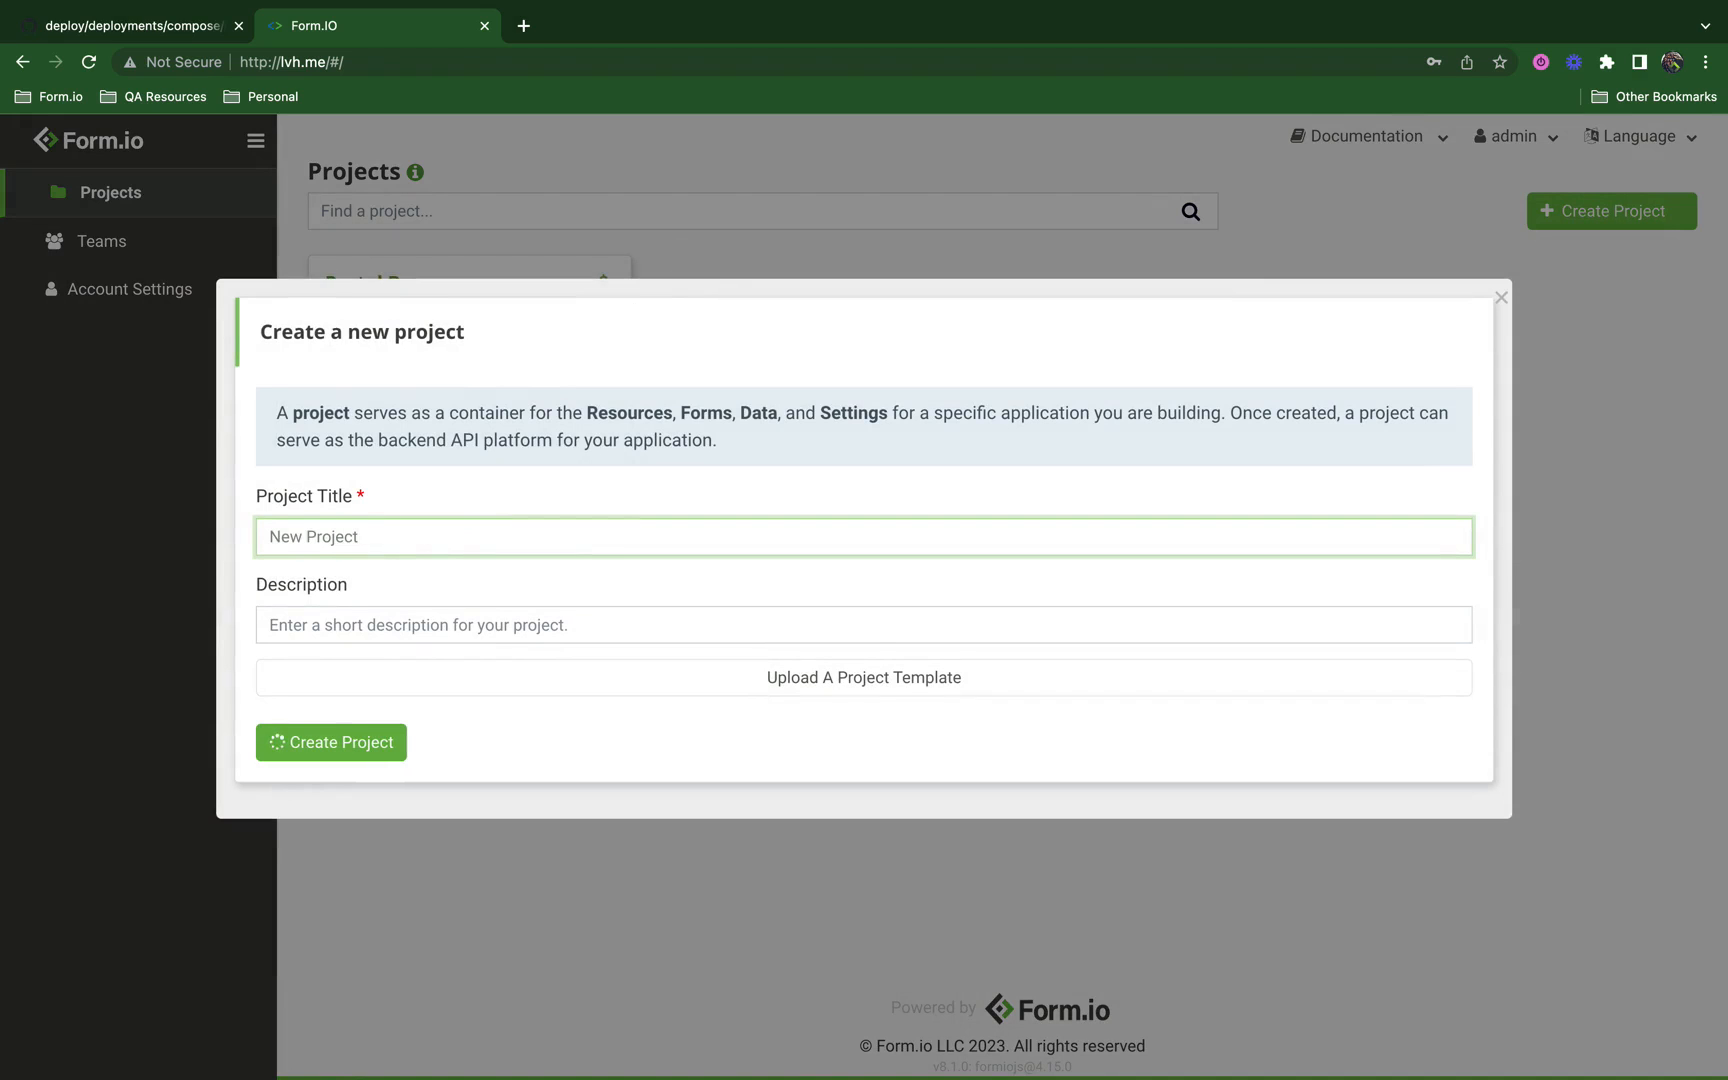
{"action": "left_click", "coordinate": [330, 742]}
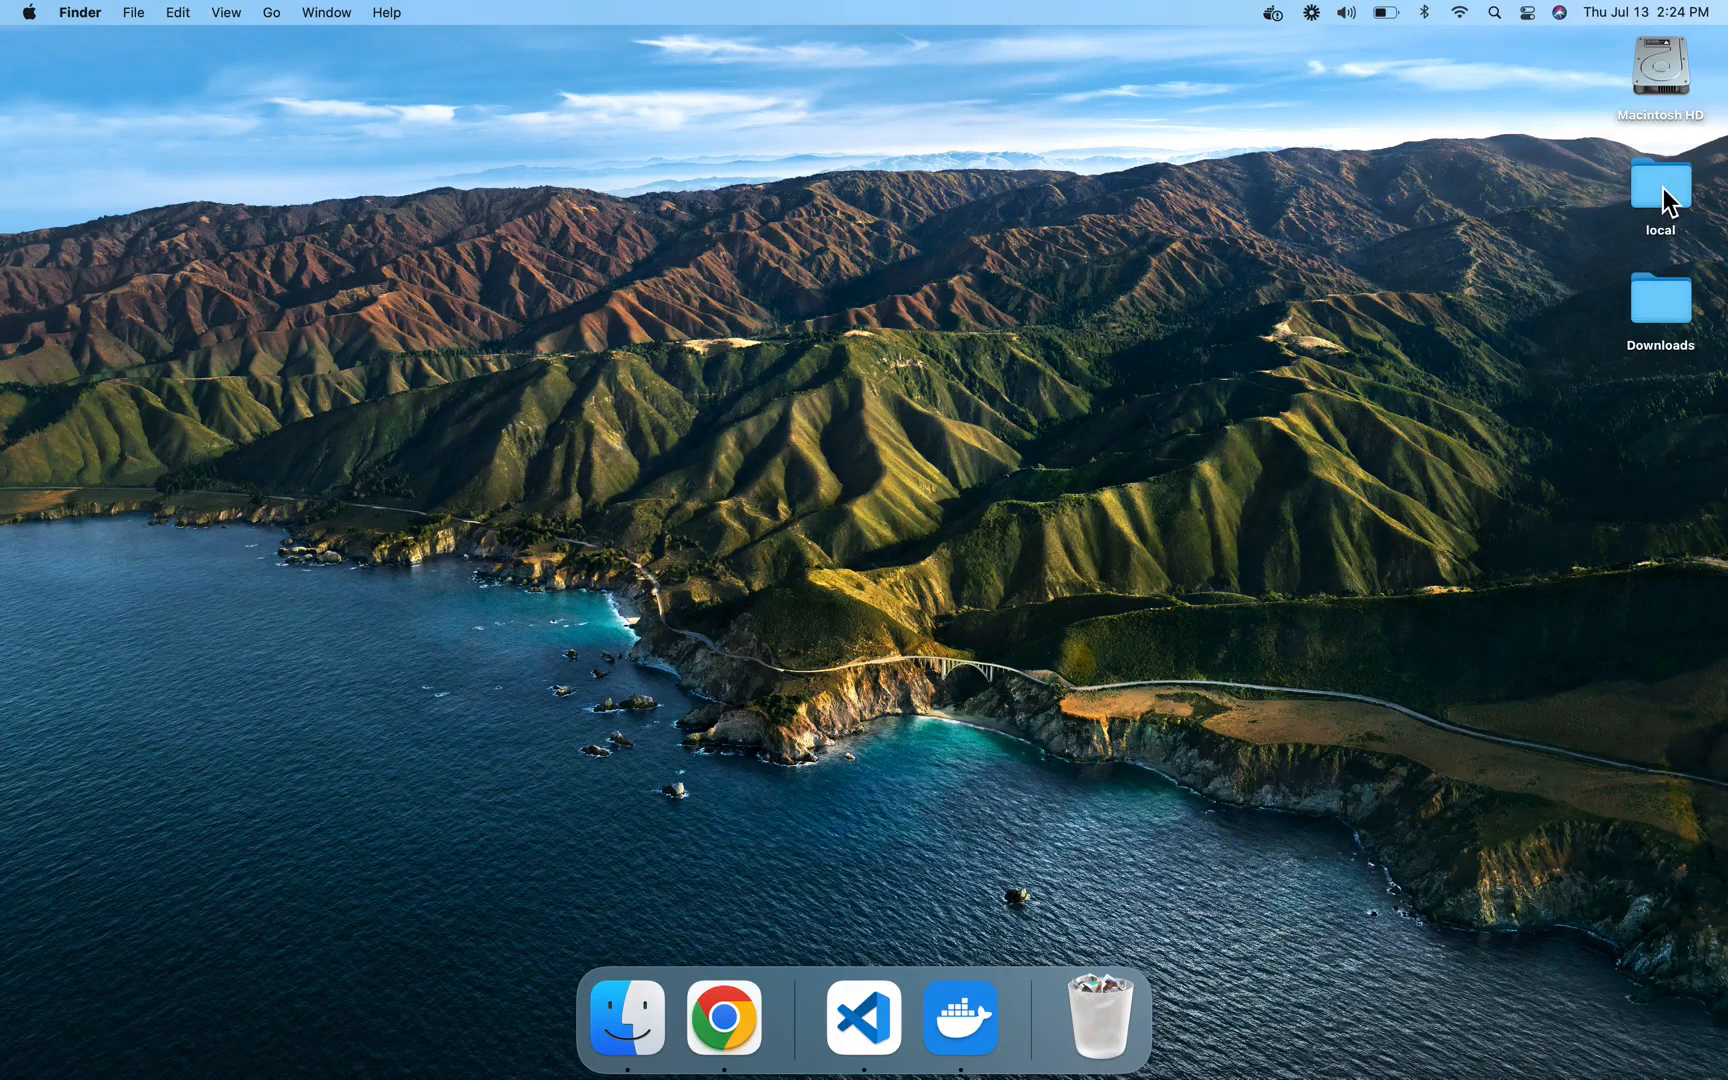
Step: Open the Desktop local folder in Finder and check the data folder's subfolders
{"action": "double_click", "coordinate": [1660, 188]}
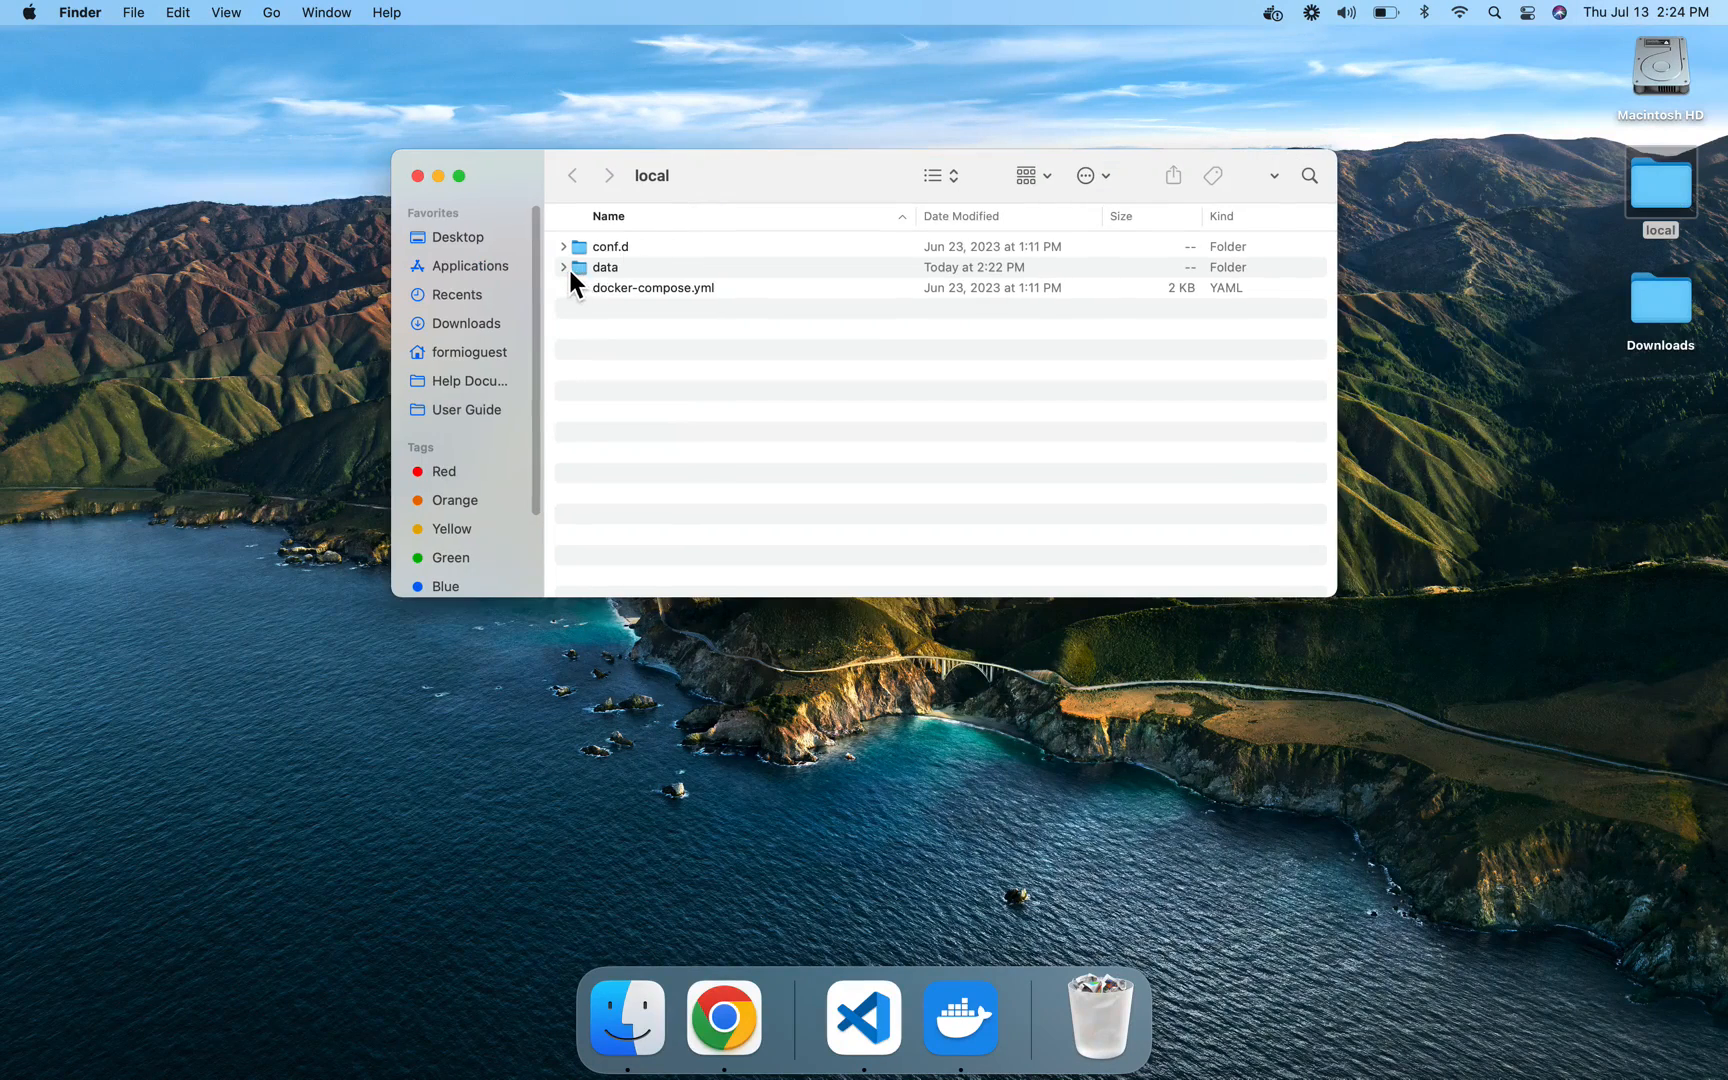
{"action": "left_click", "coordinate": [562, 266]}
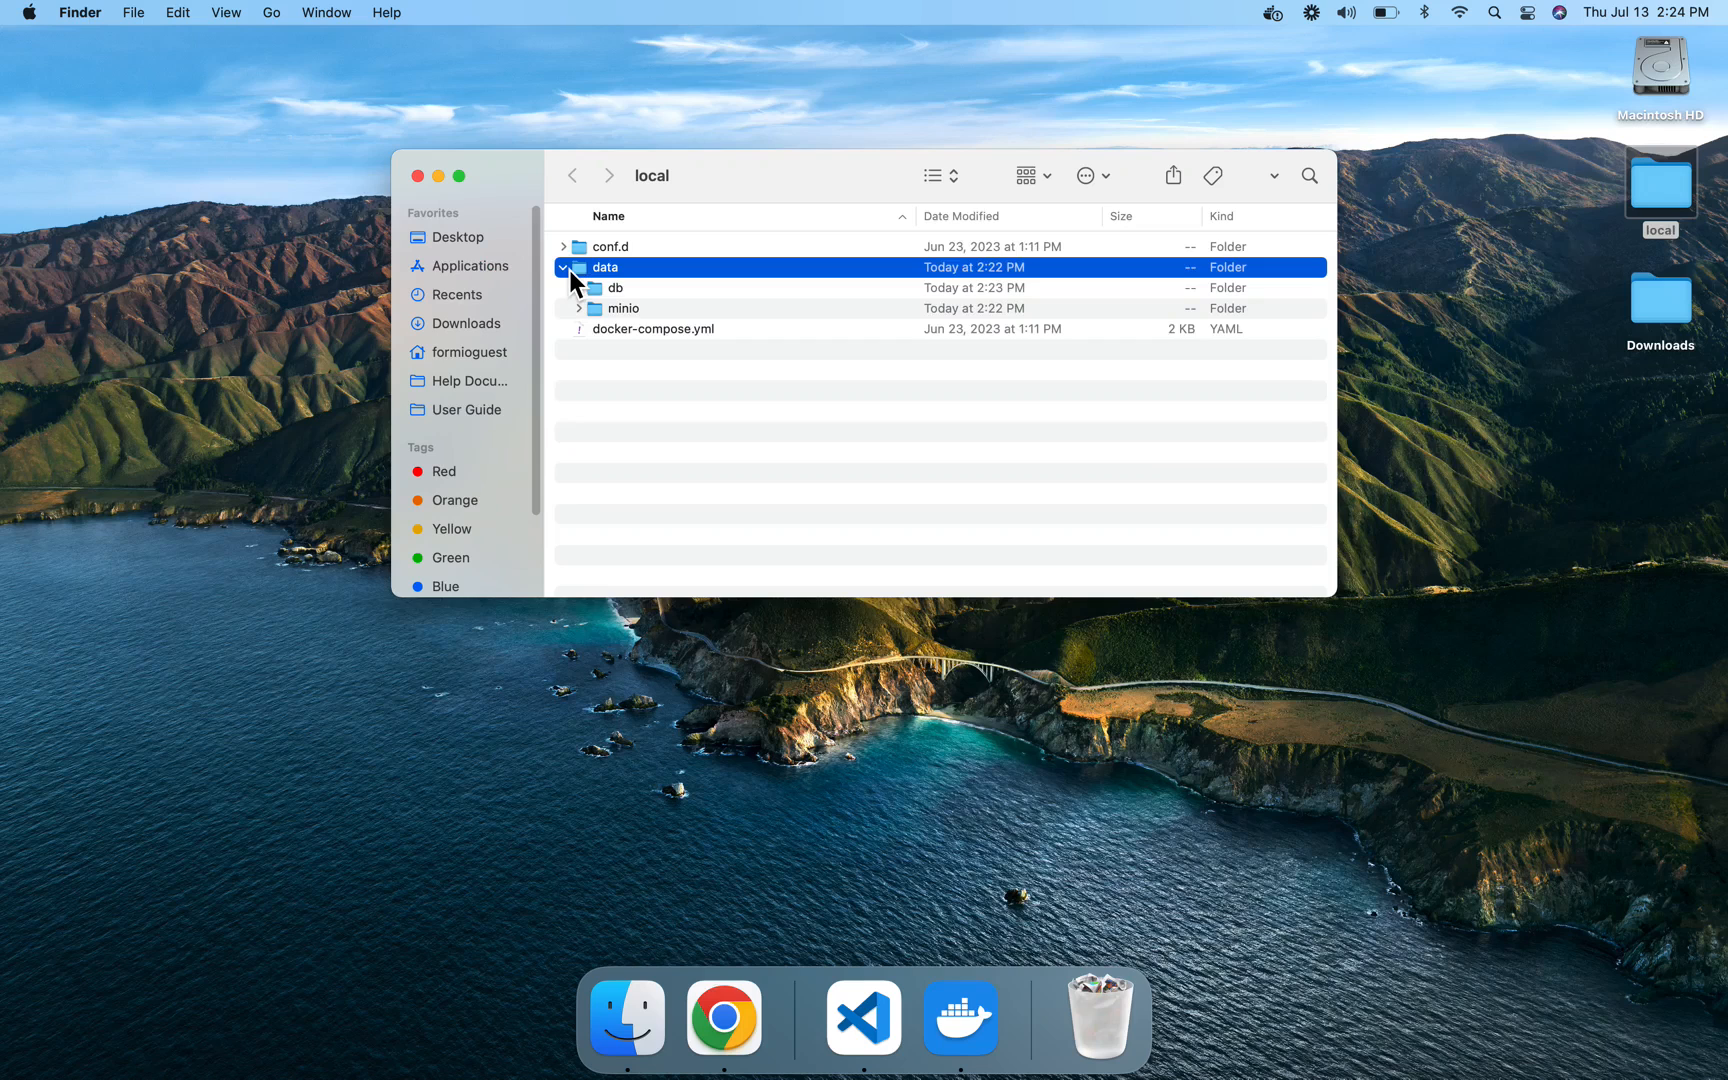
{"action": "left_click", "coordinate": [562, 266]}
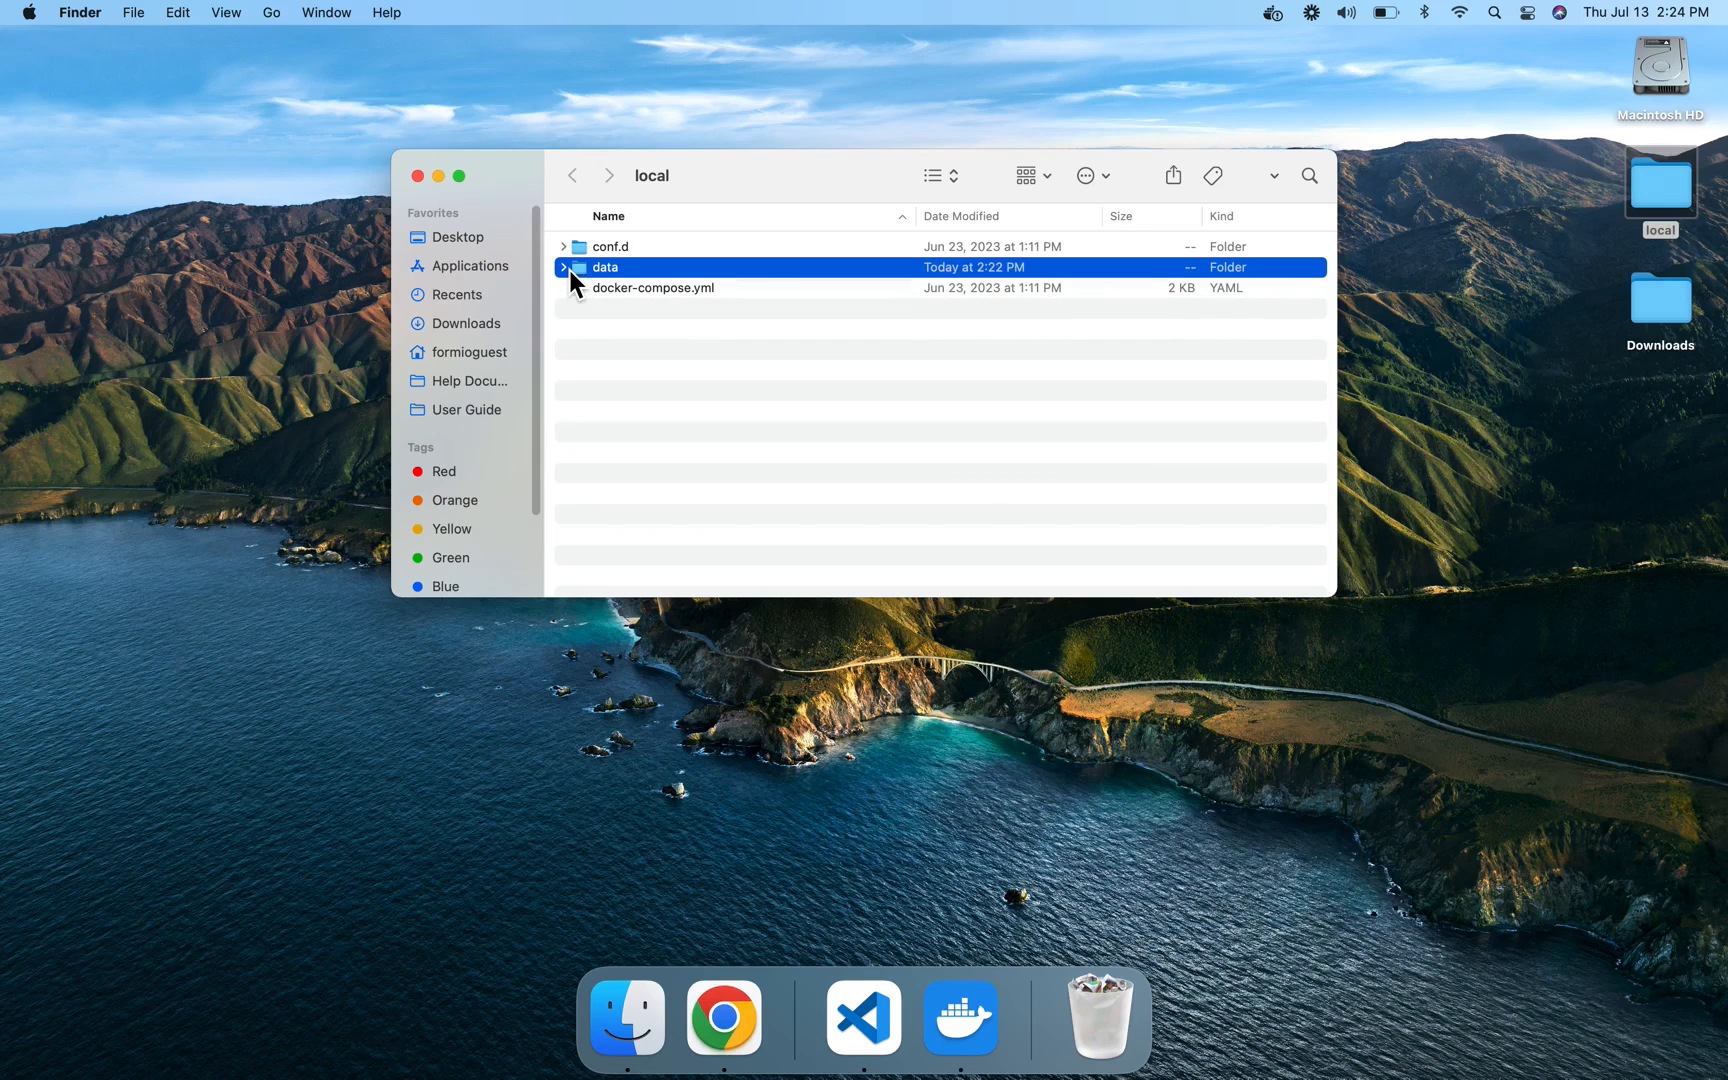